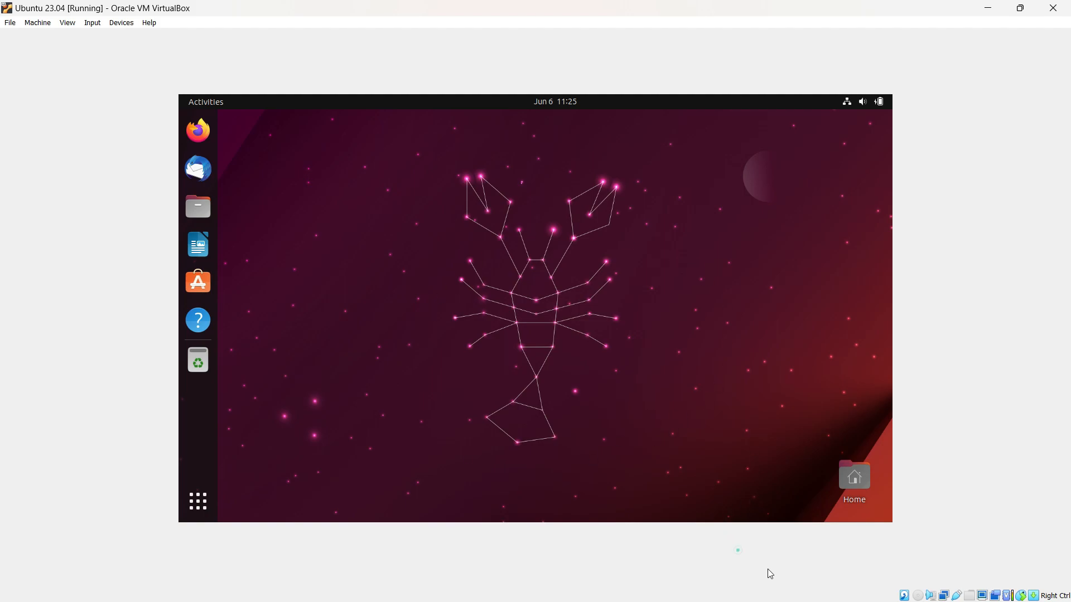
mouse_move(988, 589)
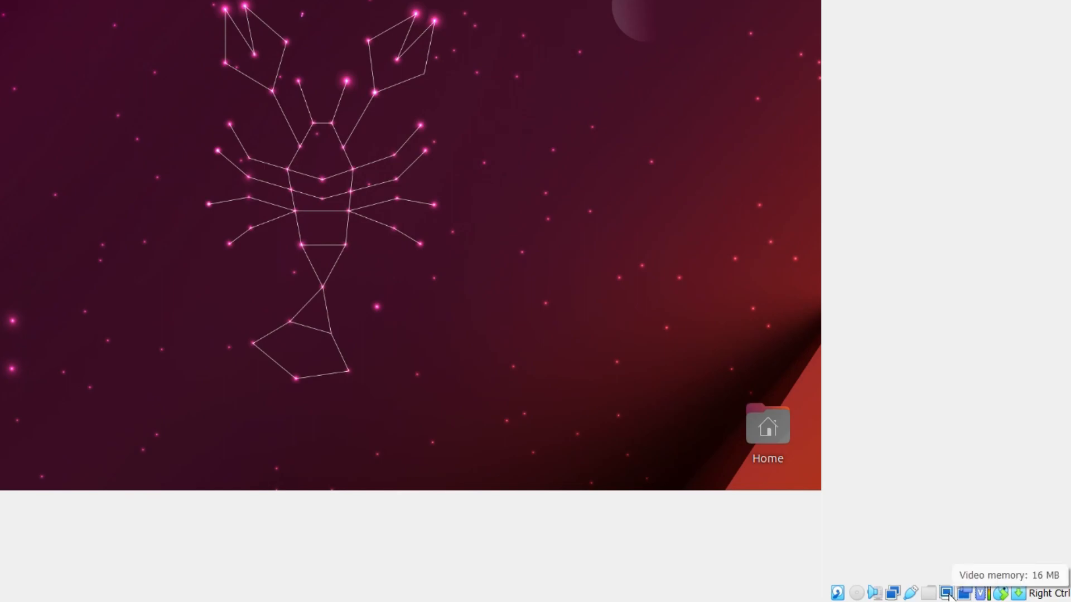
mouse_move(950, 593)
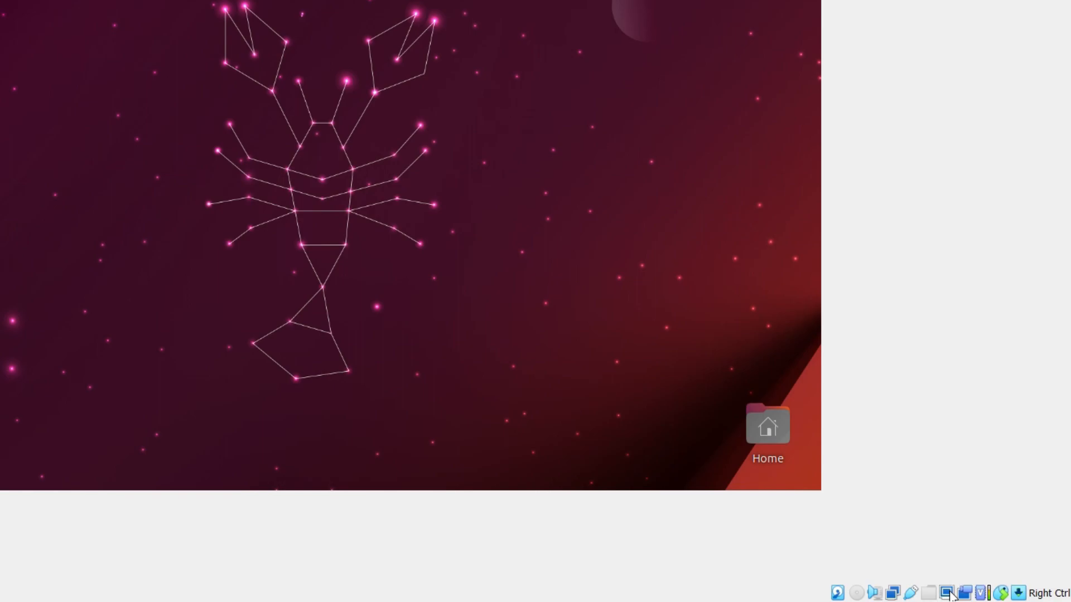
- Bring up the Virtual Screen 1 resize options from the status-bar screen icon
left_click(949, 593)
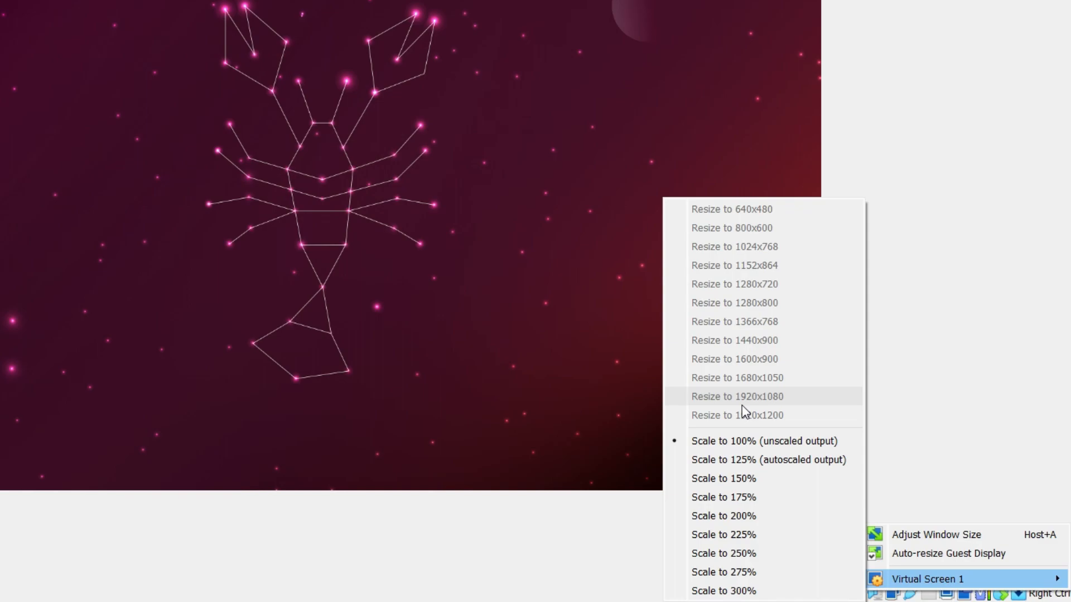
mouse_move(744, 302)
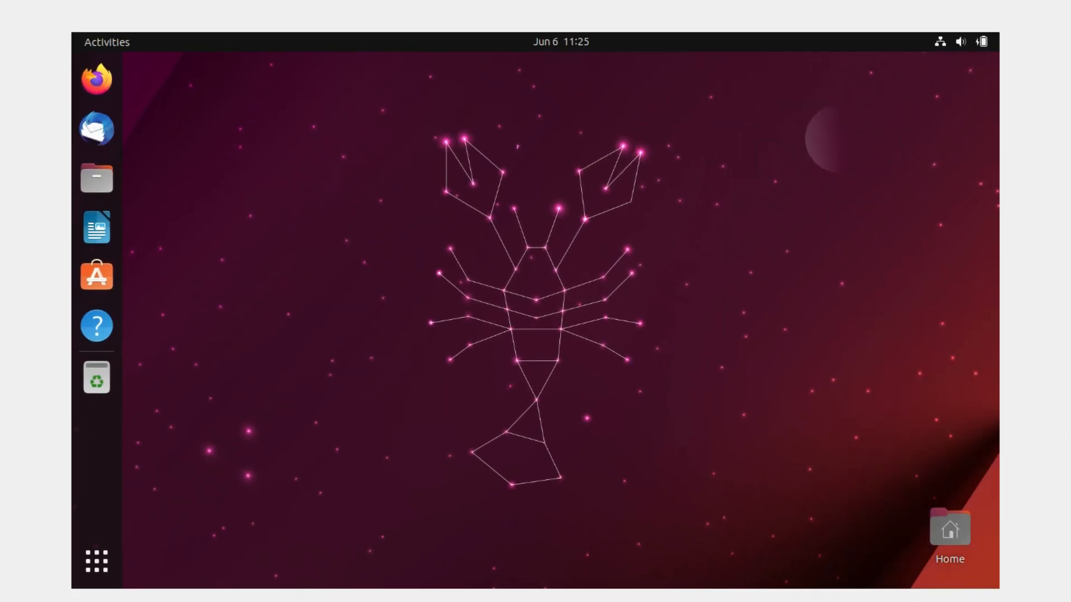
mouse_move(771, 247)
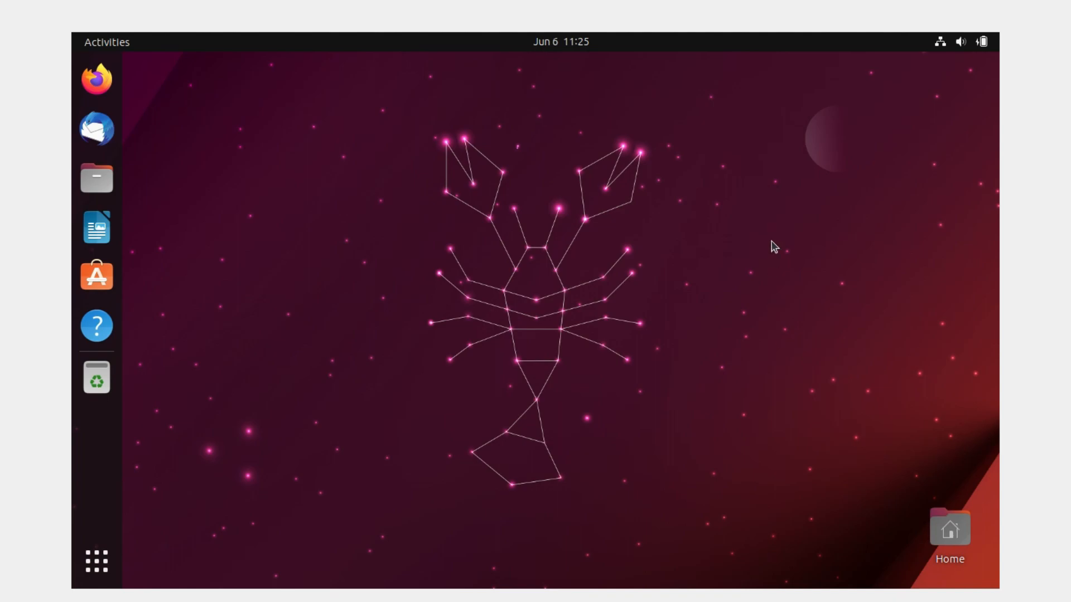
- Power off the Ubuntu guest through the top-right system menu's power options
left_click(940, 42)
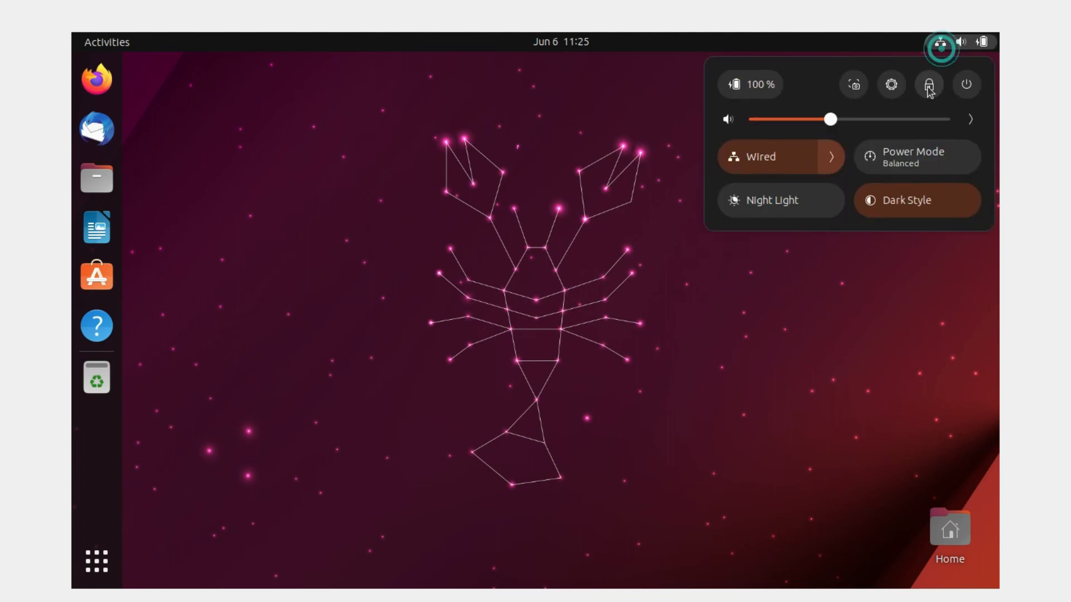
left_click(966, 85)
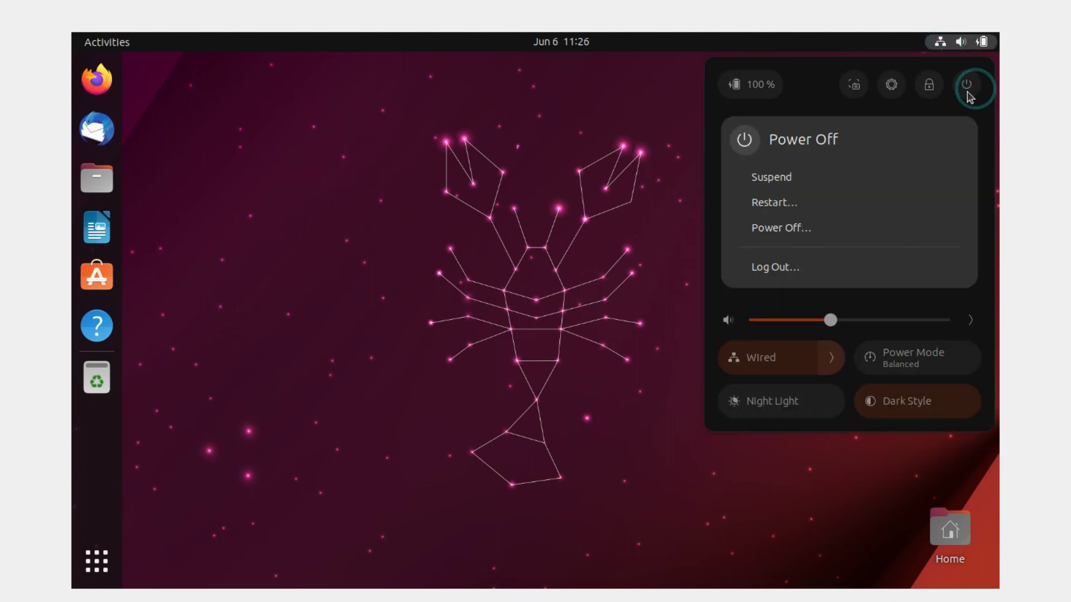
left_click(780, 228)
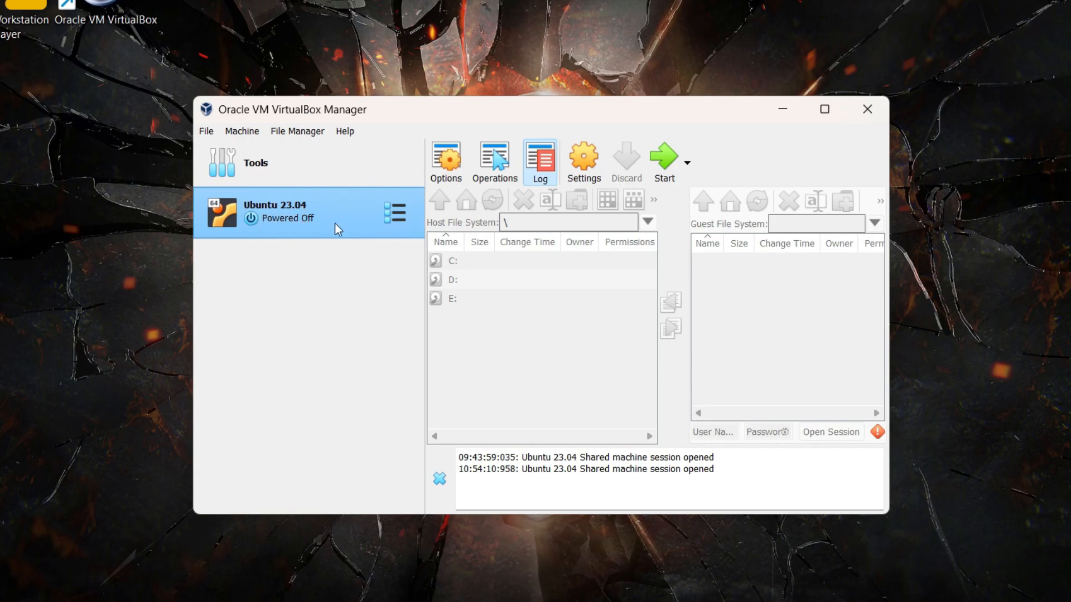
- On the Ubuntu 23.04 System settings page, untick Floppy in the boot order
left_click(582, 161)
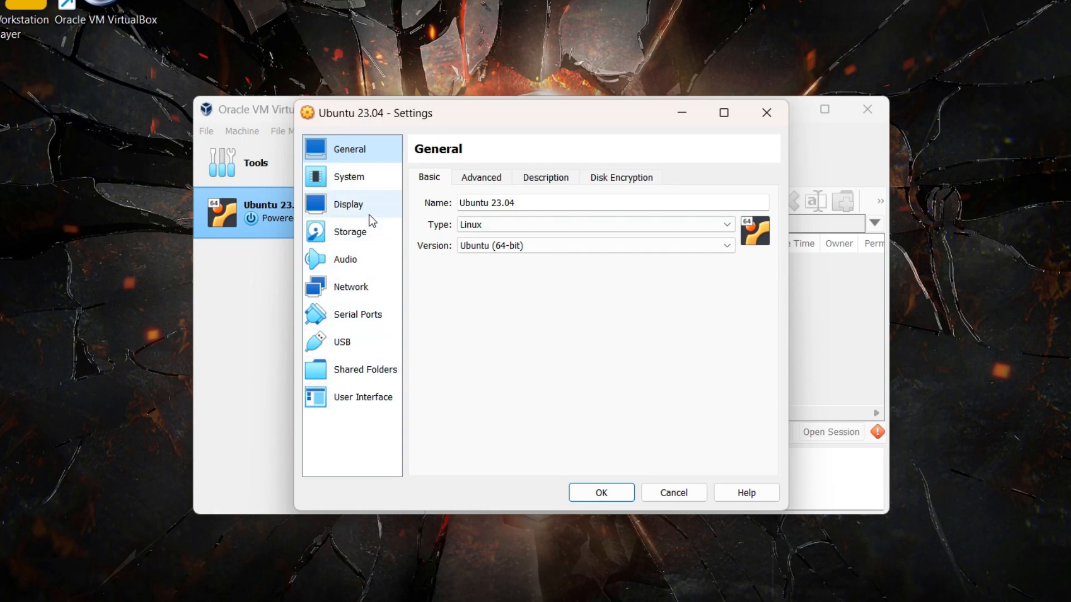
mouse_move(369, 217)
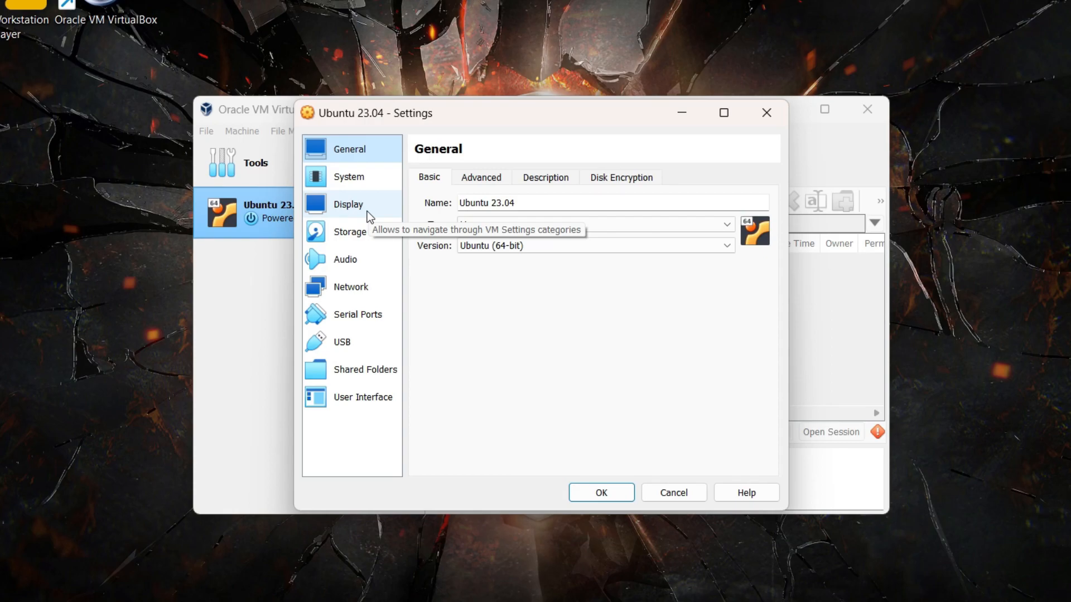
left_click(348, 176)
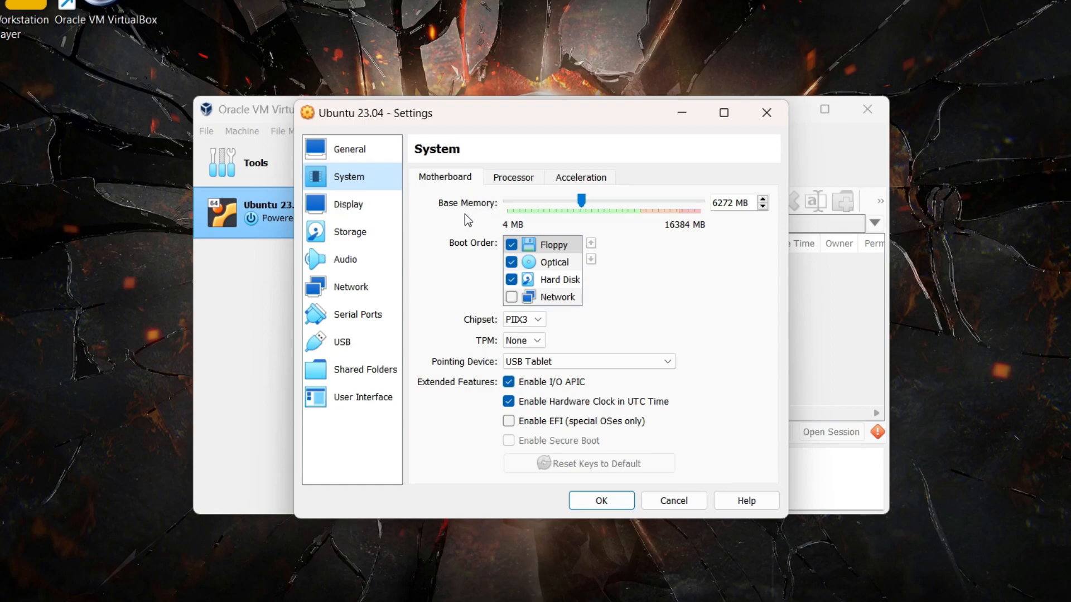
mouse_move(581, 217)
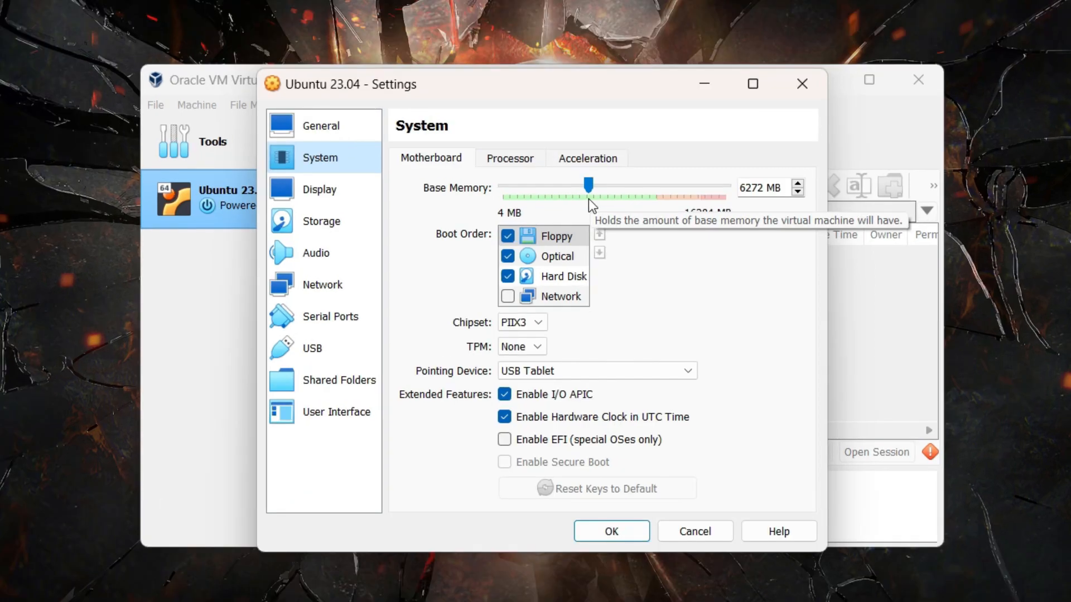
mouse_move(649, 194)
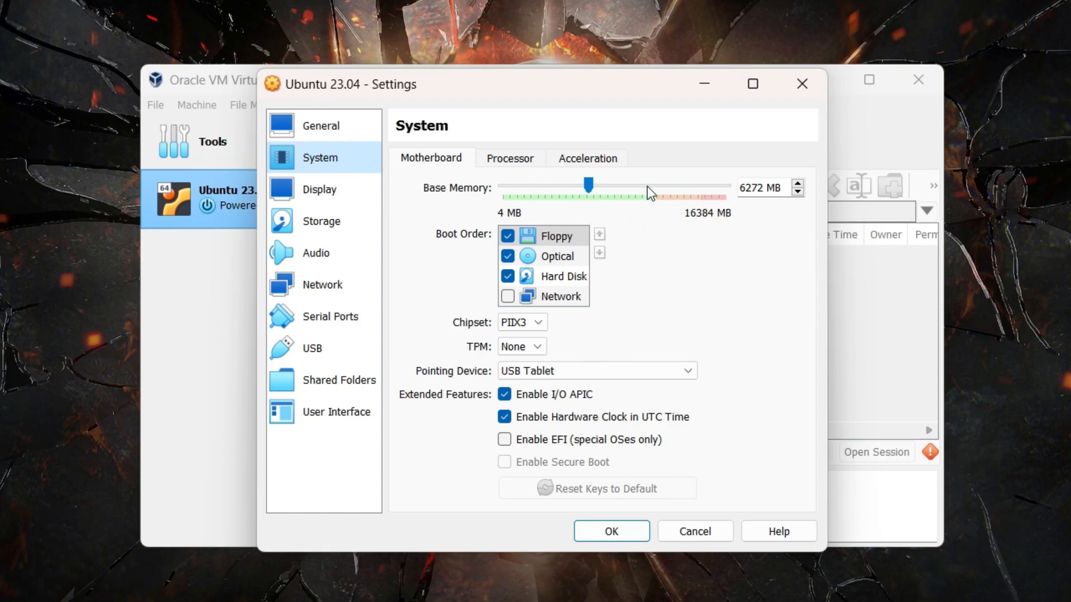
mouse_move(656, 211)
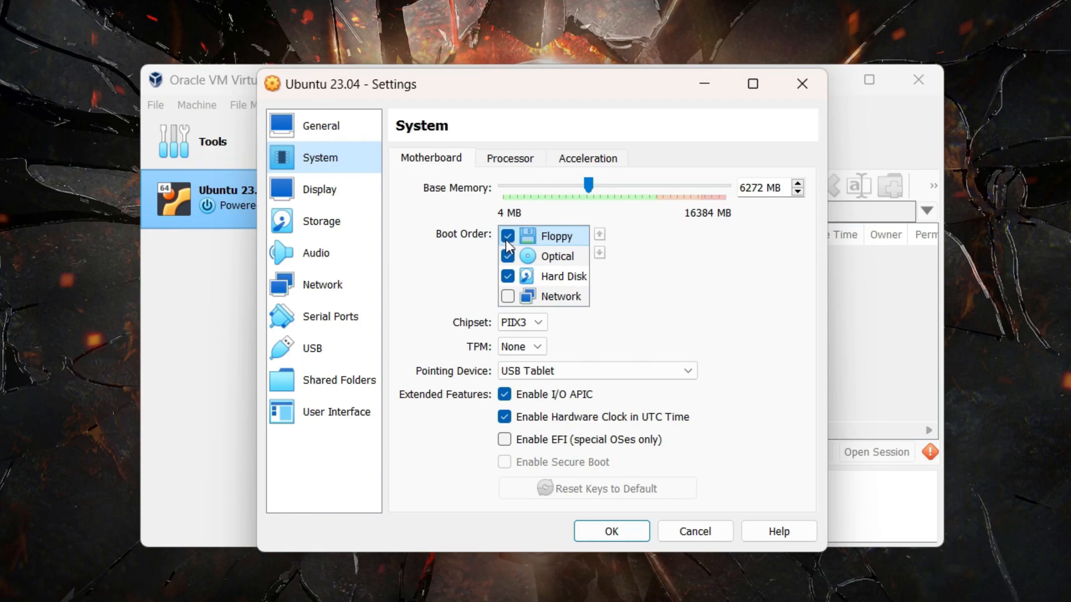
left_click(507, 235)
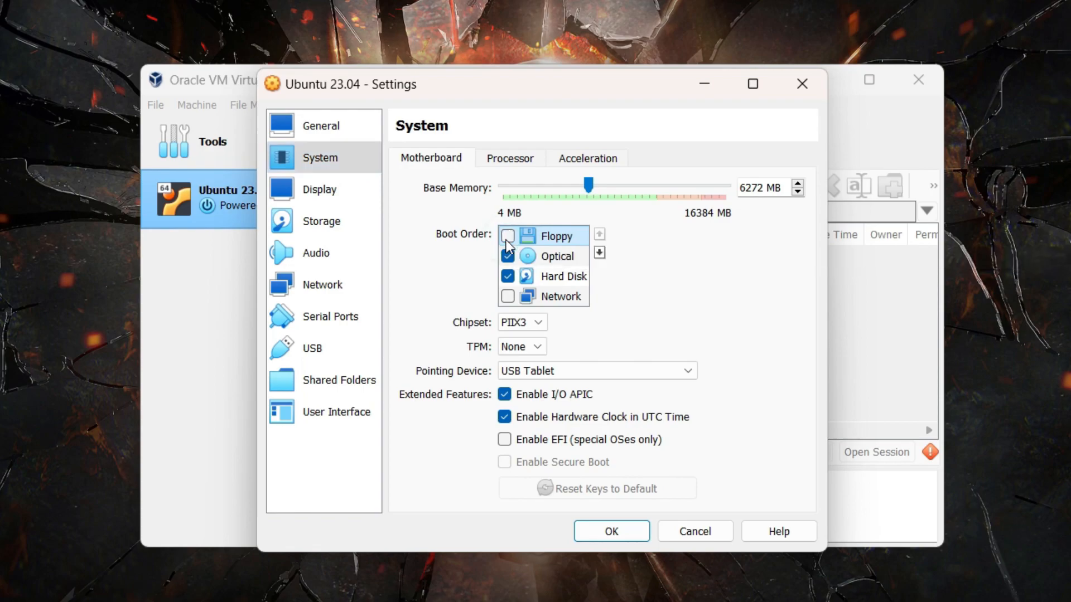
left_click(507, 255)
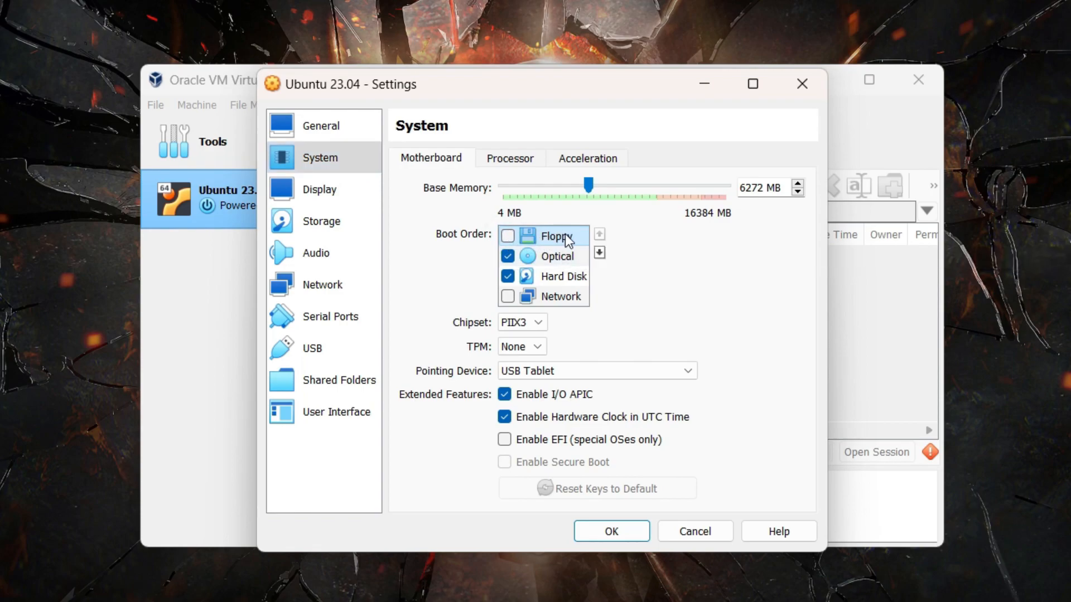
mouse_move(581, 287)
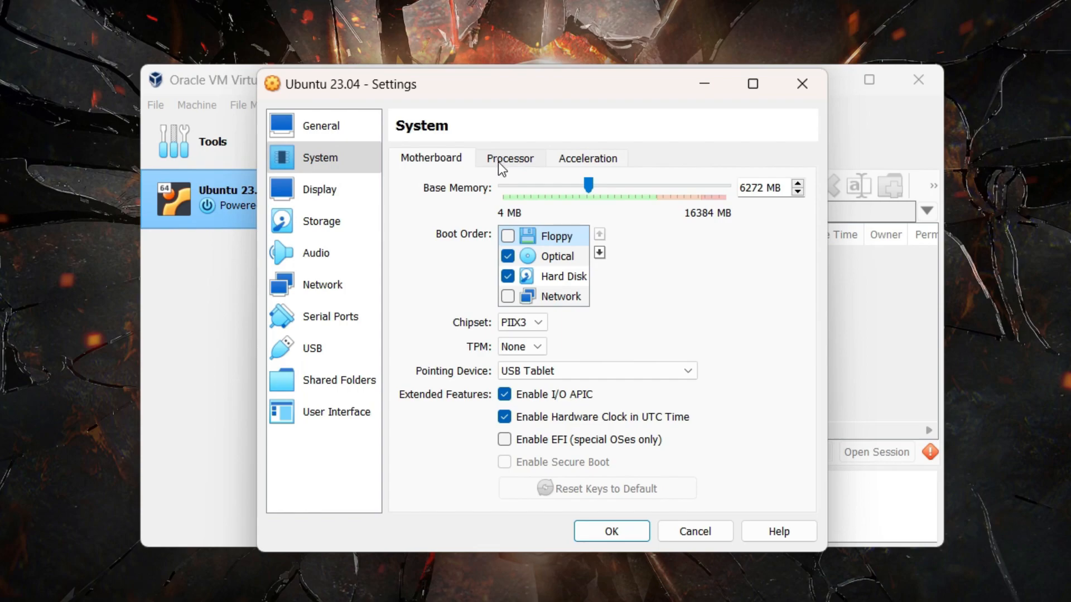
- Review the Processor tab showing 4 CPUs and a 100% execution cap
left_click(509, 158)
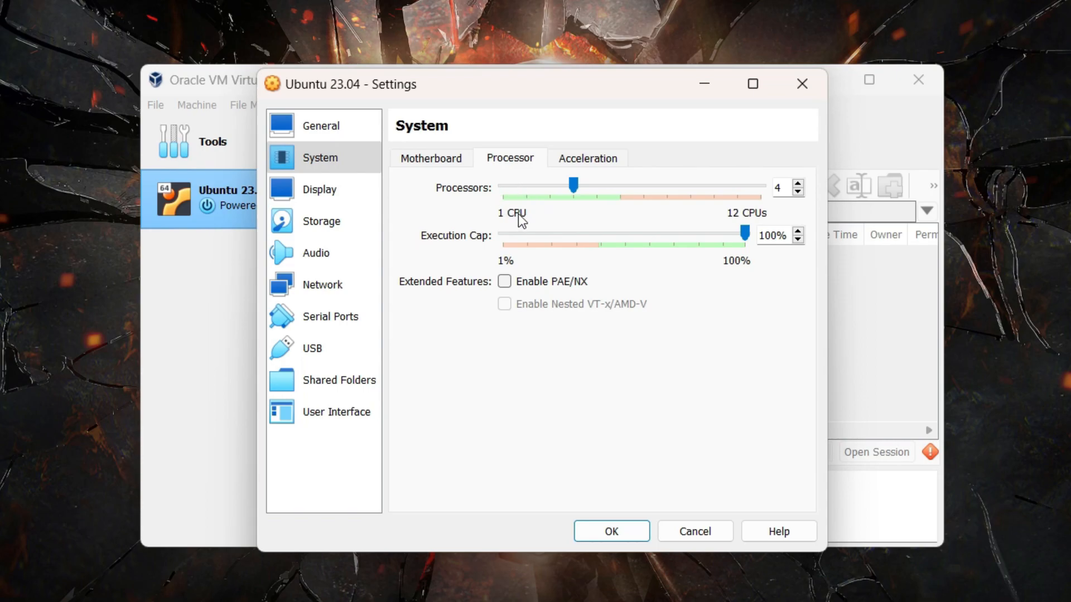
mouse_move(520, 219)
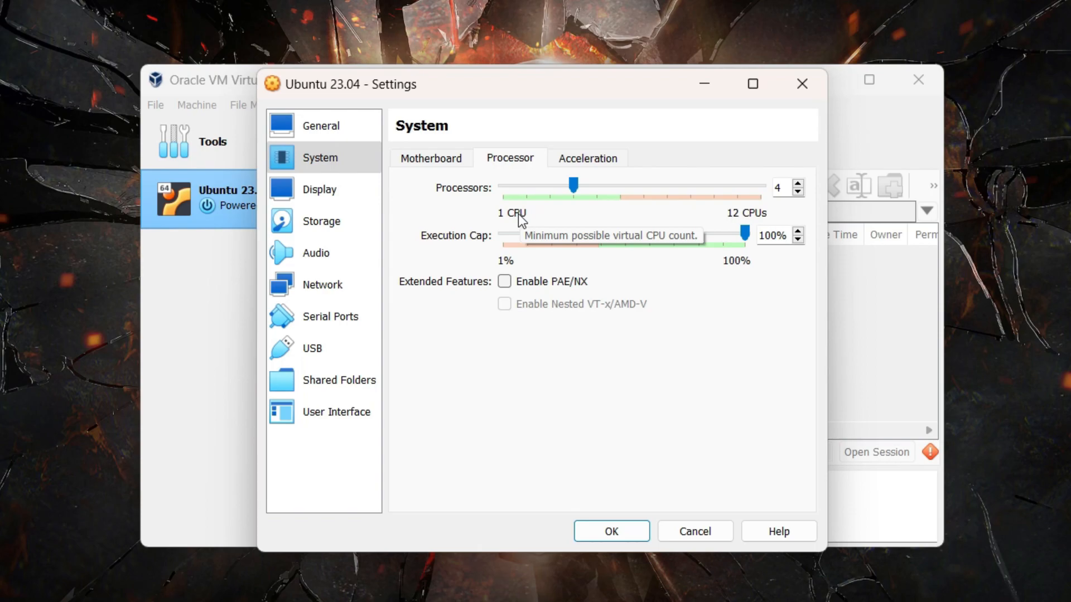
mouse_move(522, 205)
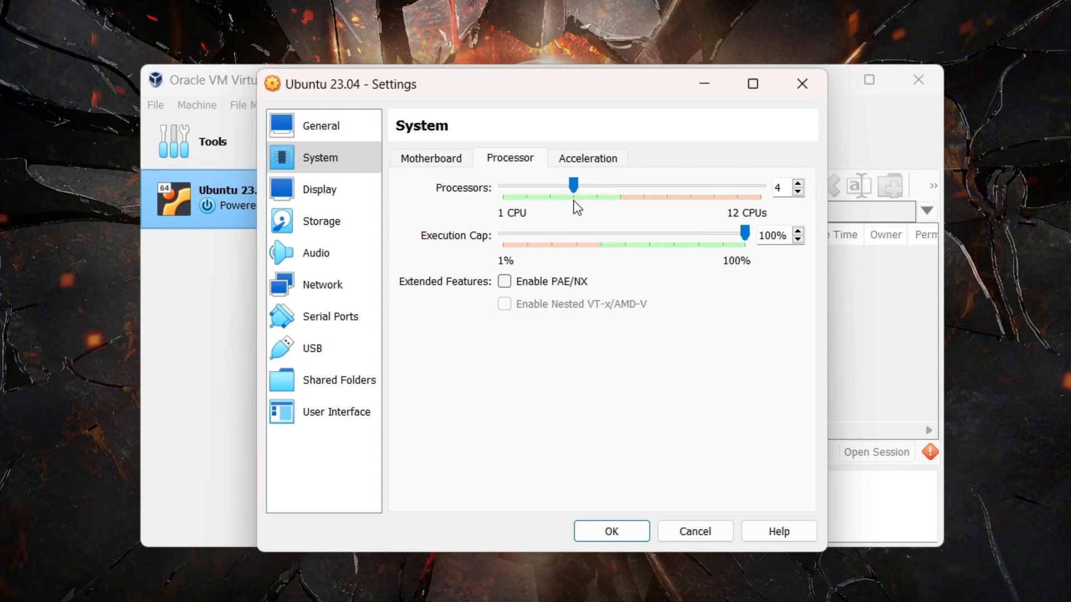
mouse_move(614, 213)
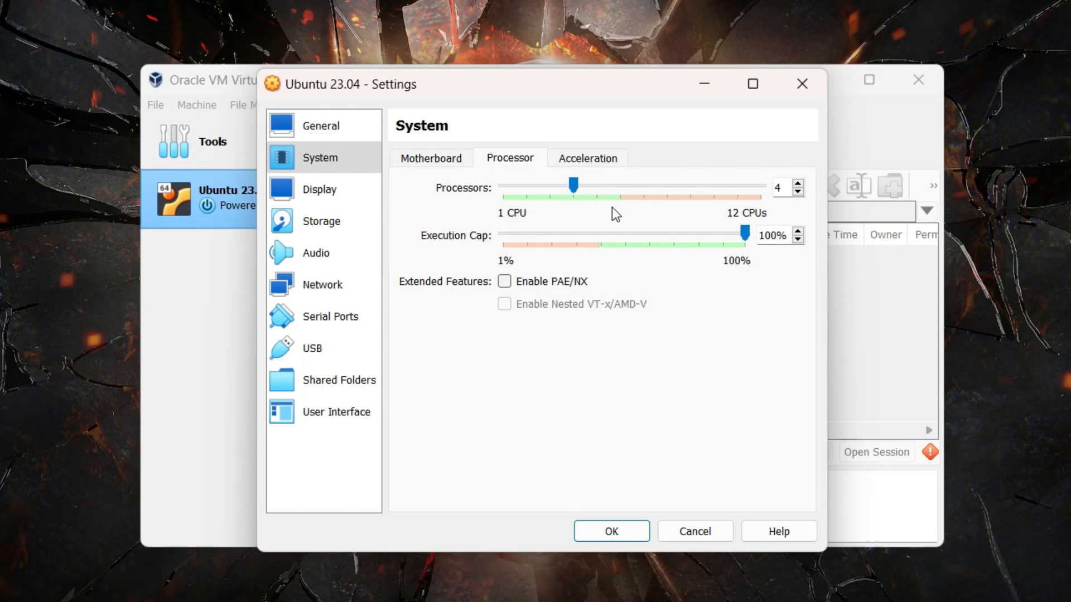
mouse_move(614, 198)
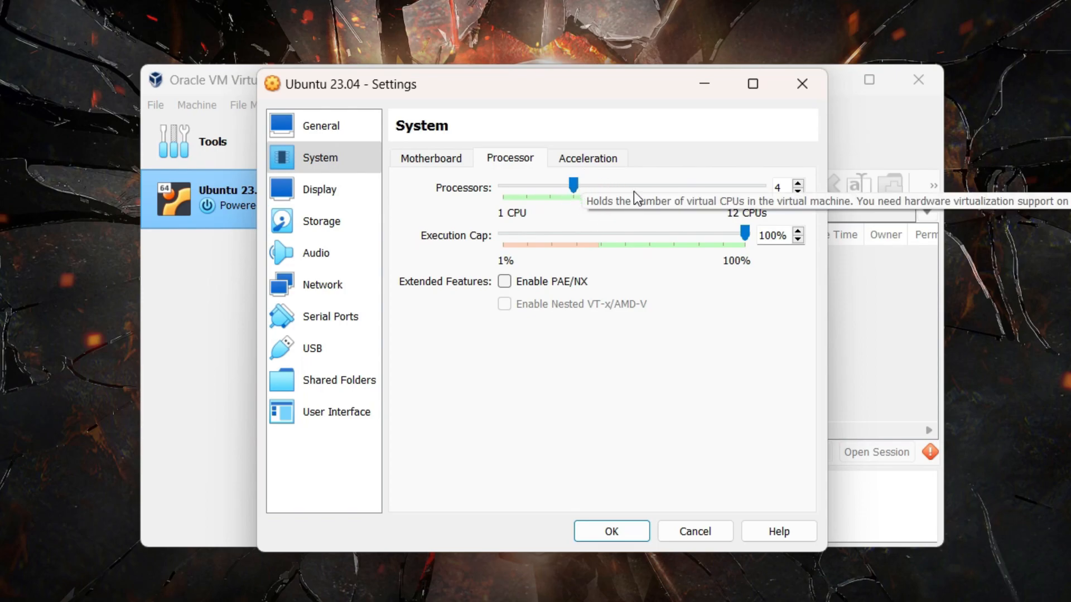
mouse_move(575, 213)
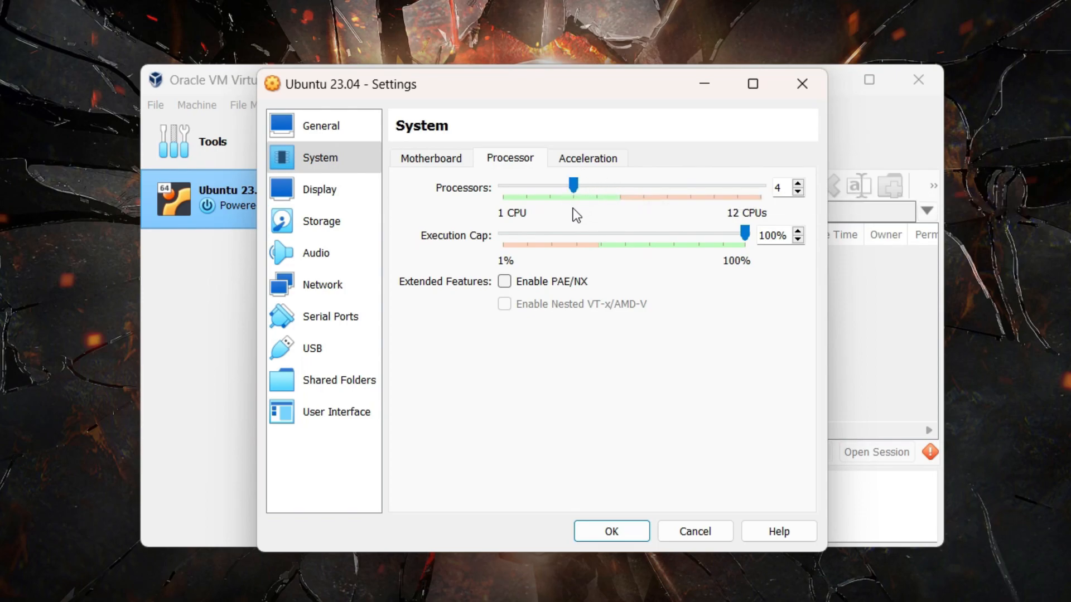
- Drag the Display video memory slider up to 128 MB and save the settings
left_click(319, 189)
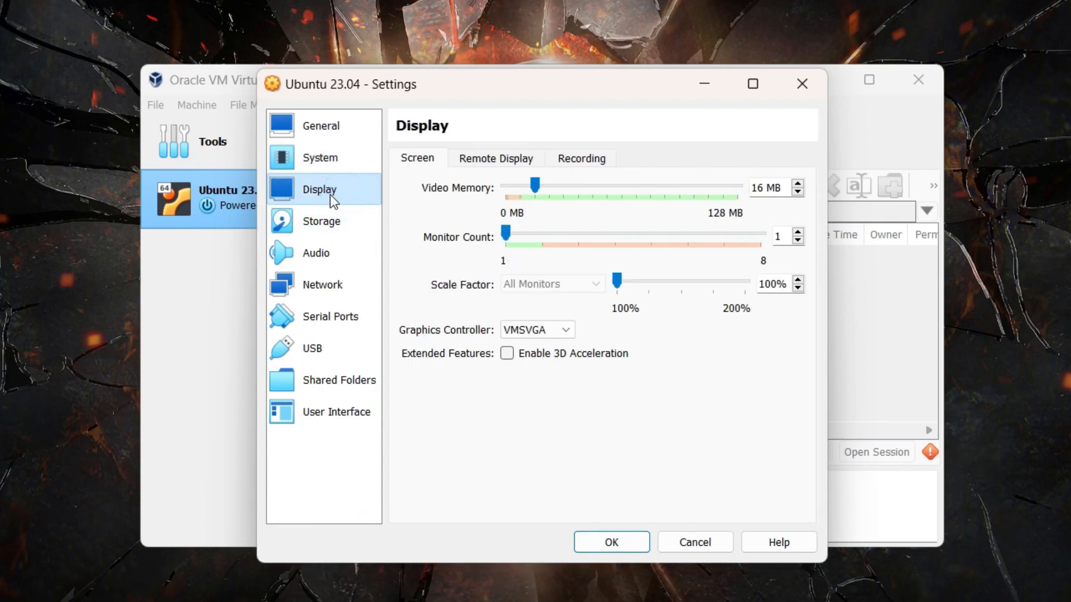
mouse_move(444, 202)
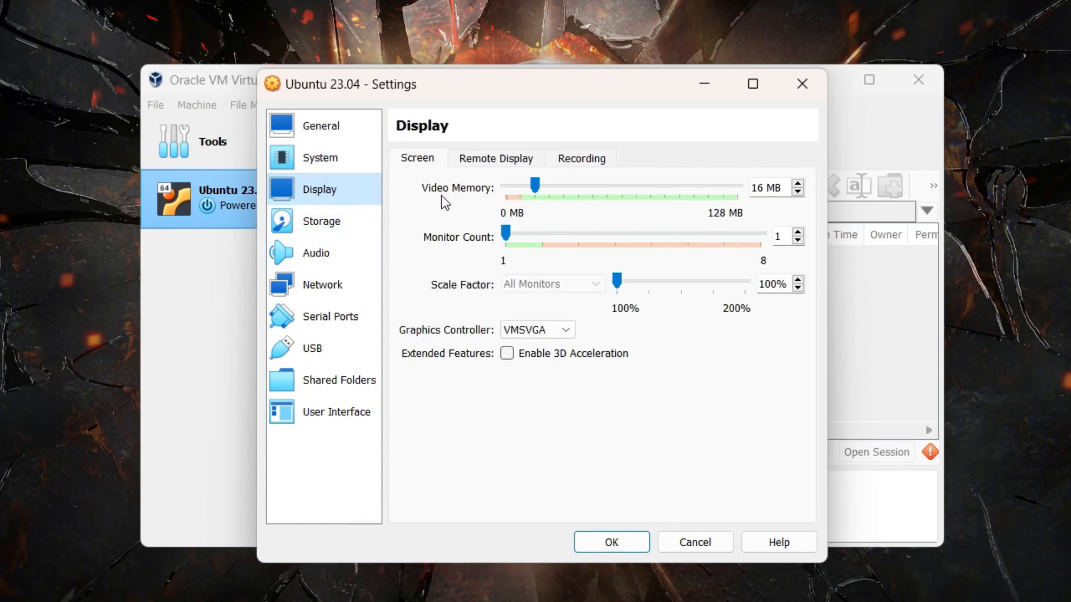
mouse_move(591, 208)
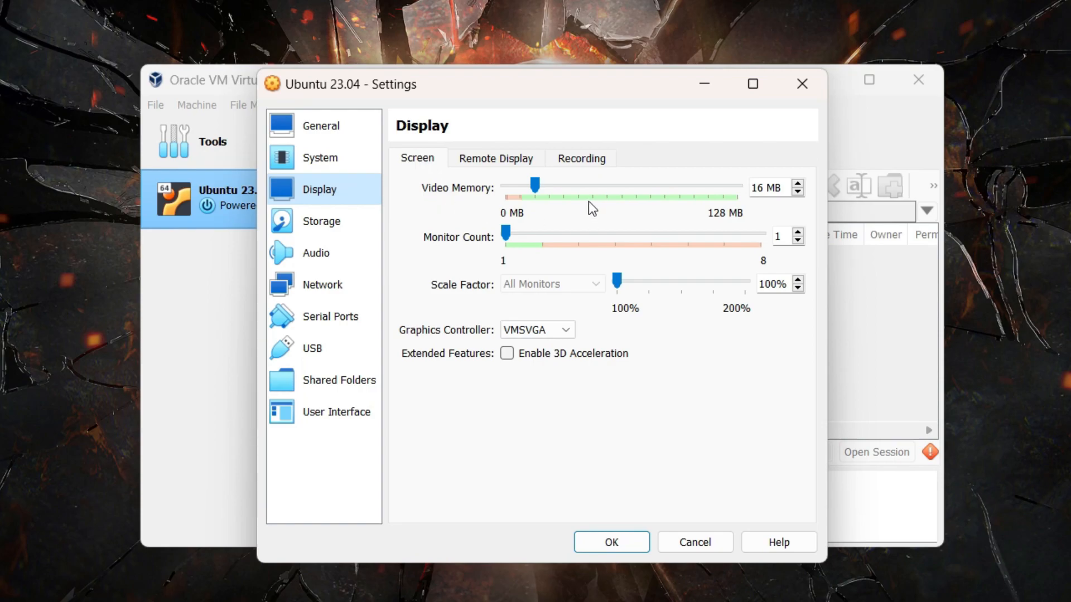
left_click_drag(535, 185, 600, 185)
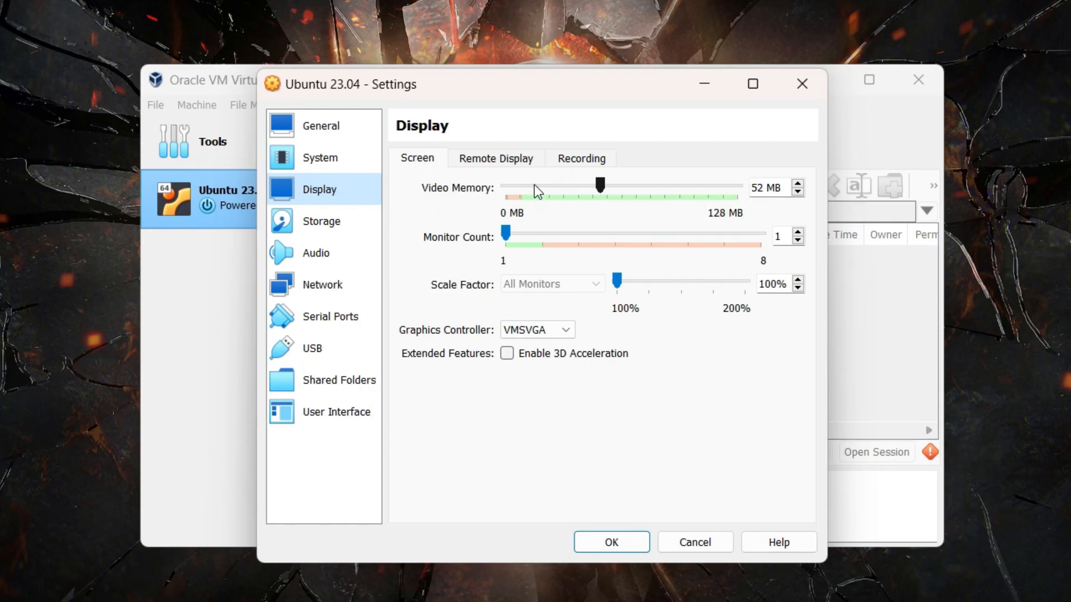
left_click_drag(599, 186, 700, 186)
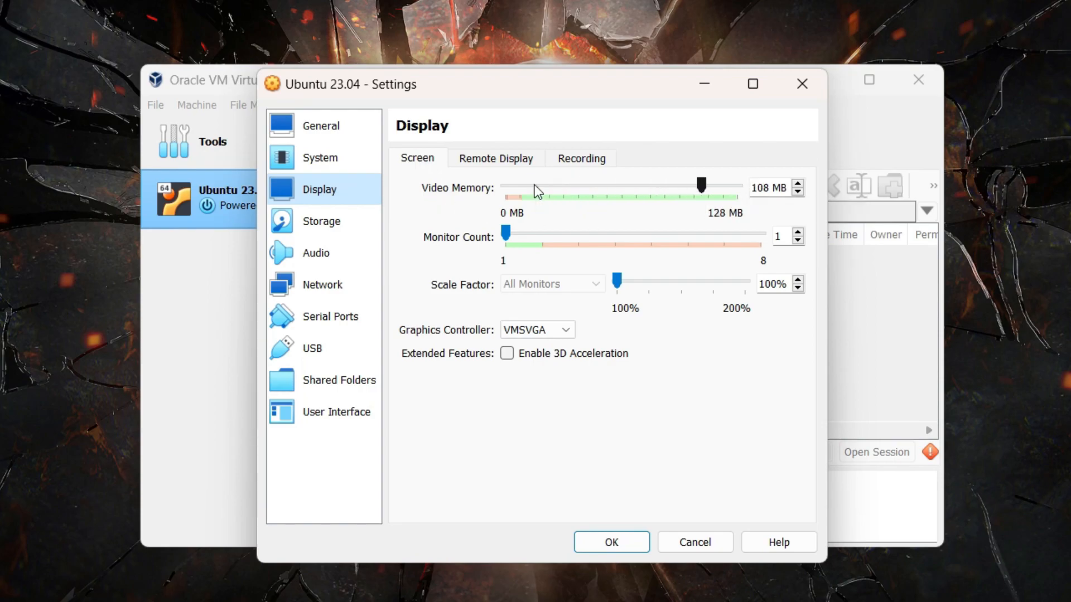
left_click_drag(699, 185, 734, 185)
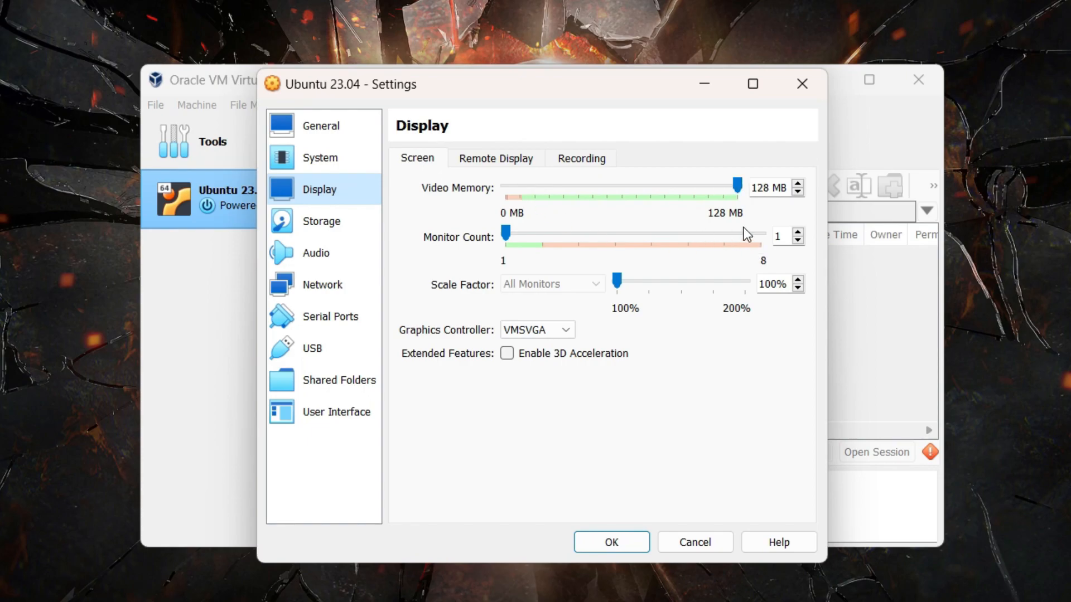
mouse_move(715, 185)
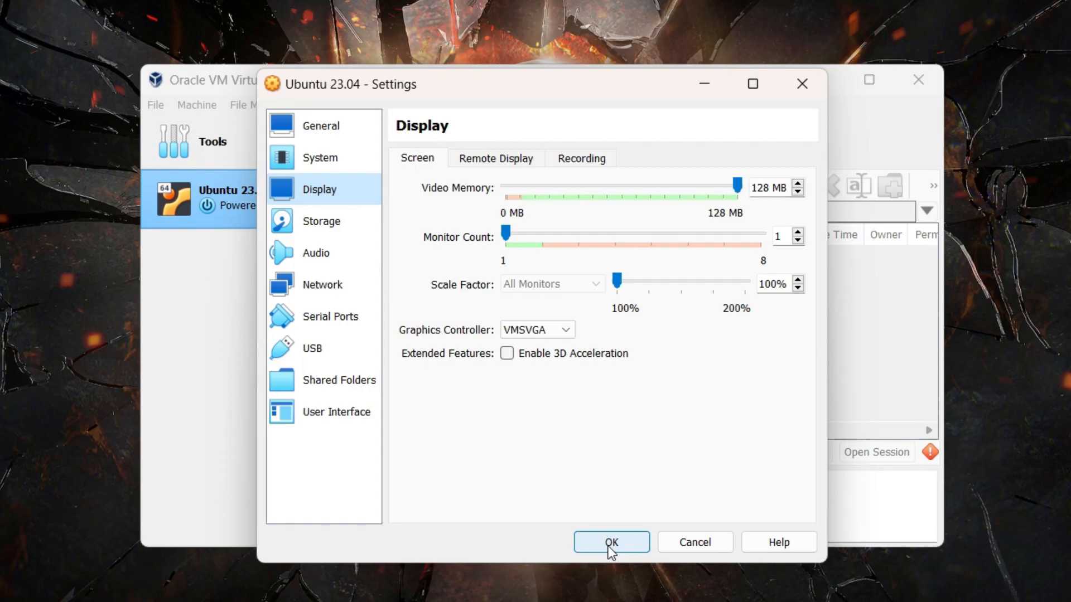
left_click(609, 541)
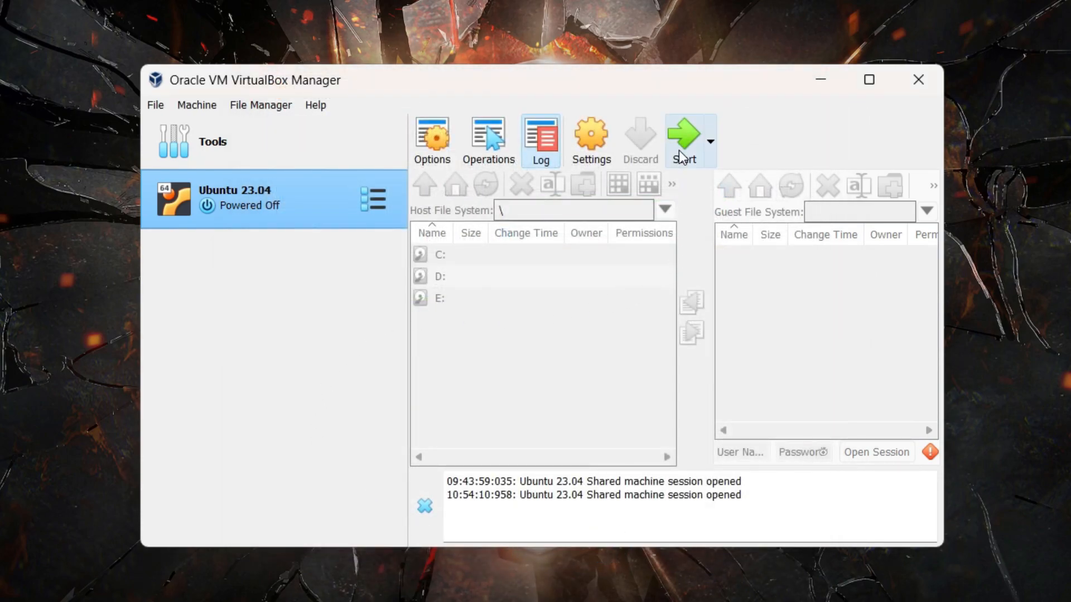
mouse_move(682, 136)
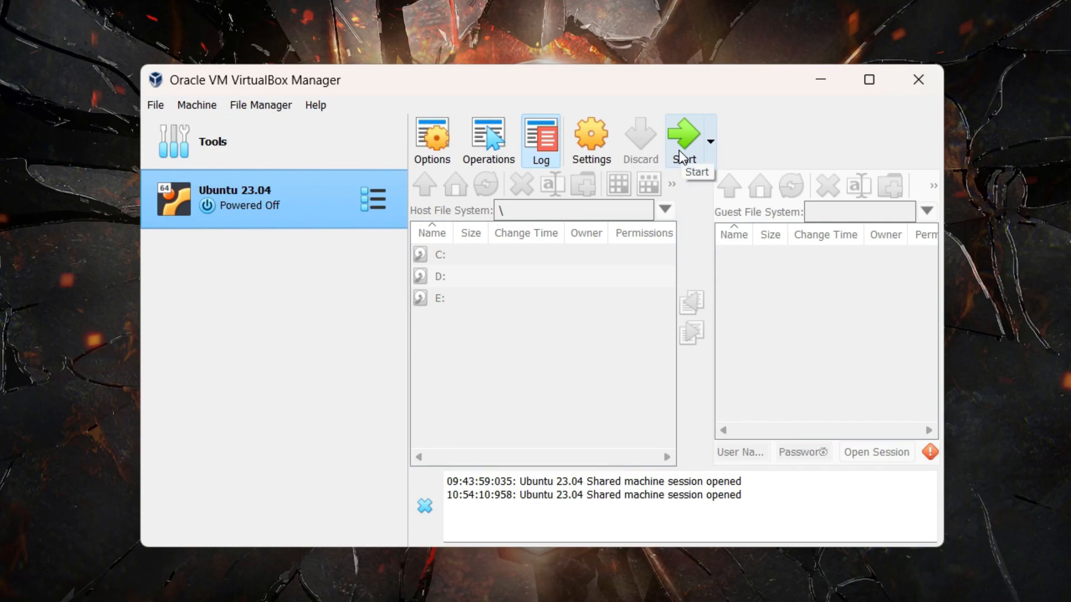
- Start the Ubuntu 23.04 machine and sign in to the user account
left_click(682, 133)
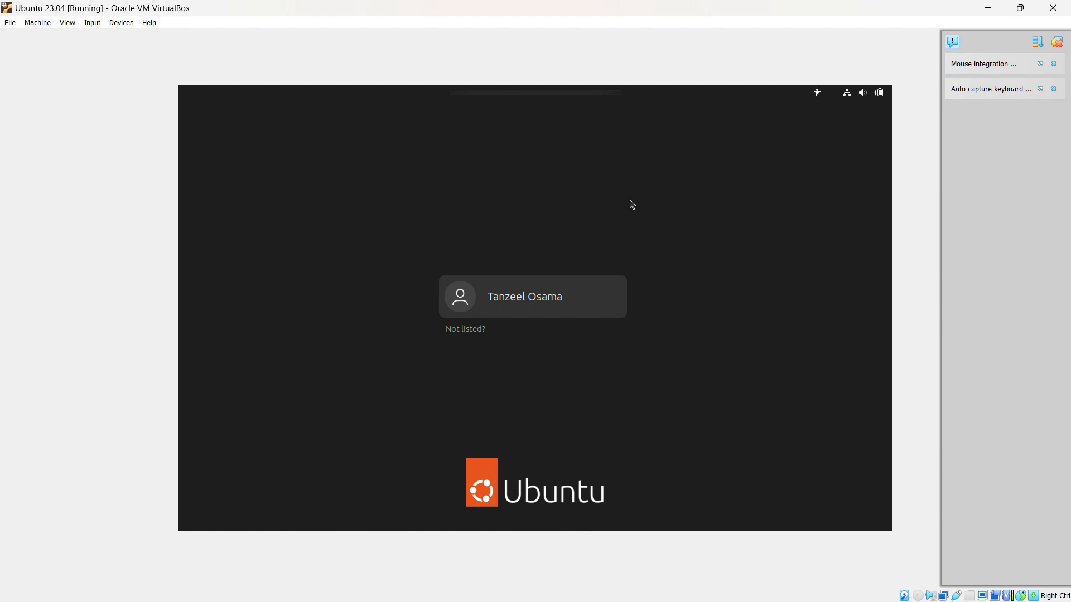
left_click(533, 297)
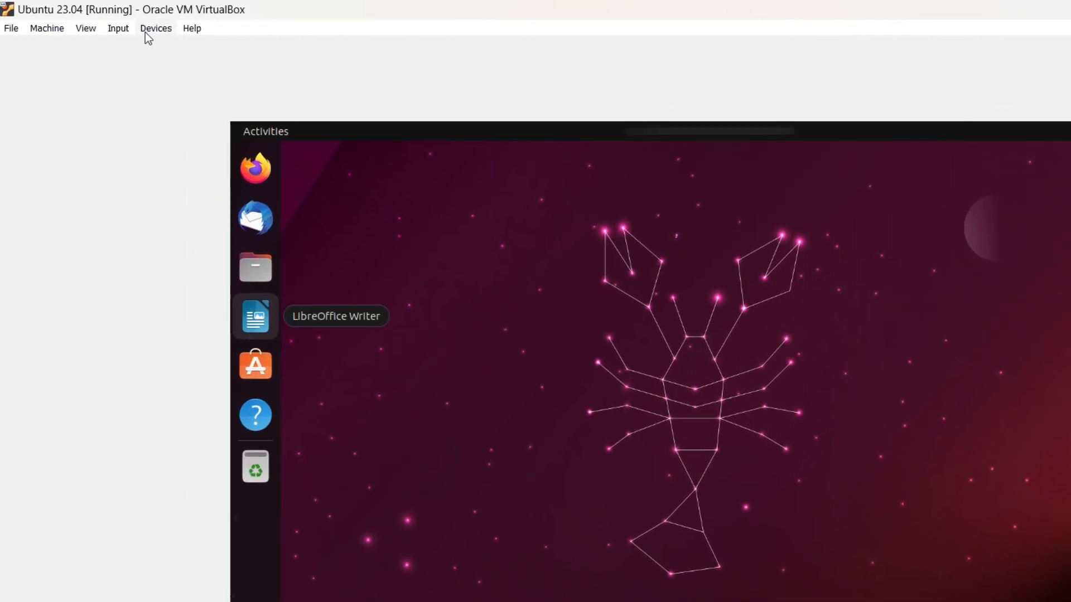
- Open the running VM window's Devices menu listing the Guest Additions options
left_click(155, 28)
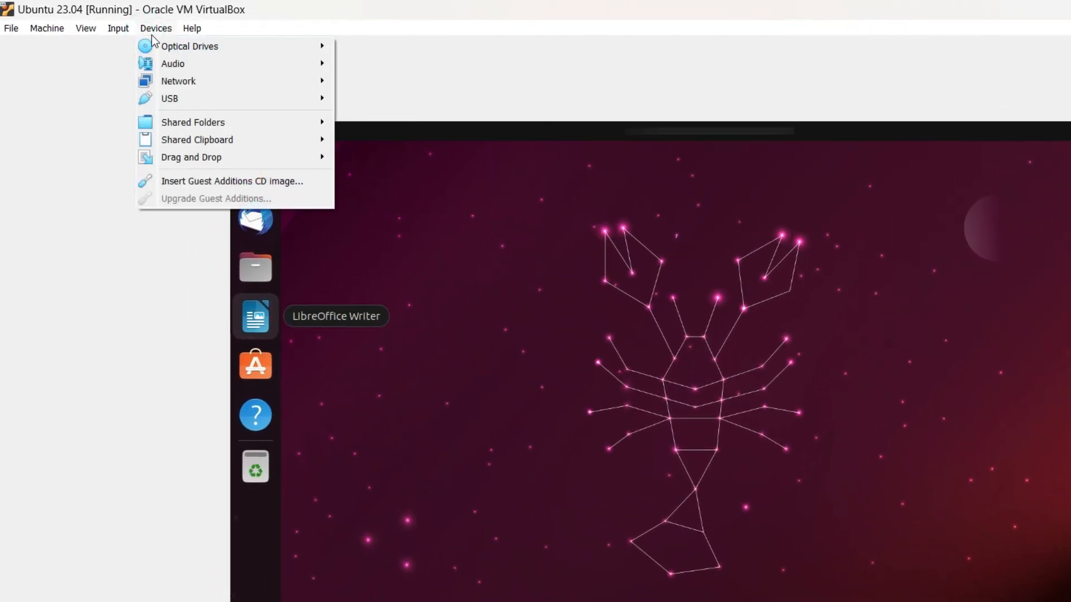
mouse_move(191, 99)
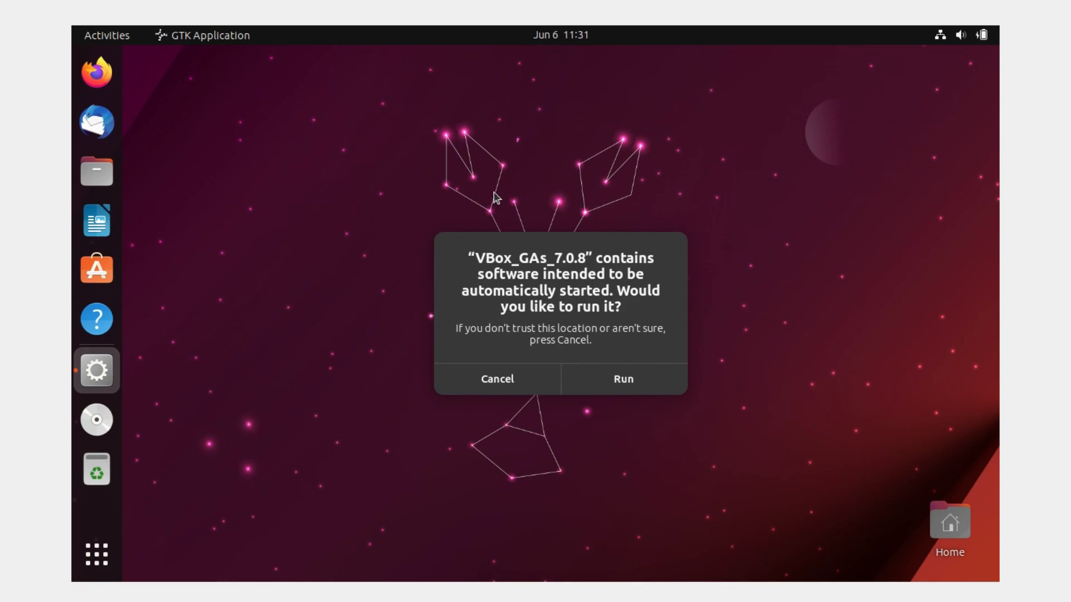
mouse_move(469, 424)
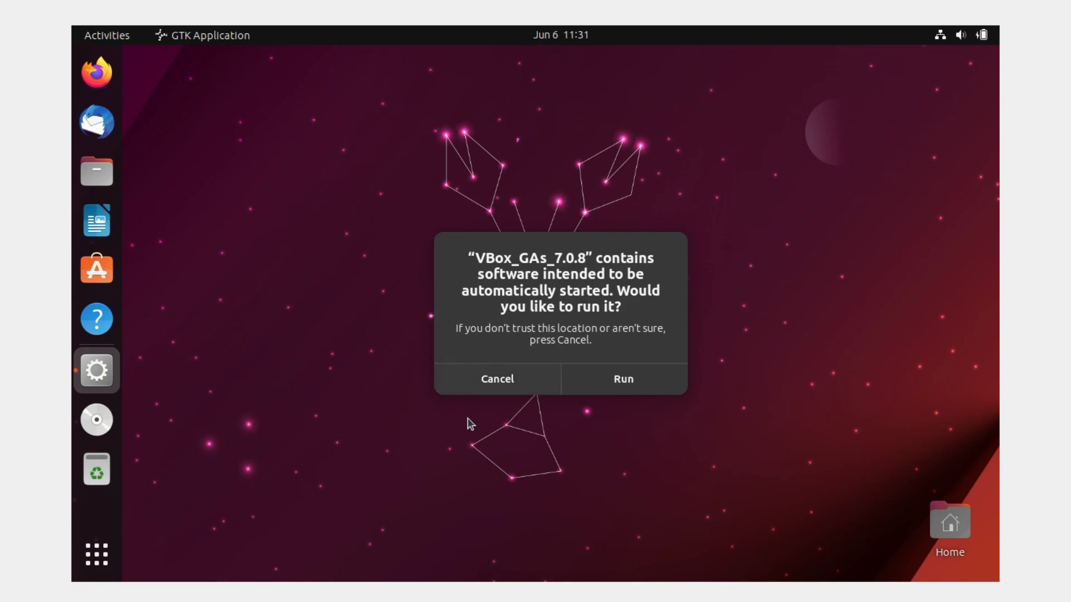
mouse_move(491, 294)
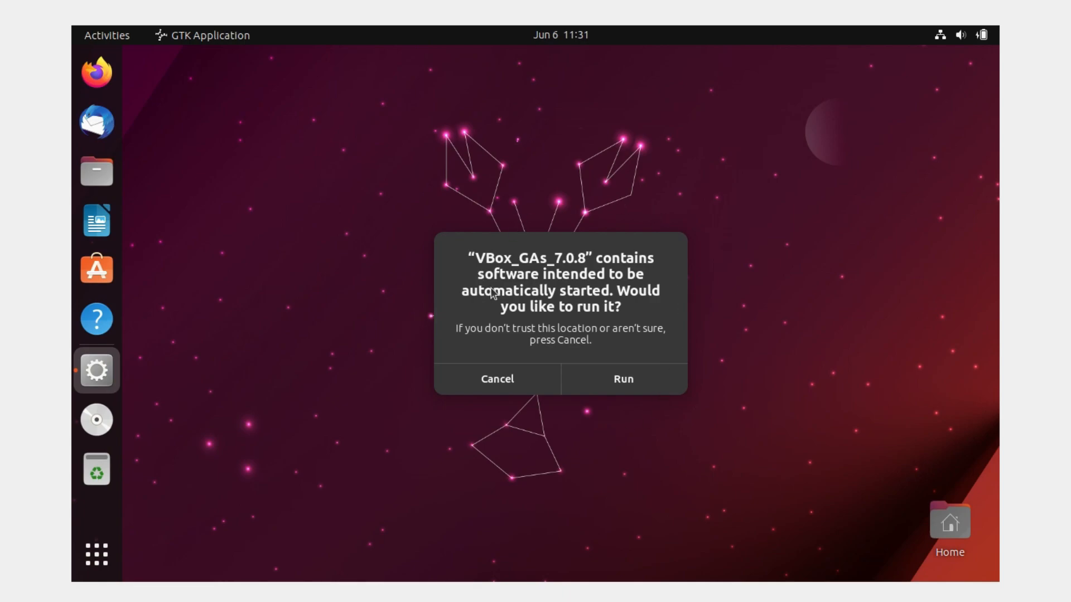
mouse_move(568, 276)
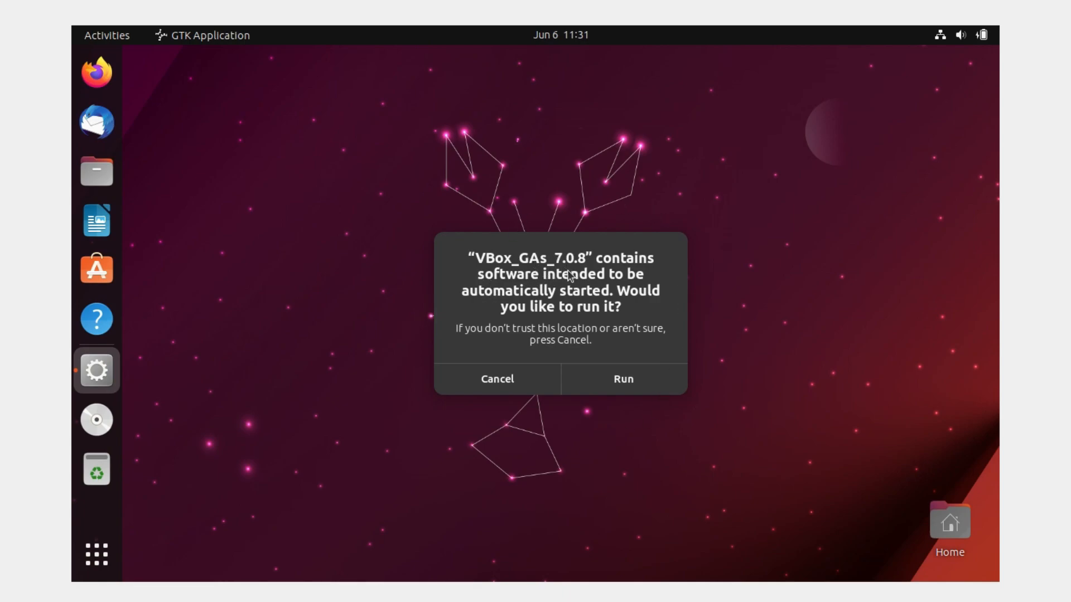
mouse_move(602, 313)
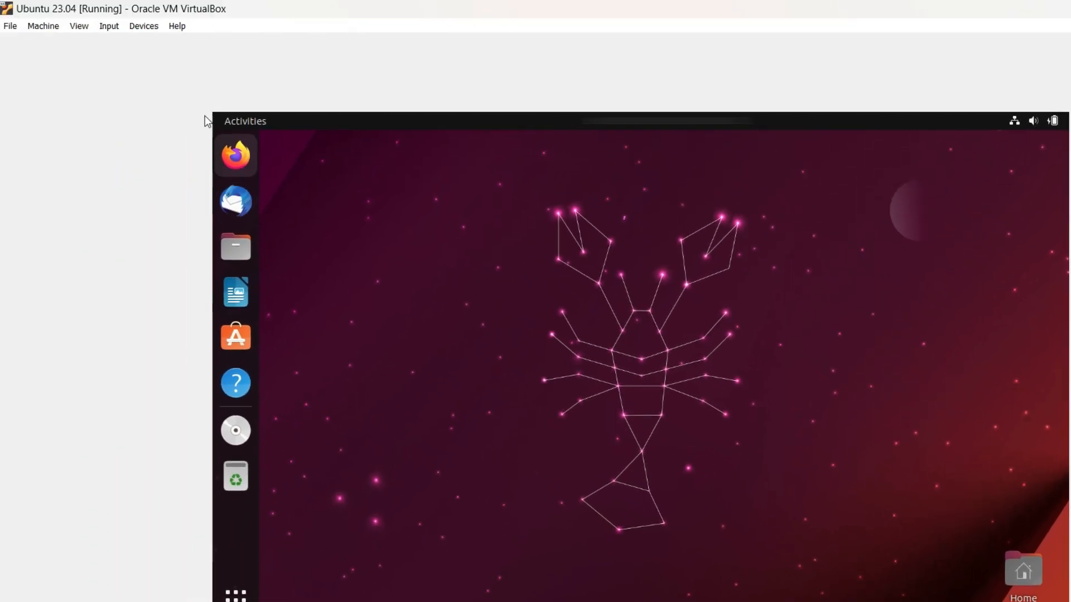
left_click(143, 26)
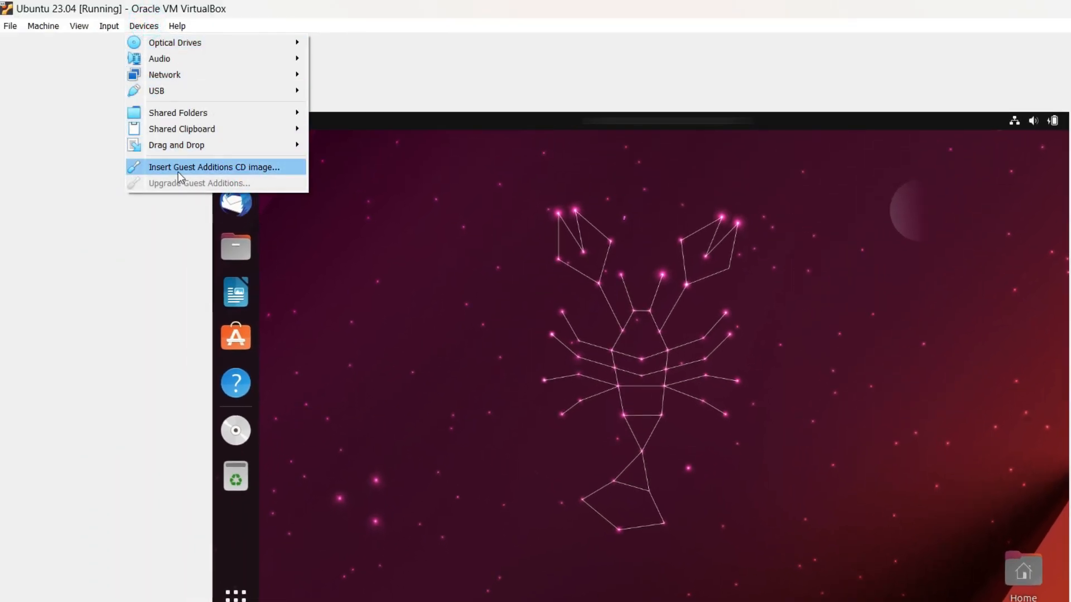
mouse_move(618, 322)
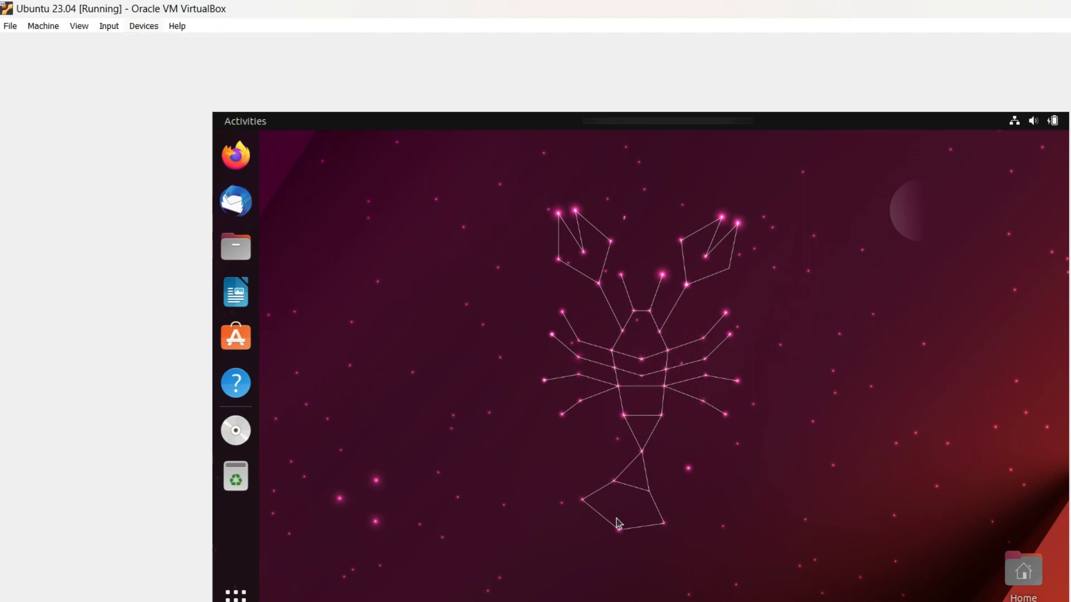
mouse_move(652, 329)
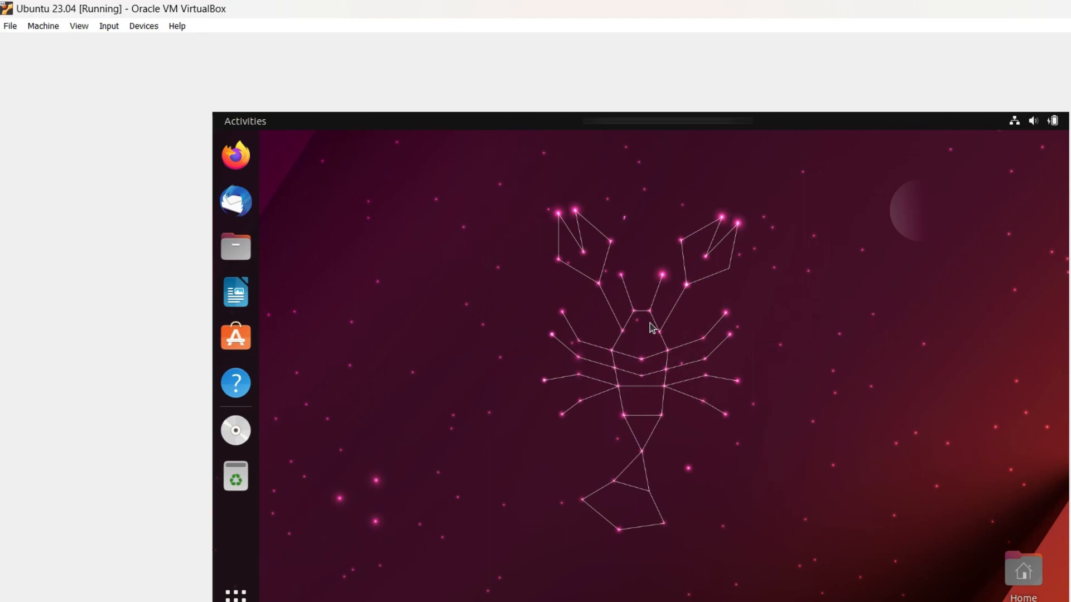
left_click(144, 26)
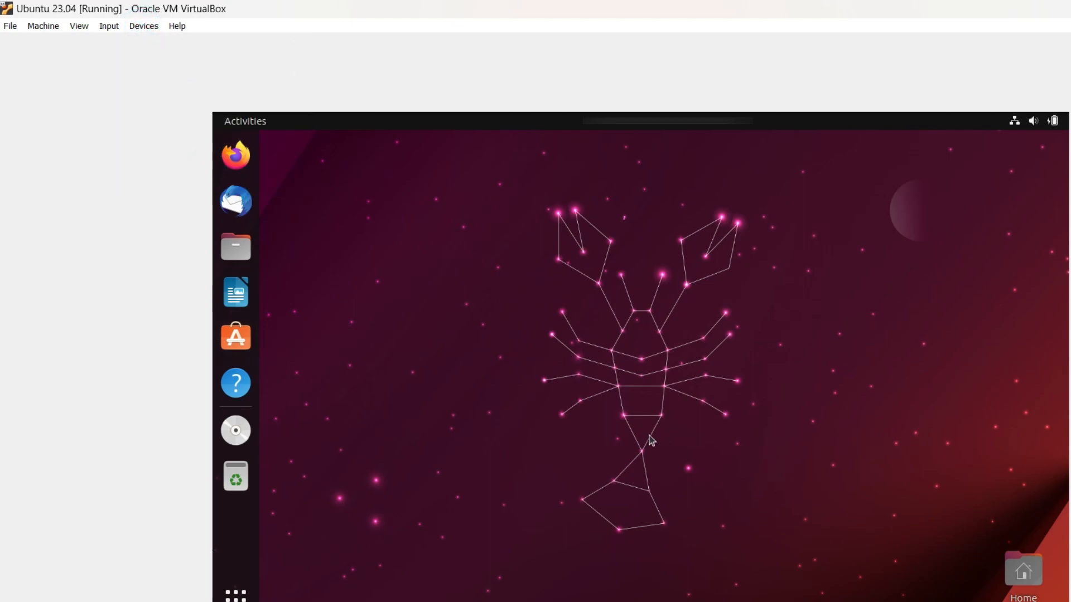
mouse_move(654, 444)
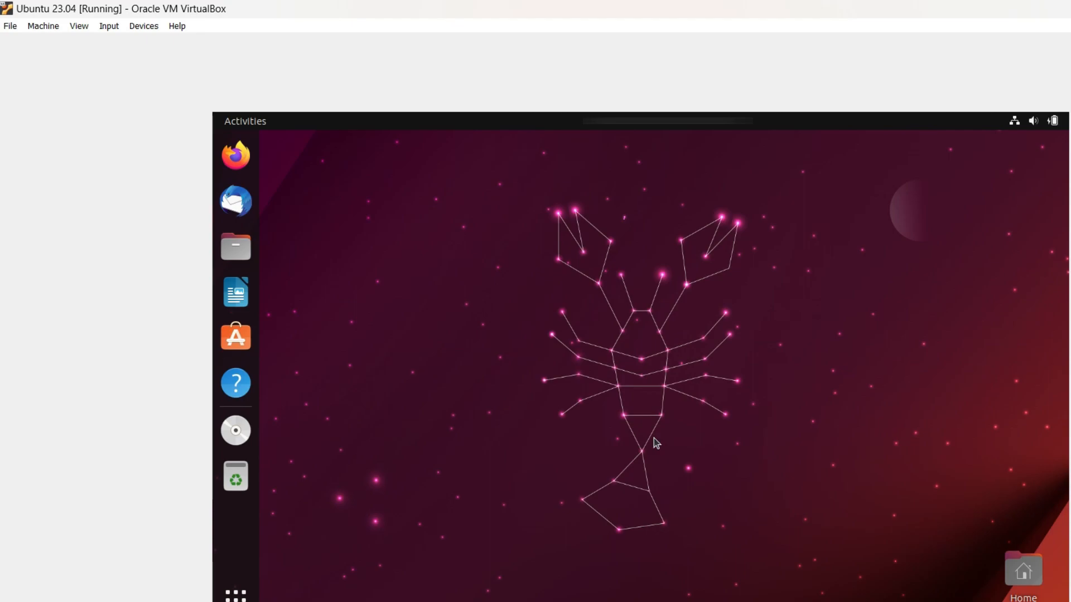
mouse_move(626, 329)
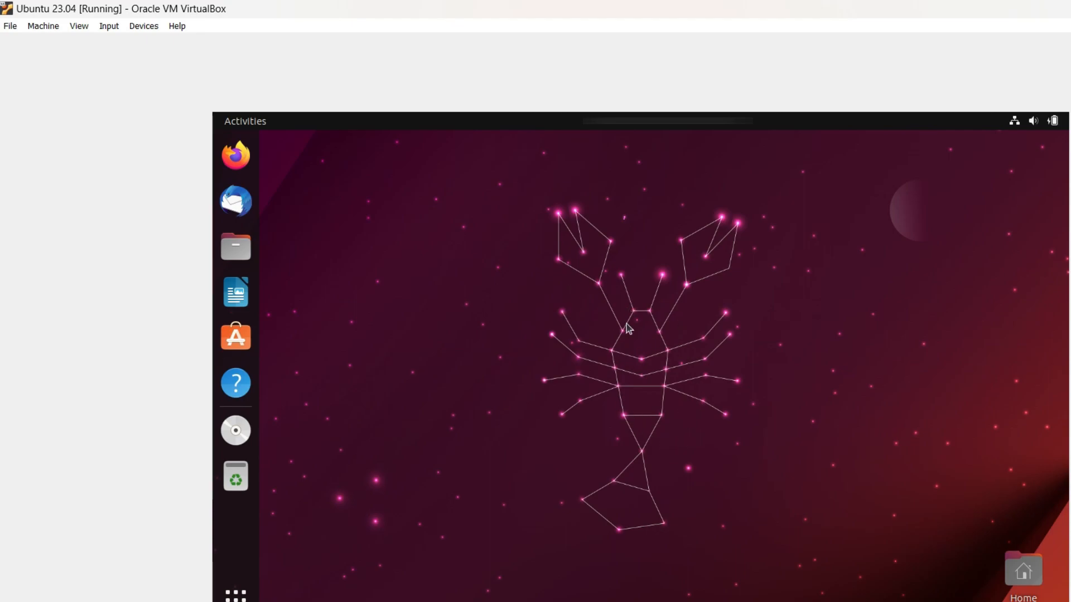
mouse_move(647, 474)
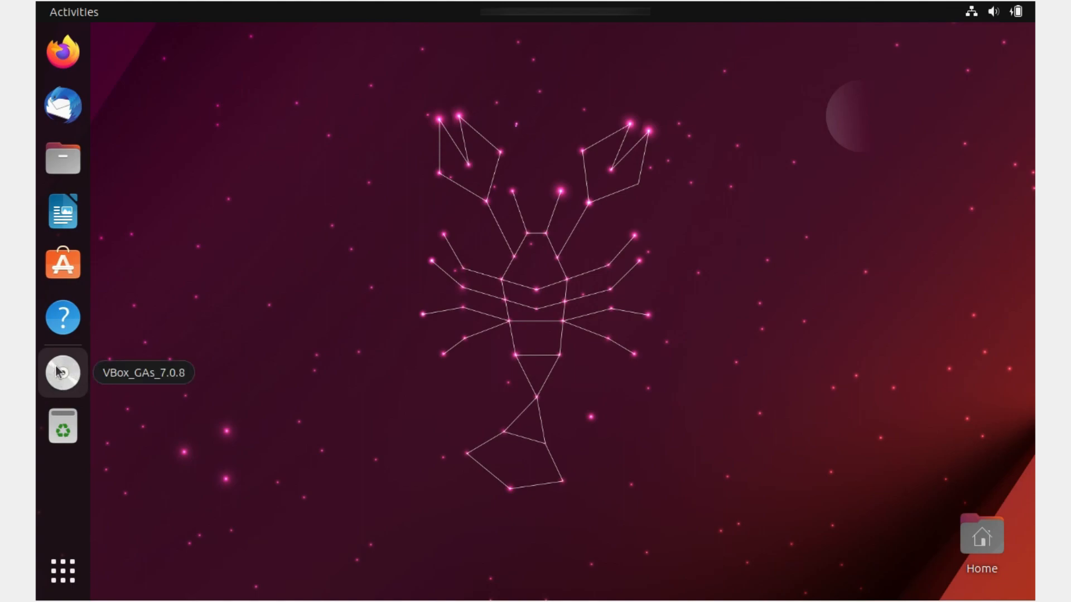
left_click(62, 373)
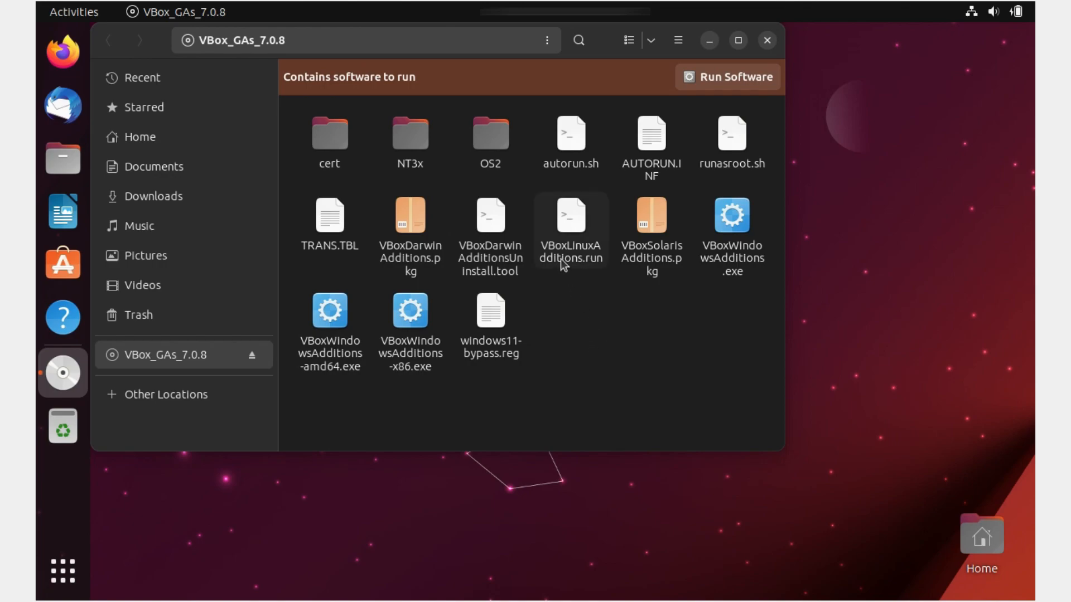
mouse_move(574, 240)
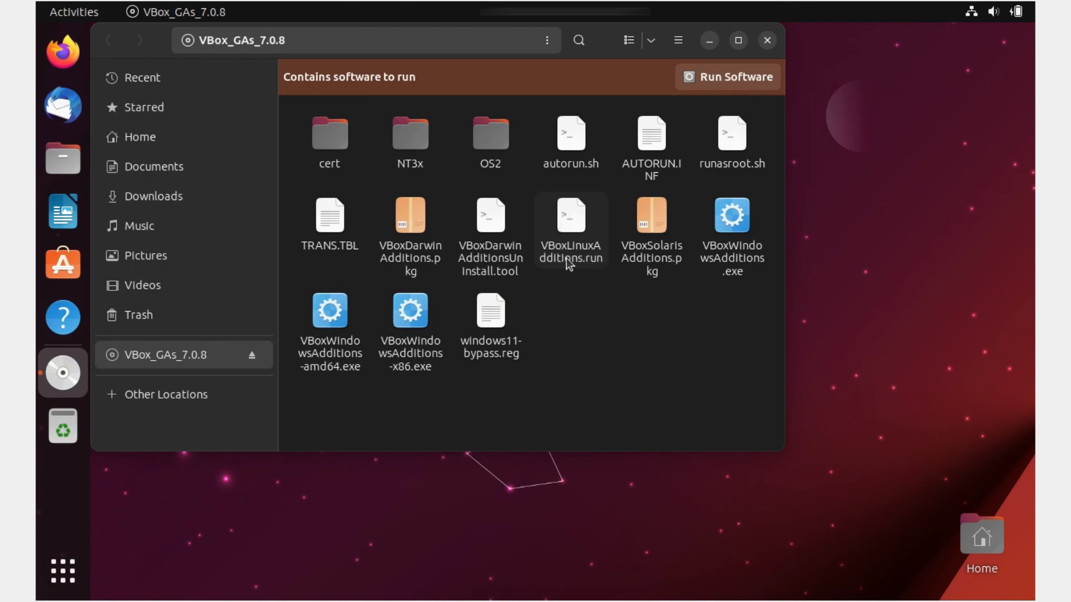
mouse_move(571, 274)
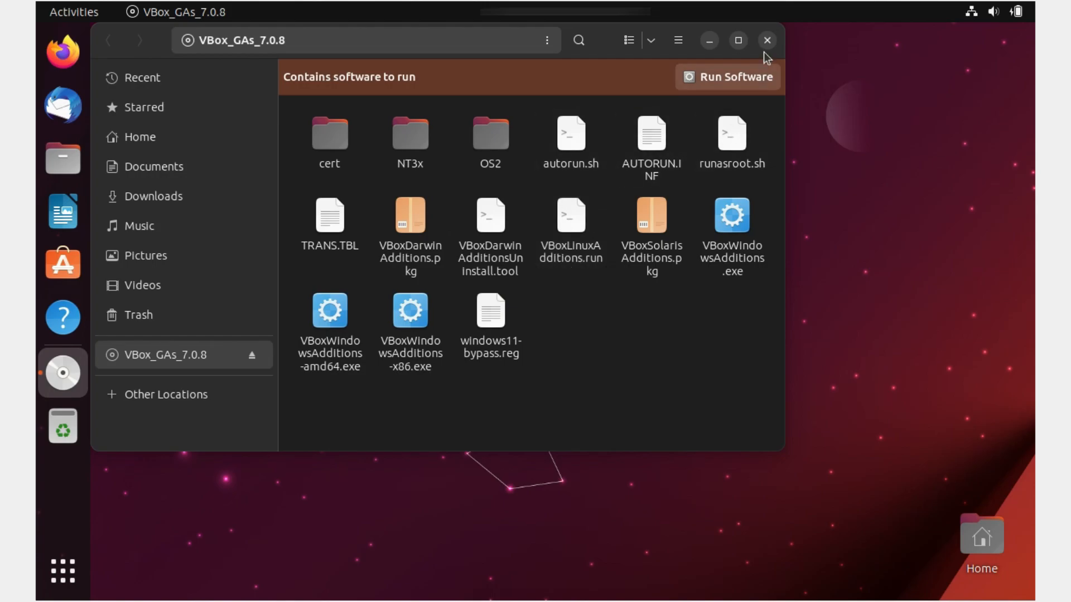
left_click(766, 40)
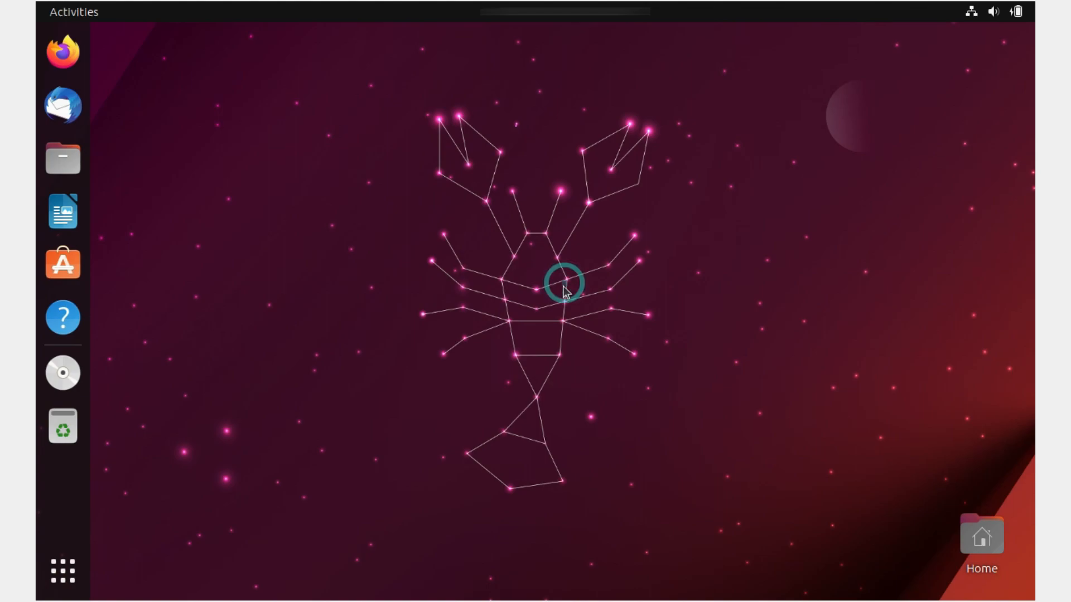
- Run 'sudo apt-get update' in the Ubuntu terminal to refresh package lists
left_click(563, 282)
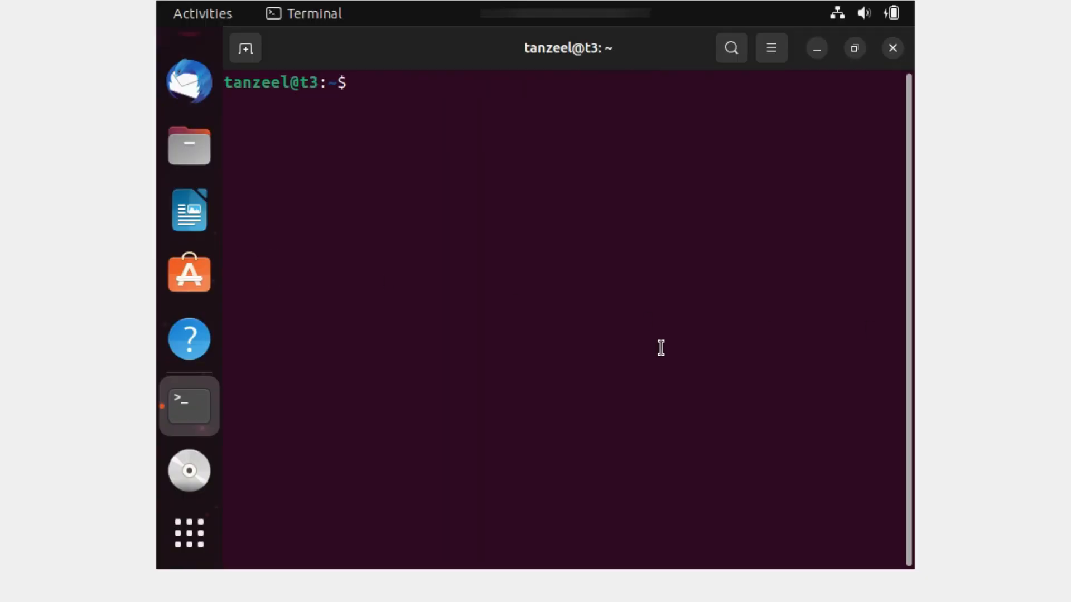
type("sud")
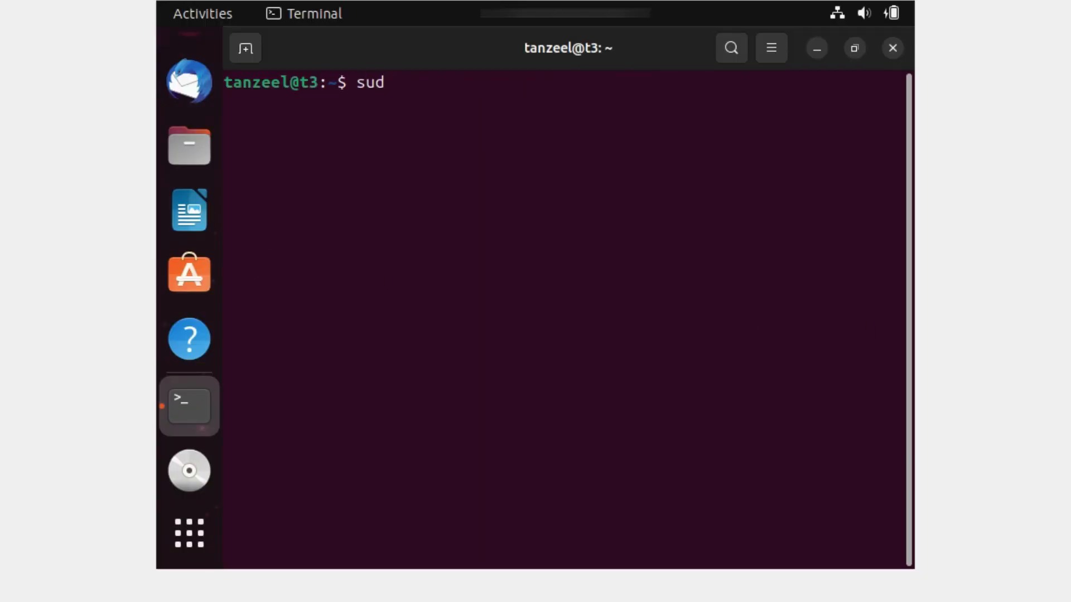
type("o a")
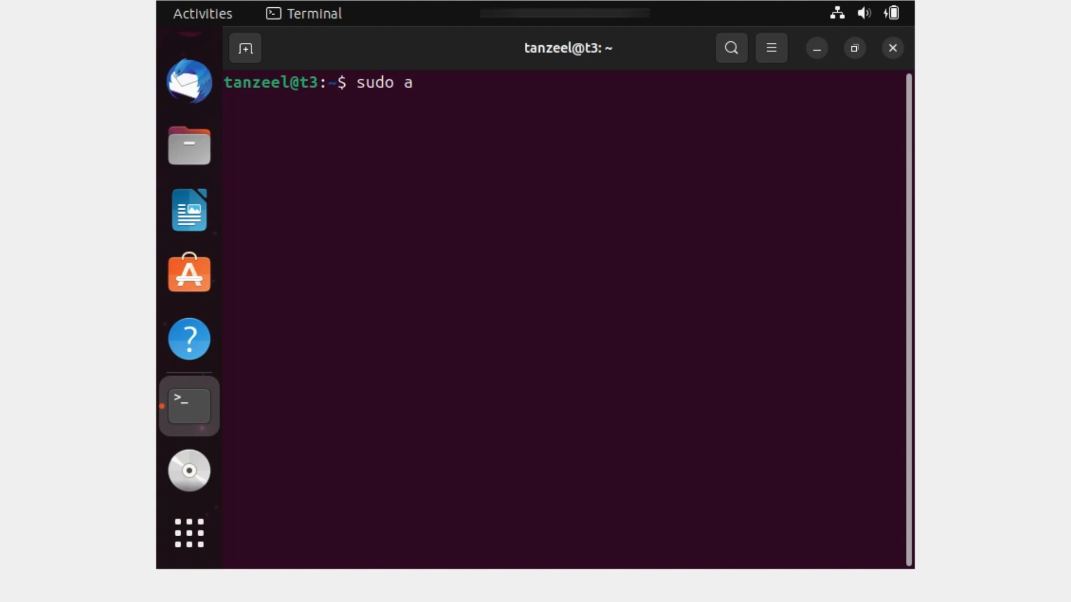
type("pt-")
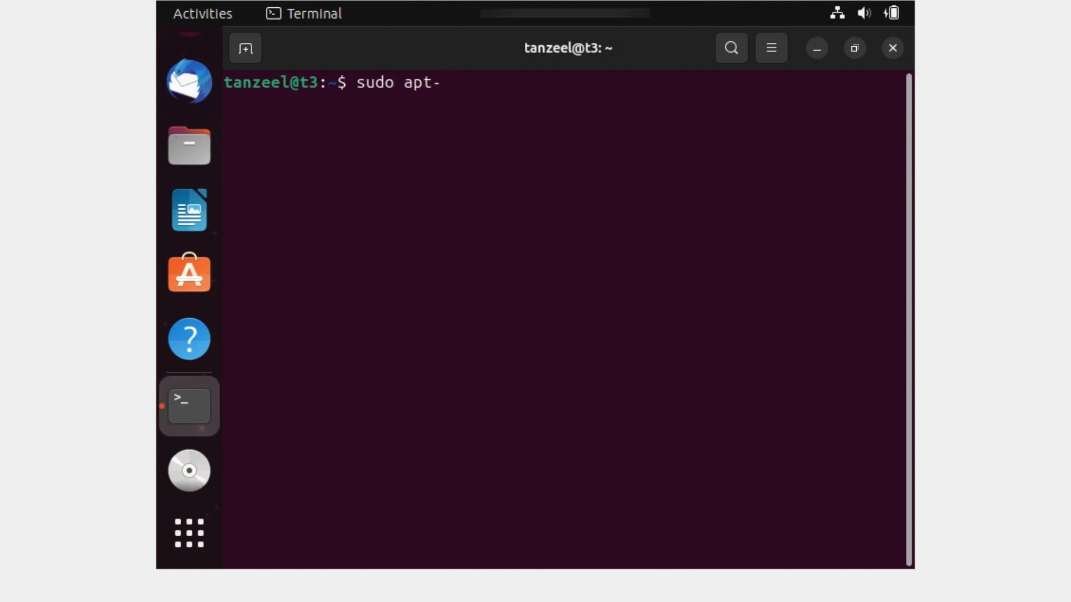
type("get")
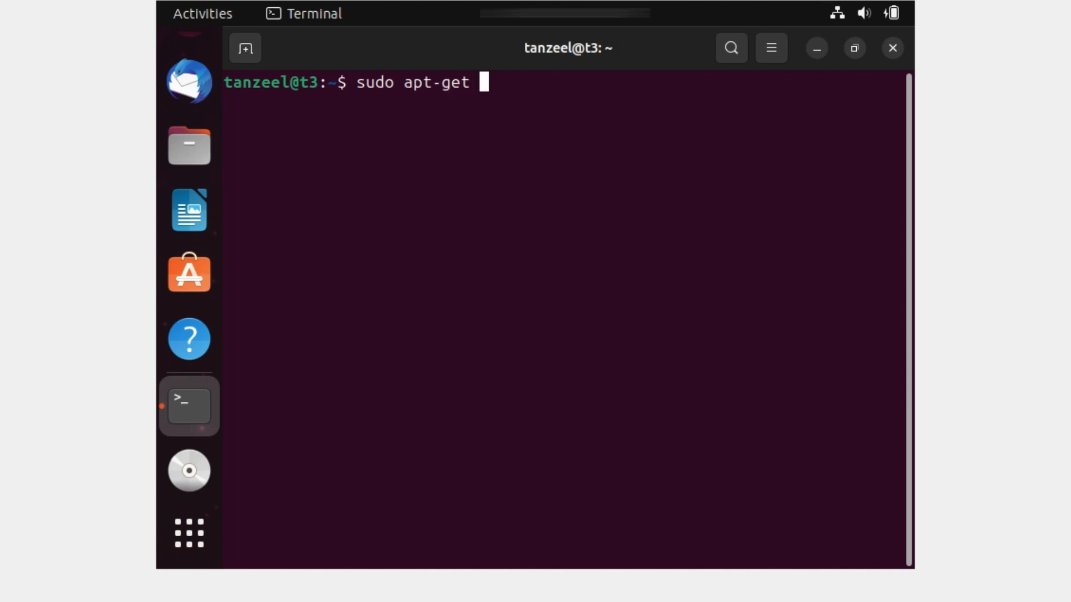
type("update")
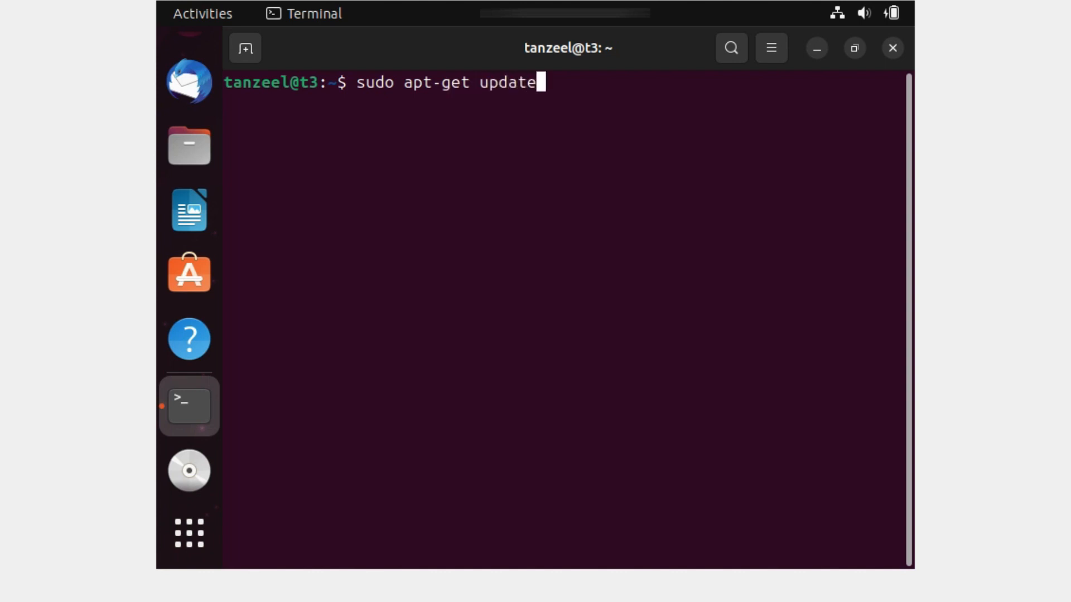
key("Return")
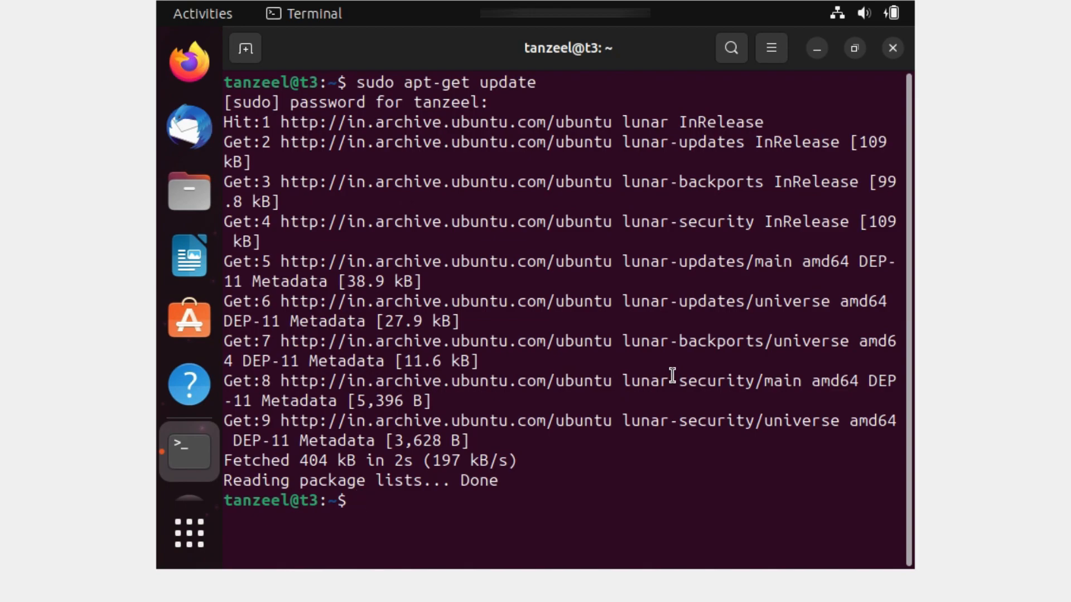
- Run 'sudo apt-get upgrade' and confirm the upgrade with y
type("sudo apt-get update")
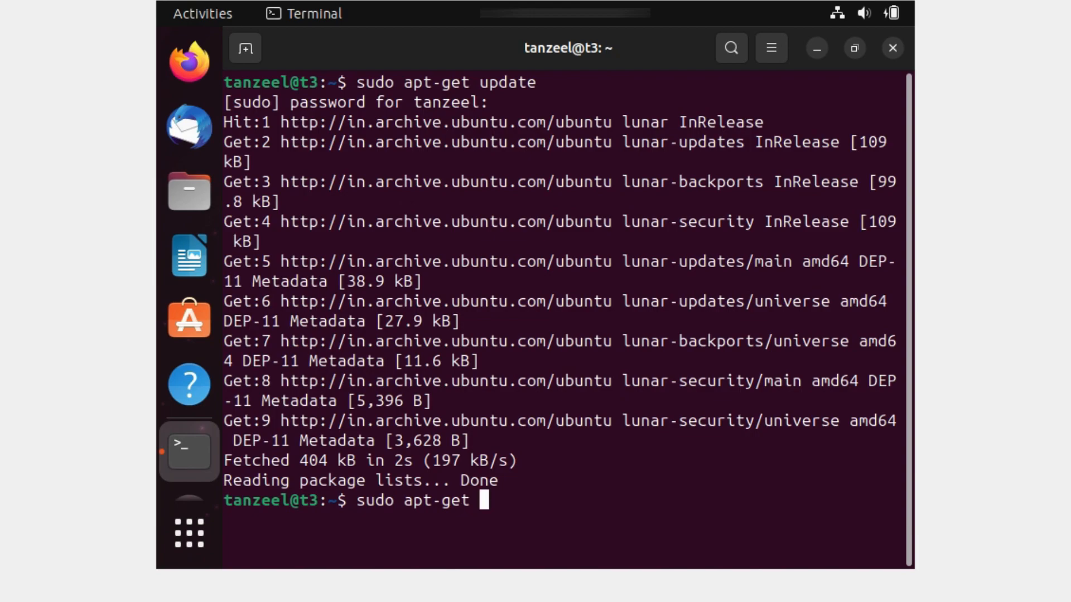
type("upgrade")
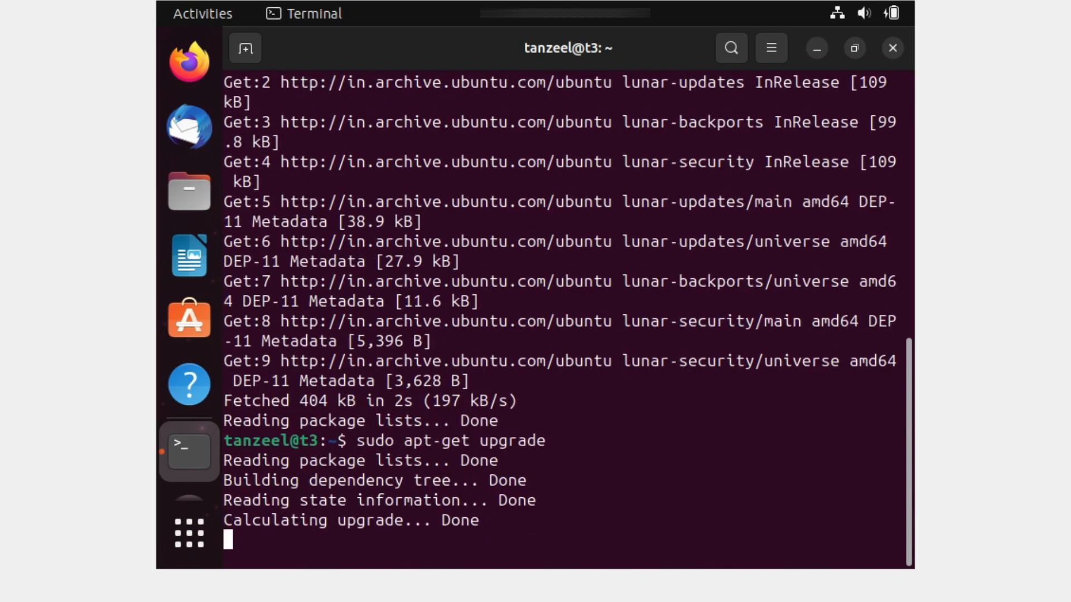
type("y")
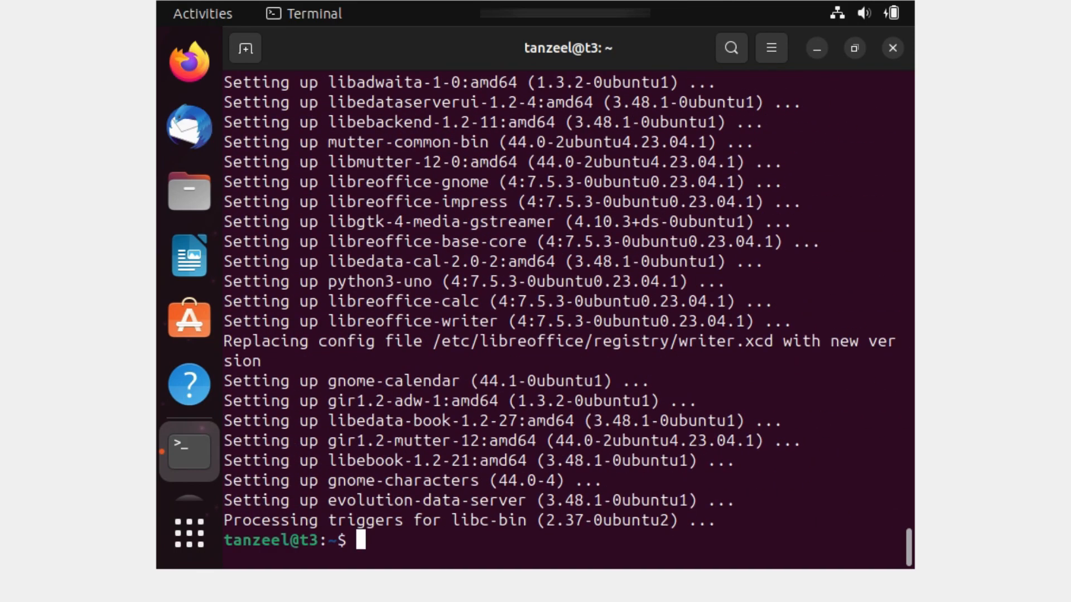
mouse_move(672, 369)
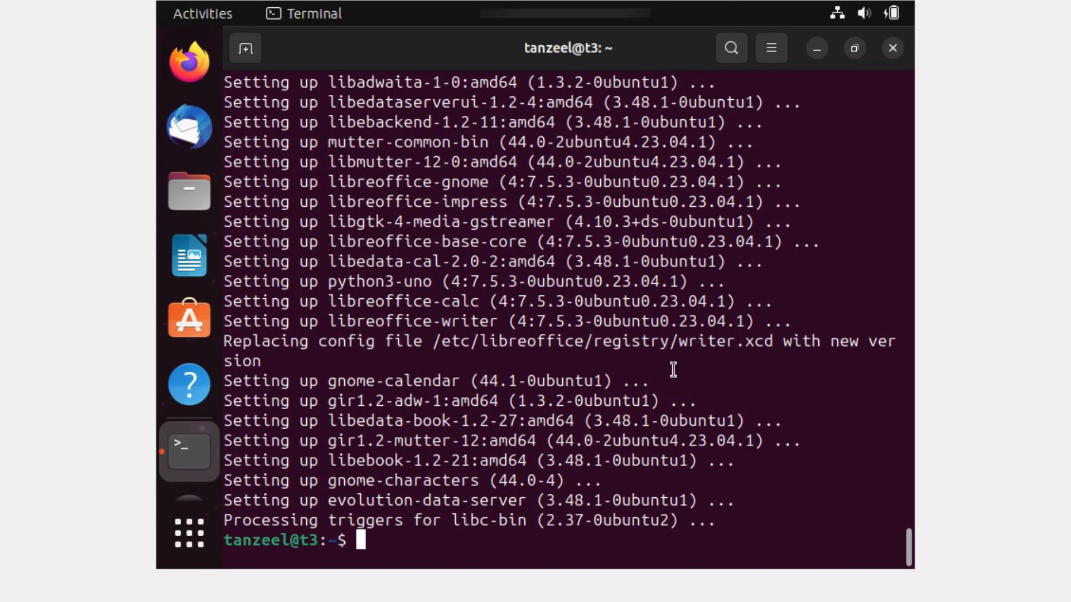
- Install build-essential, gcc, make, perl and dkms with apt-get, confirming with y
type("s")
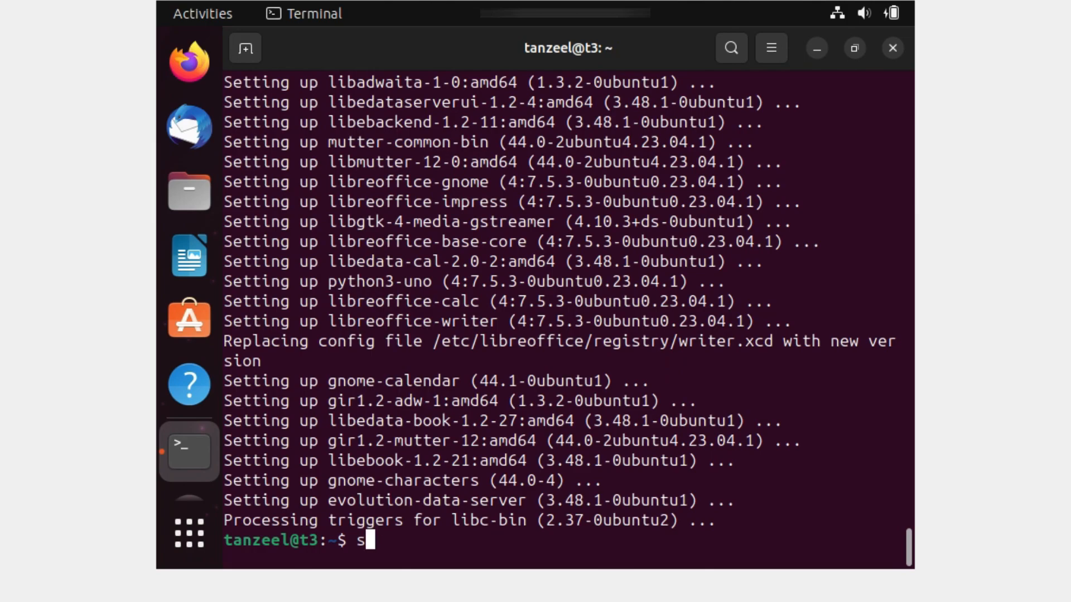
type("udo")
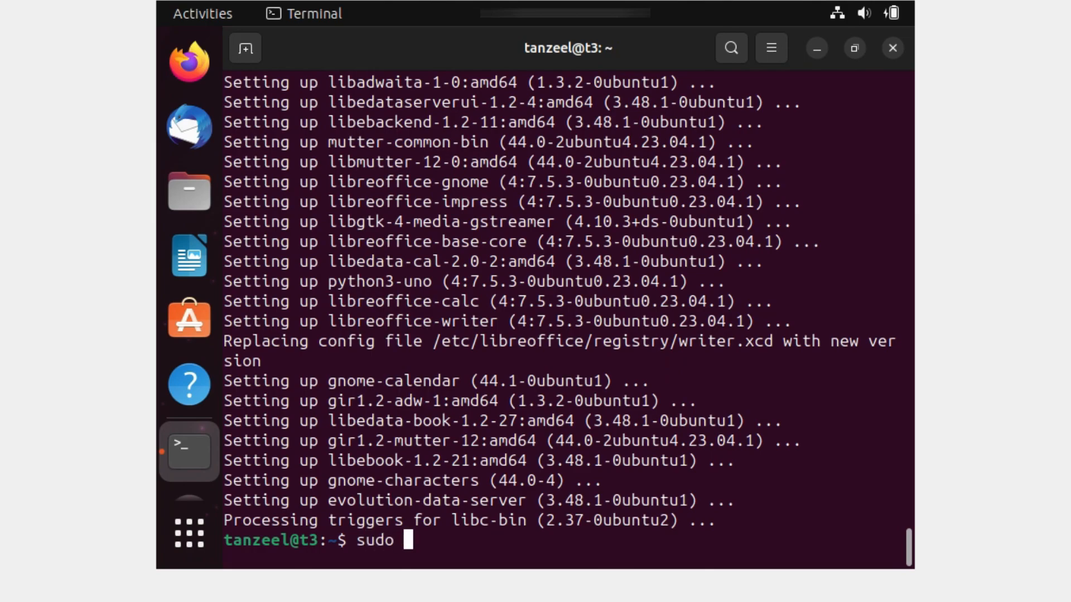
type("apt-")
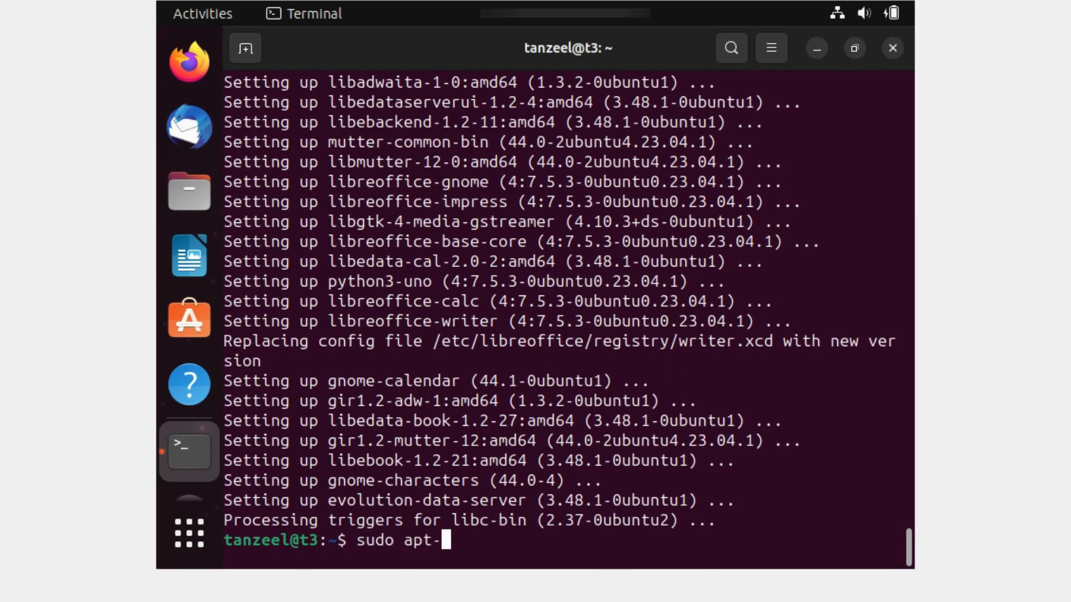
type("get")
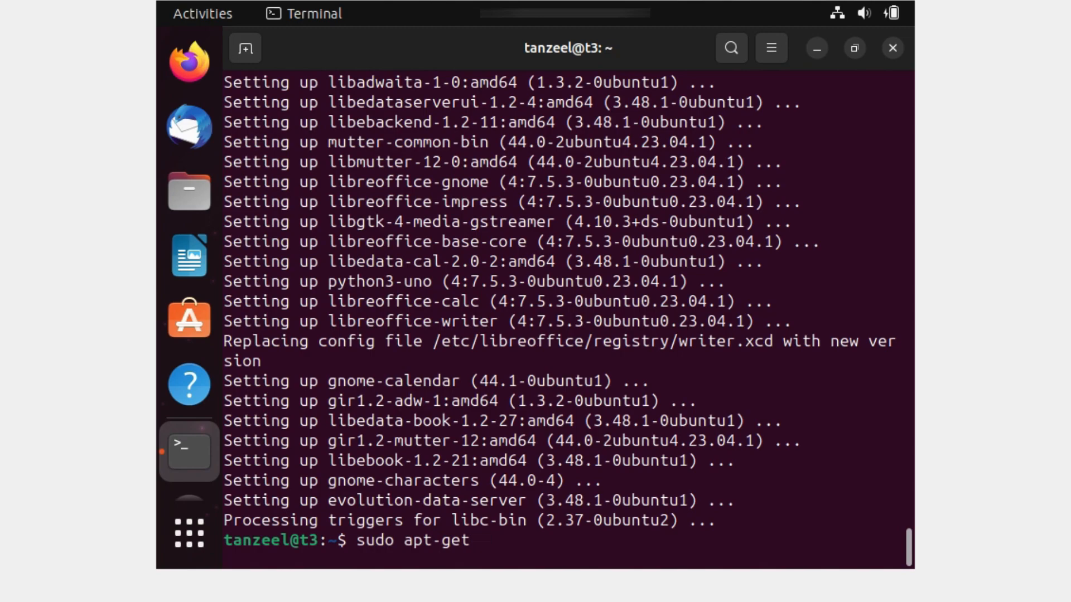
type("instal")
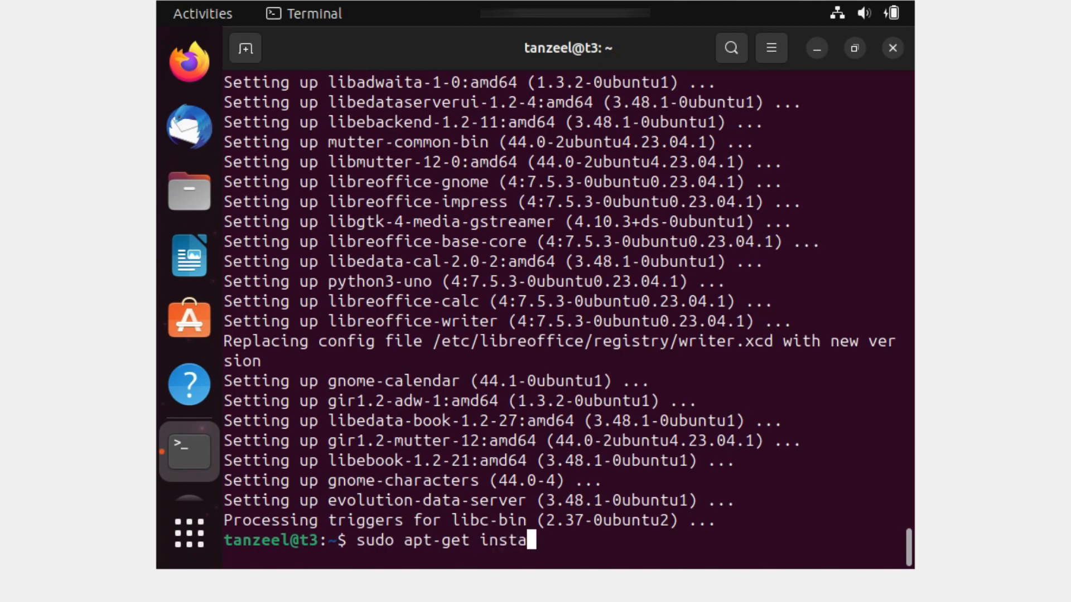
type("ll bu")
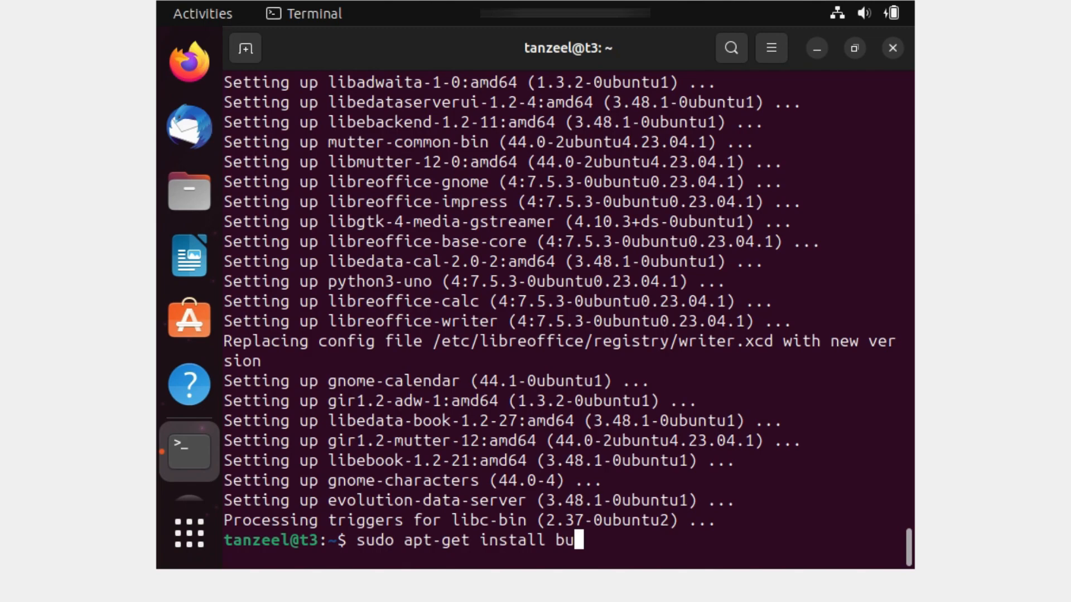
type("ild-esse")
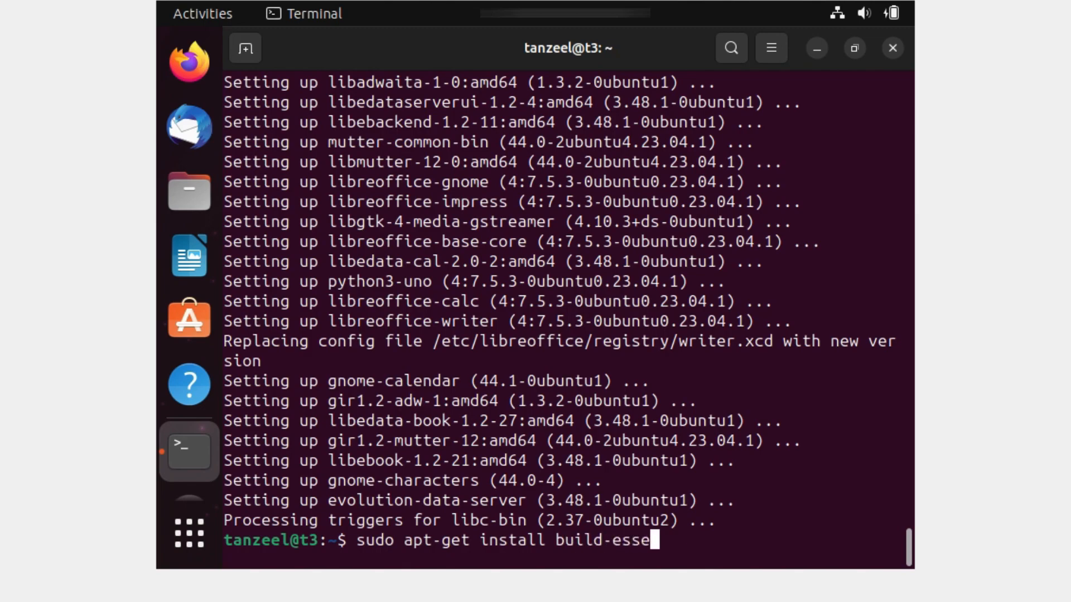
type("ntial")
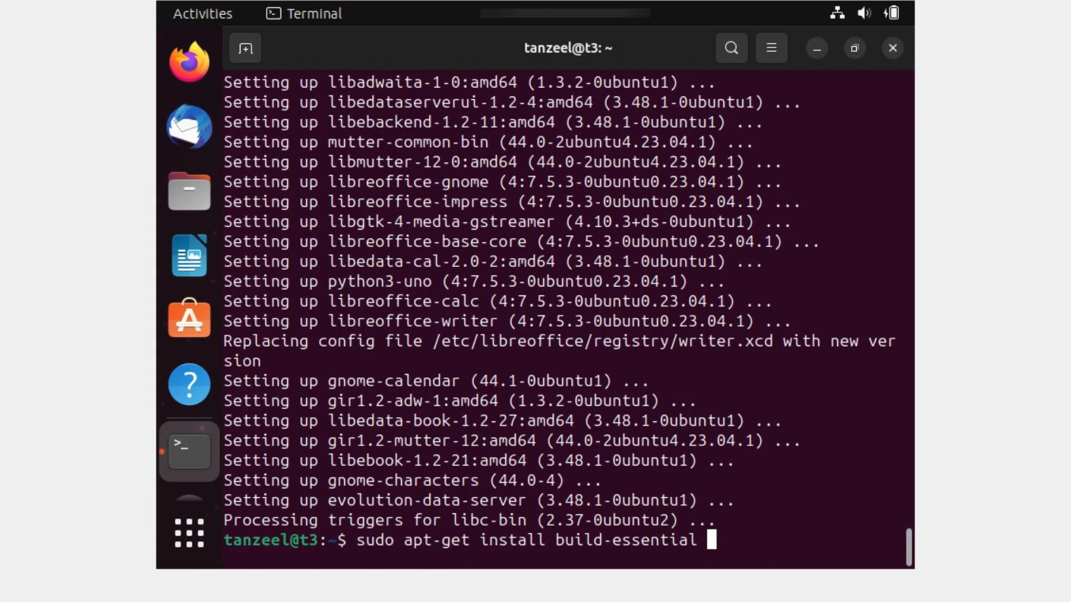
type("gc")
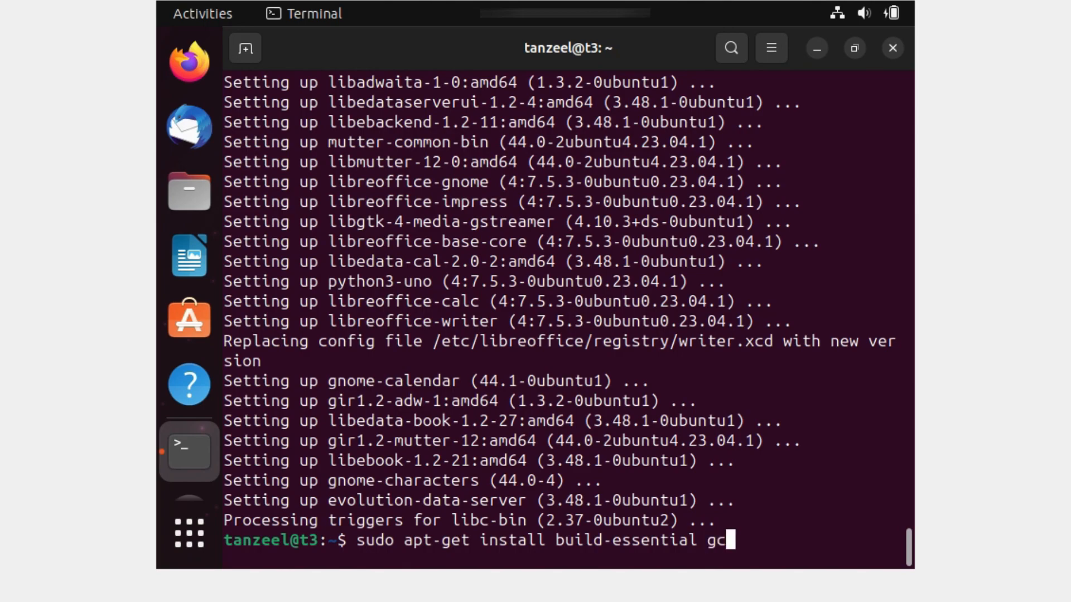
type("c make p")
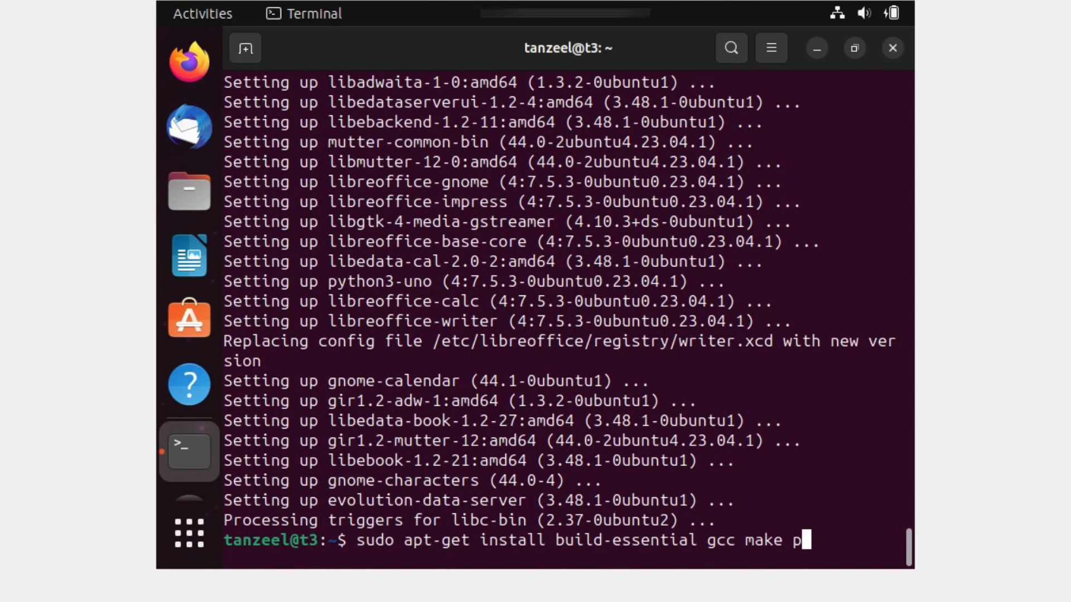
type("erl d")
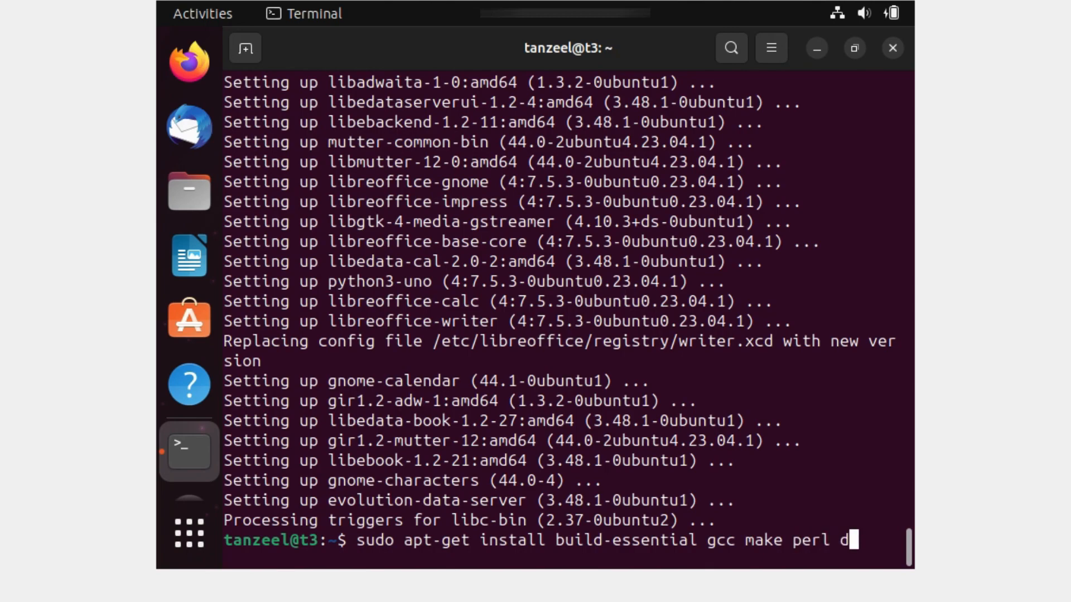
type("kms")
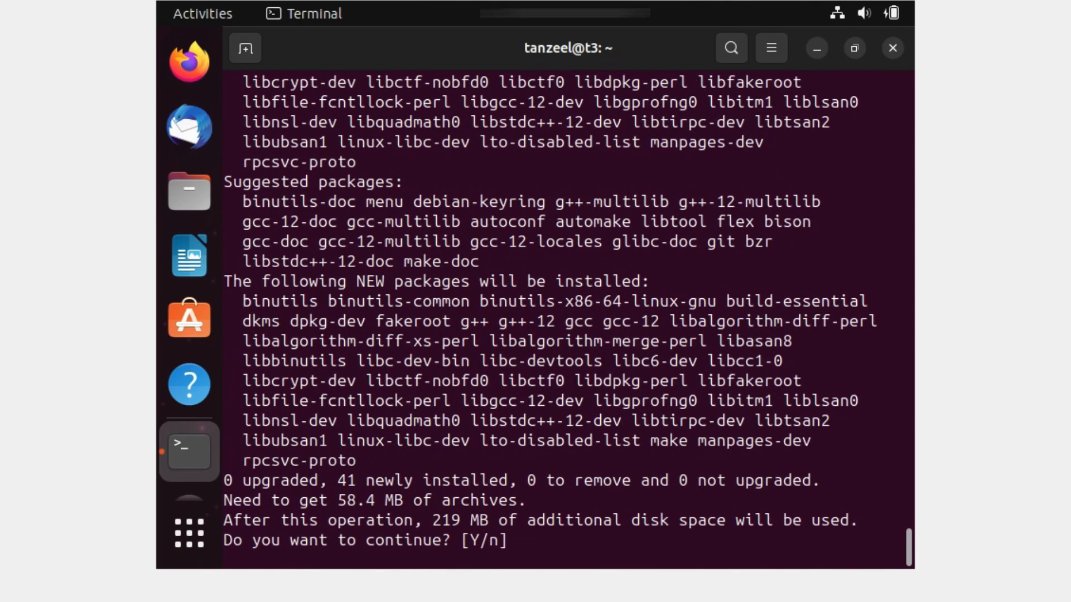
type("y")
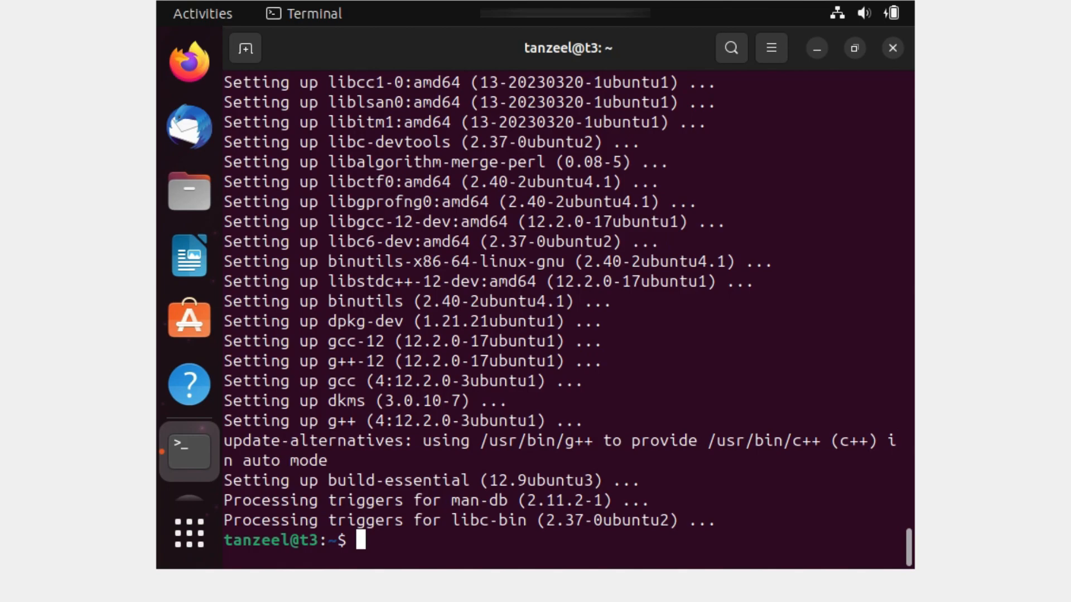
- Locate the mounted VBox_GAs_7.0.8 disc under /mnt and copy its path
type("fin")
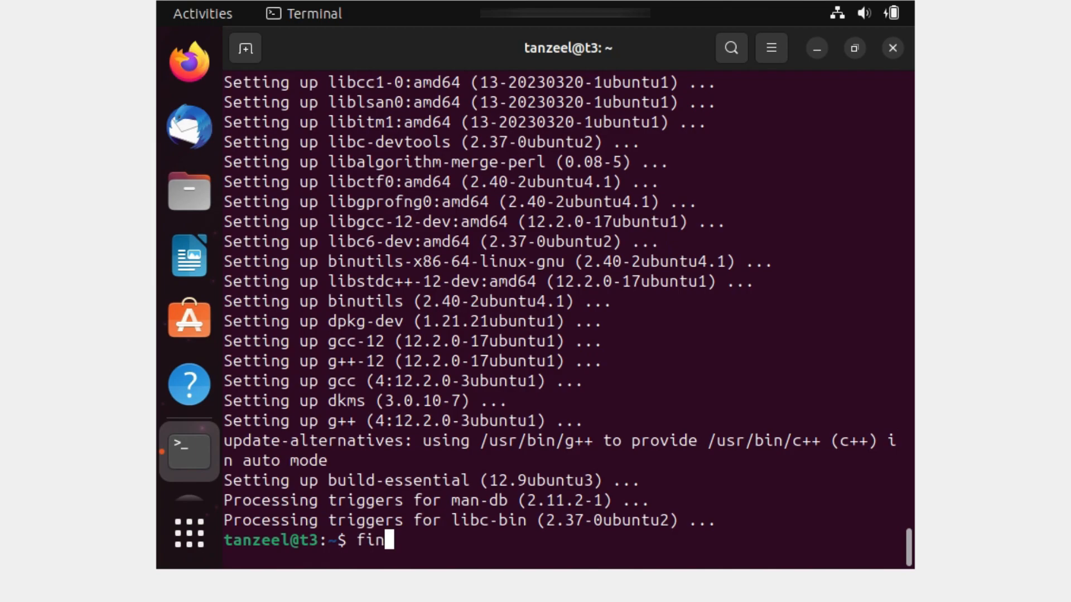
type("mnt")
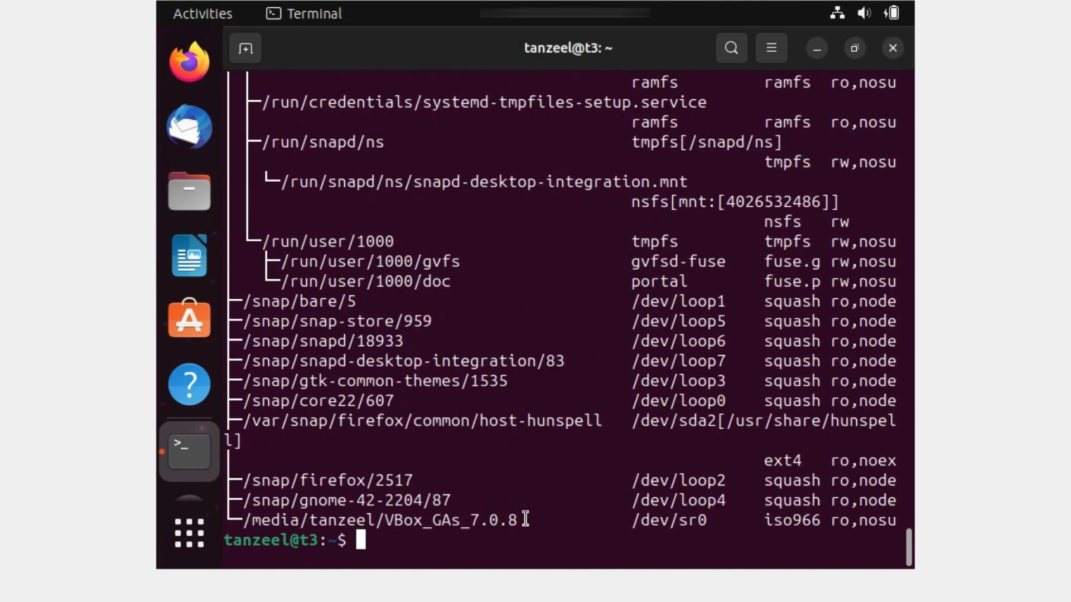
right_click(386, 520)
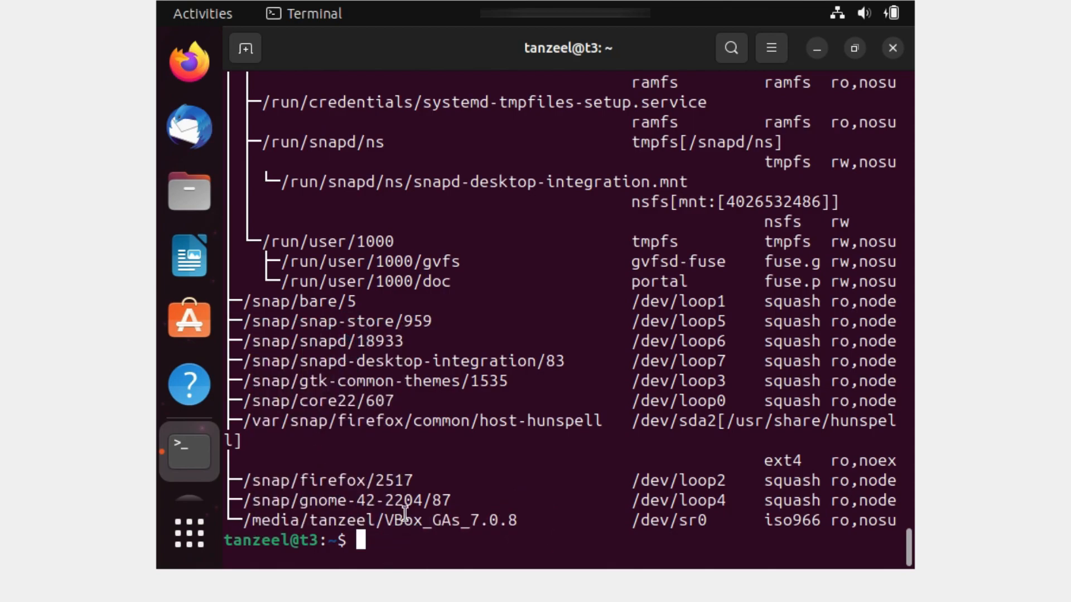
- Run VBoxLinuxAdditions.run from the disc with sudo
type("sudo /media/tanzeel/VBox_GAs_7.0.8")
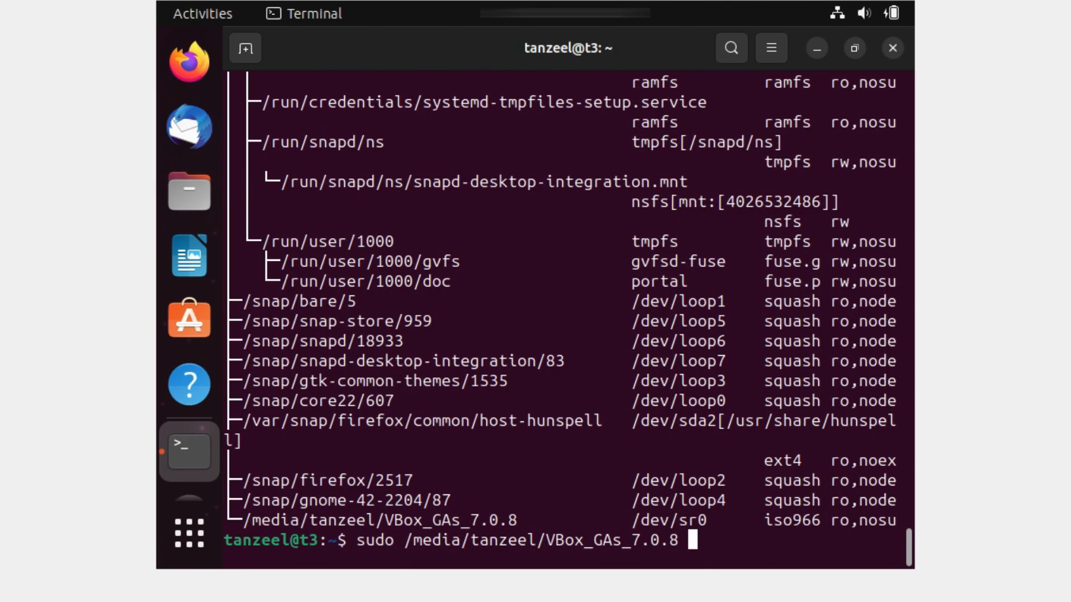
type("/")
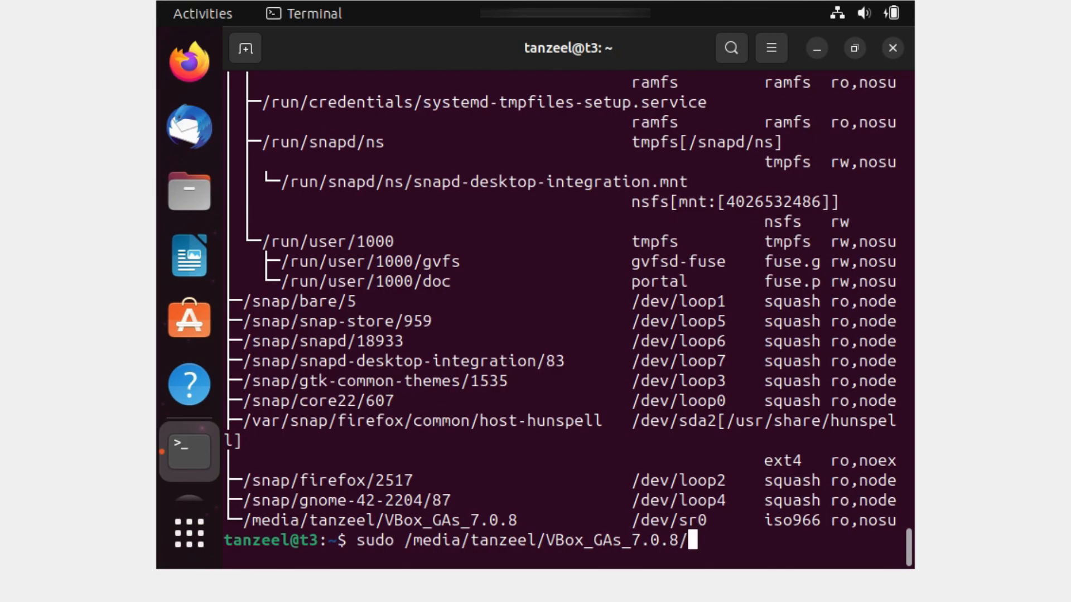
type("VBoxLin")
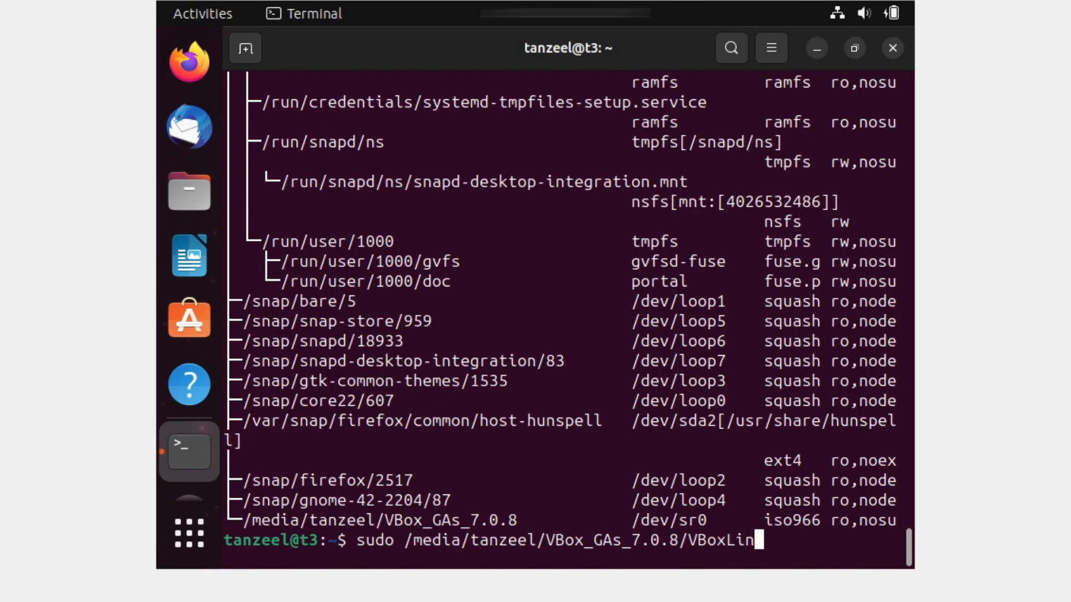
type("uxAddi")
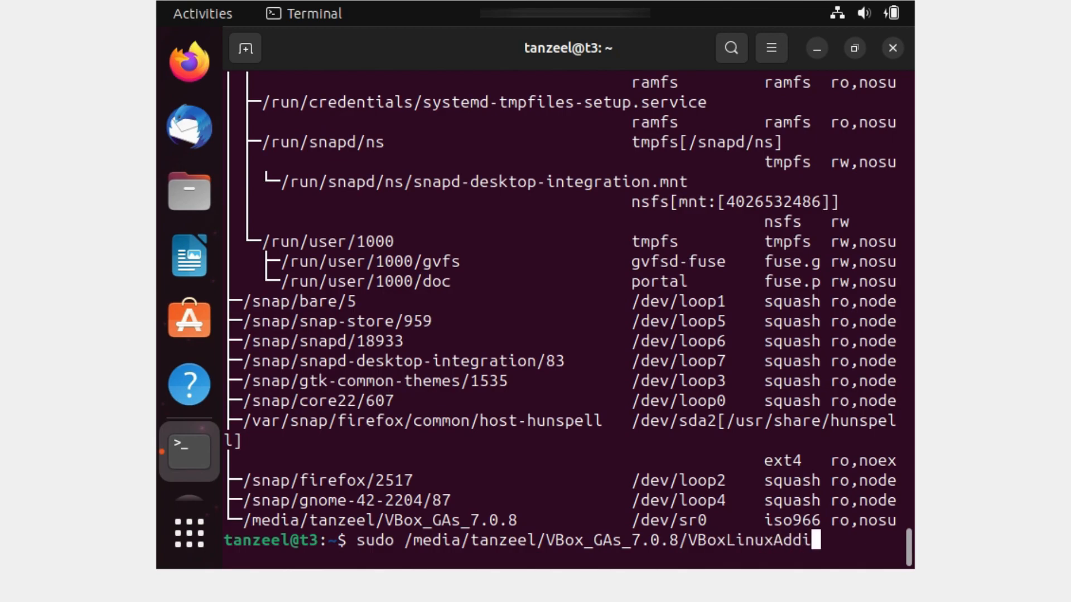
key("Return")
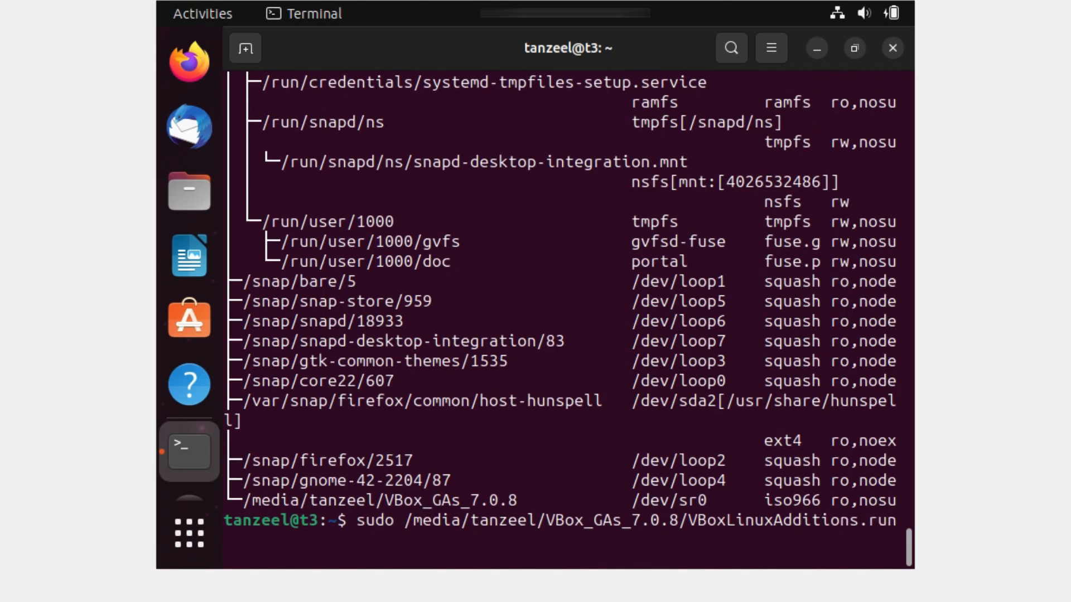
key("Return")
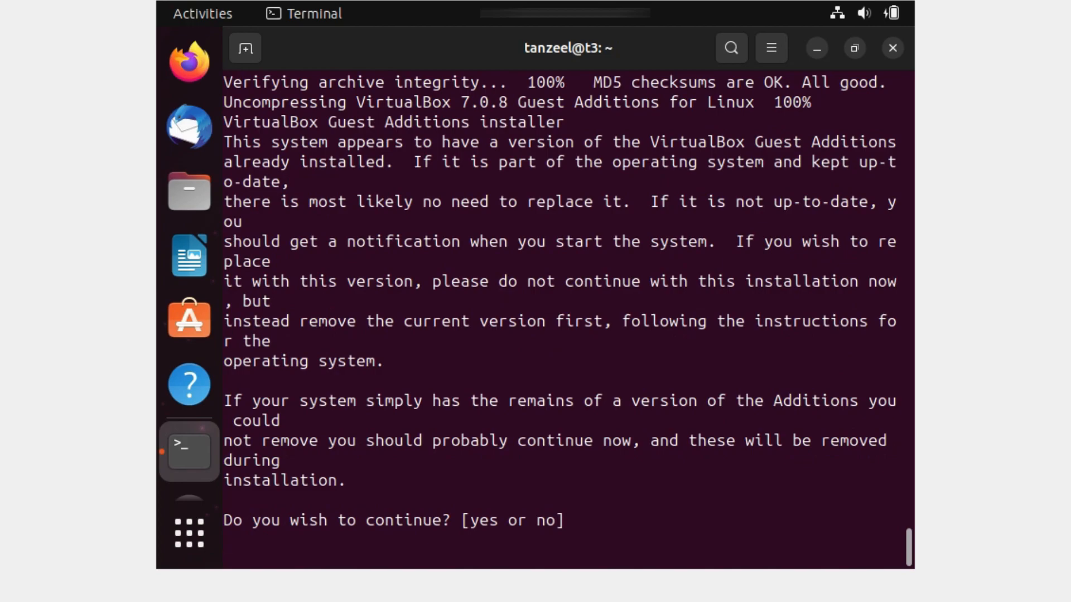
- Confirm the installer with 'yes', then reboot the guest with sudo reboot
type("yes")
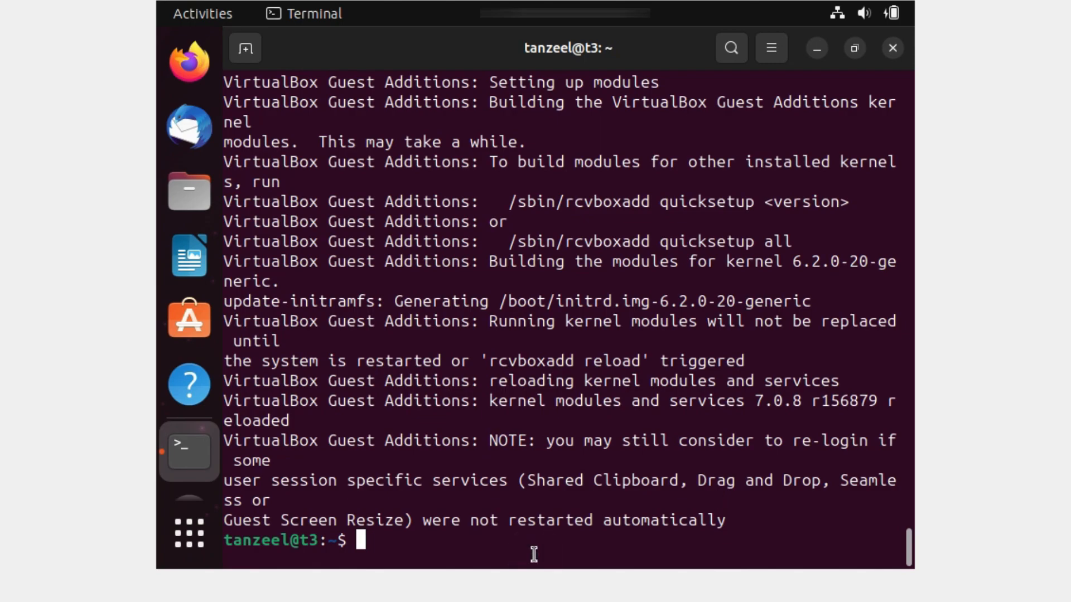
type("sudo")
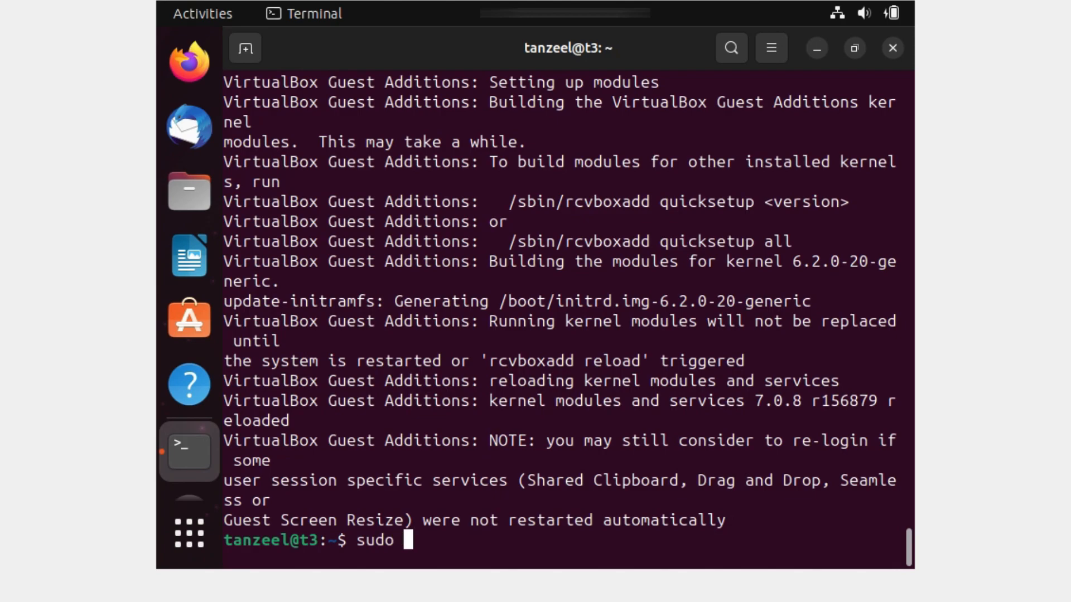
type("reboo")
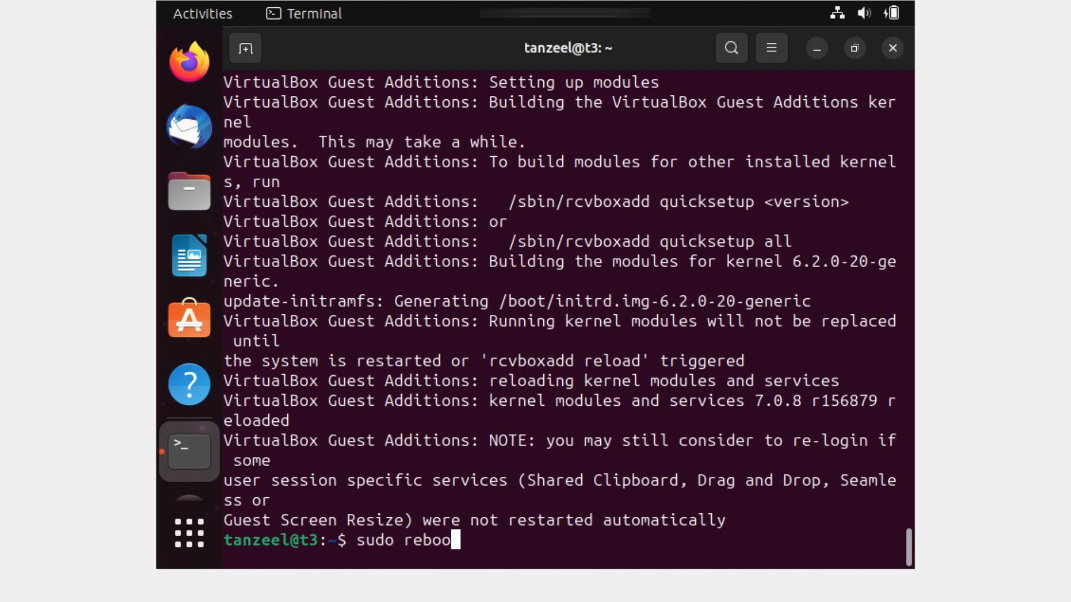
key("Return")
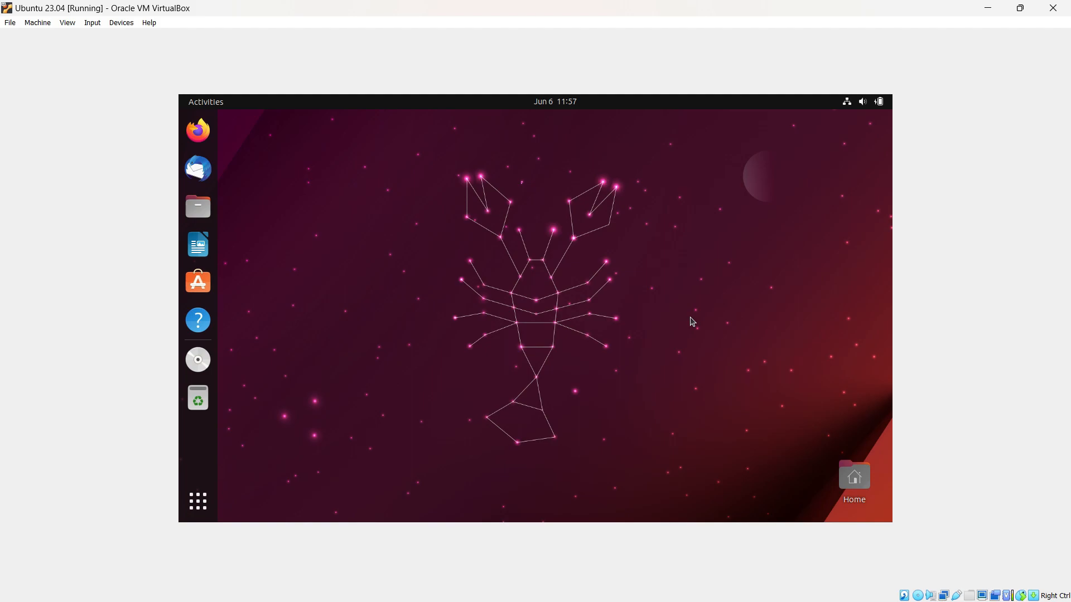
mouse_move(1031, 509)
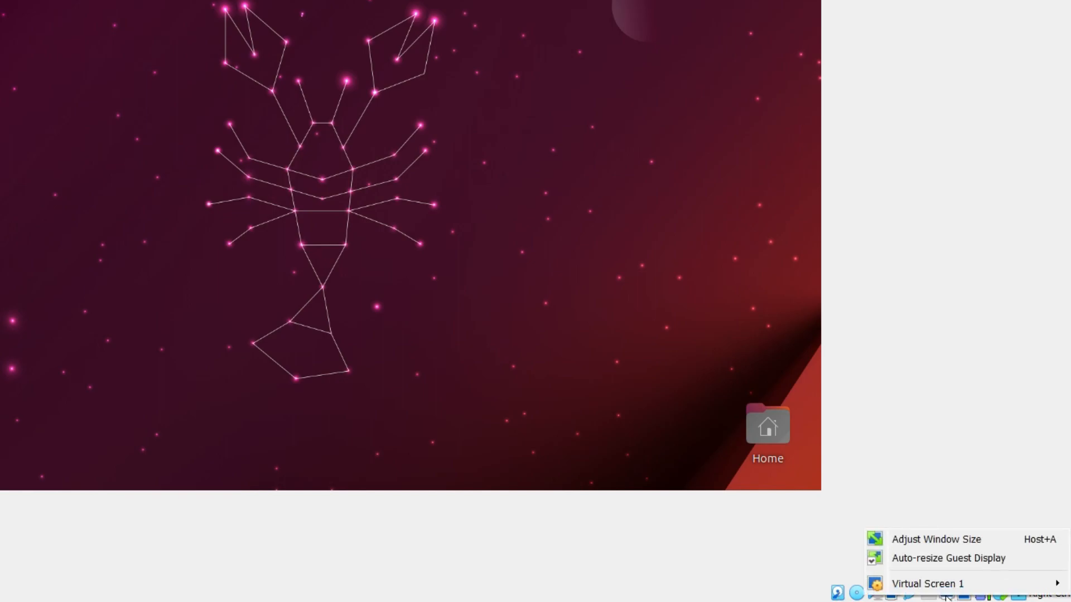
- Resize Virtual Screen 1 to 1920x1080 from the status-bar display menu
left_click(927, 584)
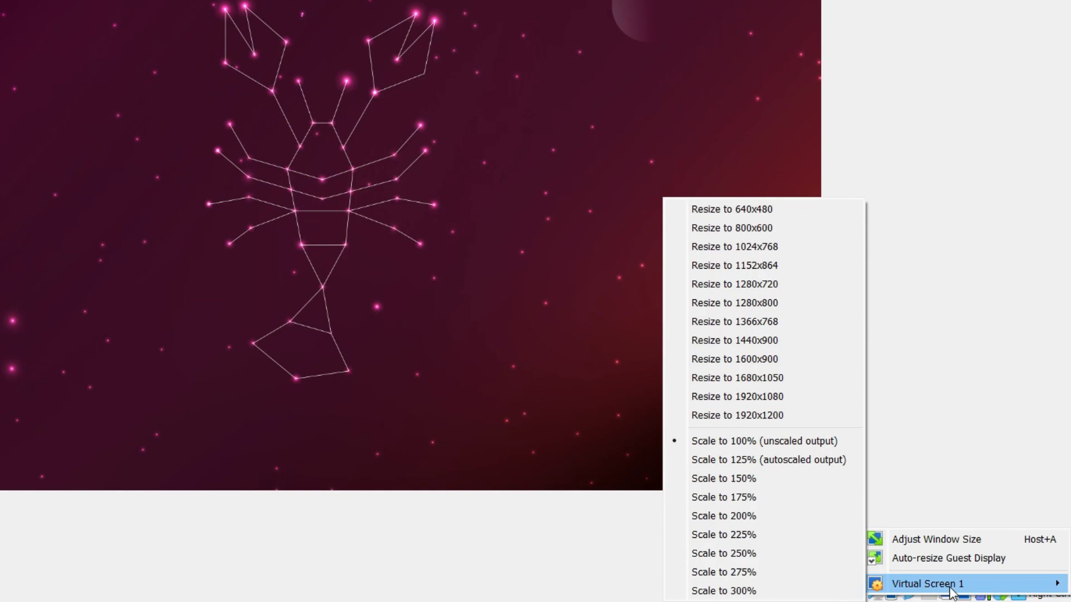
mouse_move(723, 590)
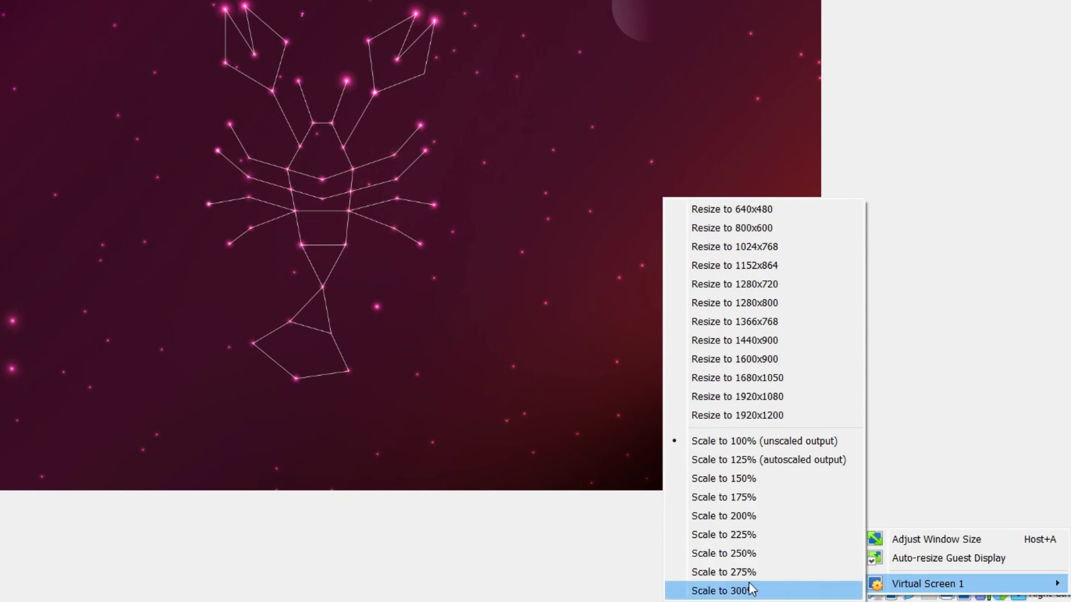
mouse_move(751, 209)
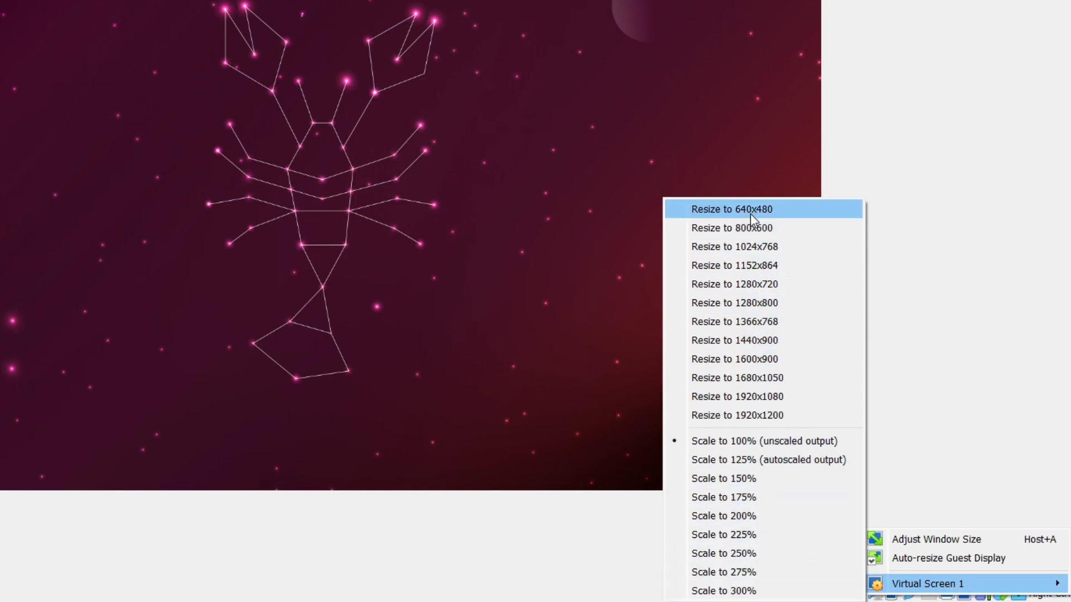
mouse_move(757, 415)
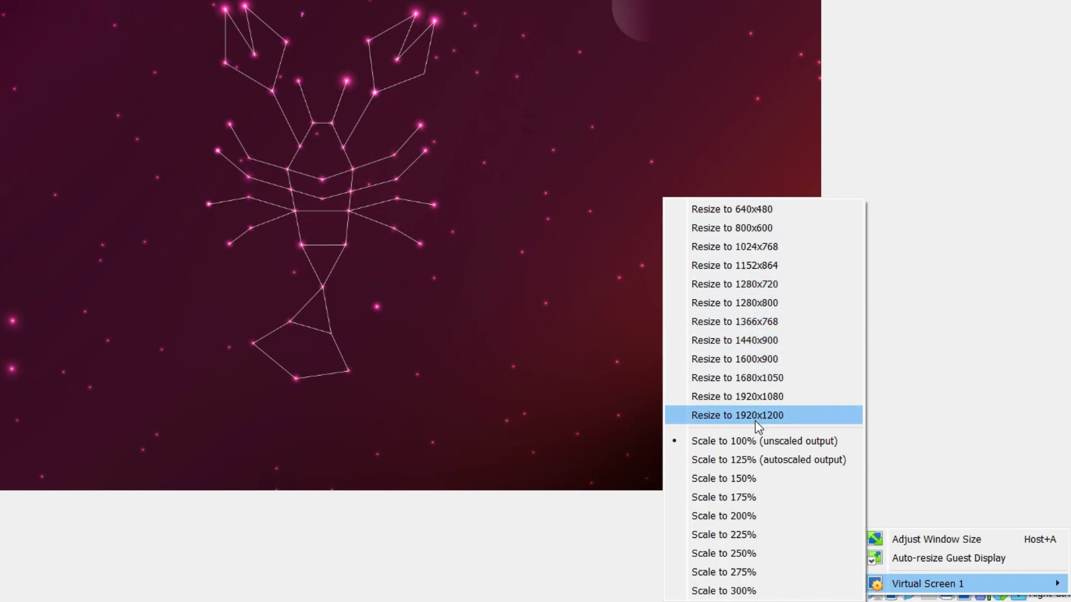
mouse_move(754, 411)
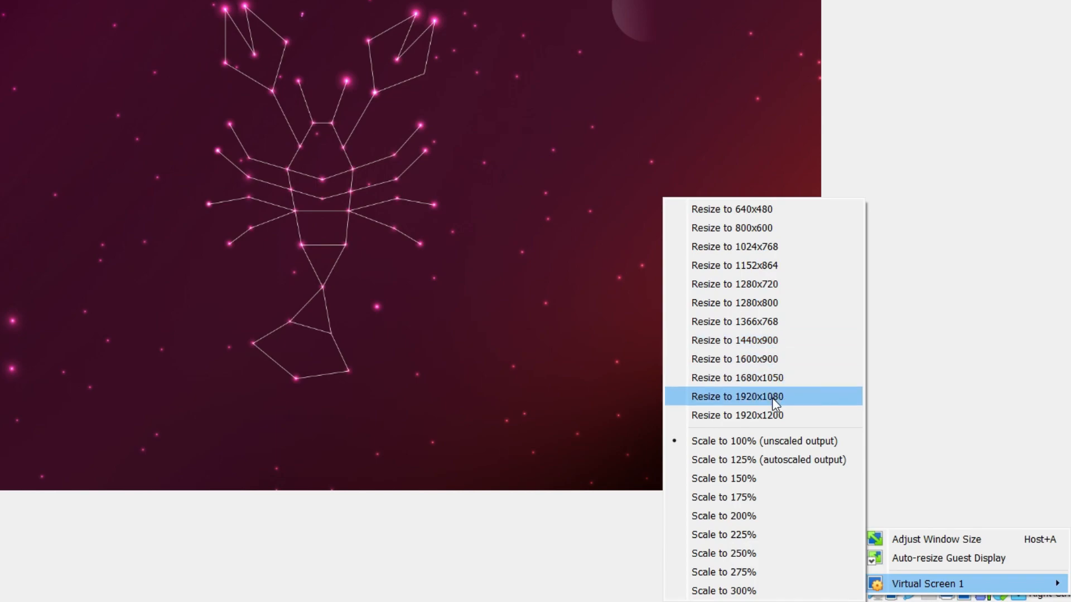
mouse_move(764, 410)
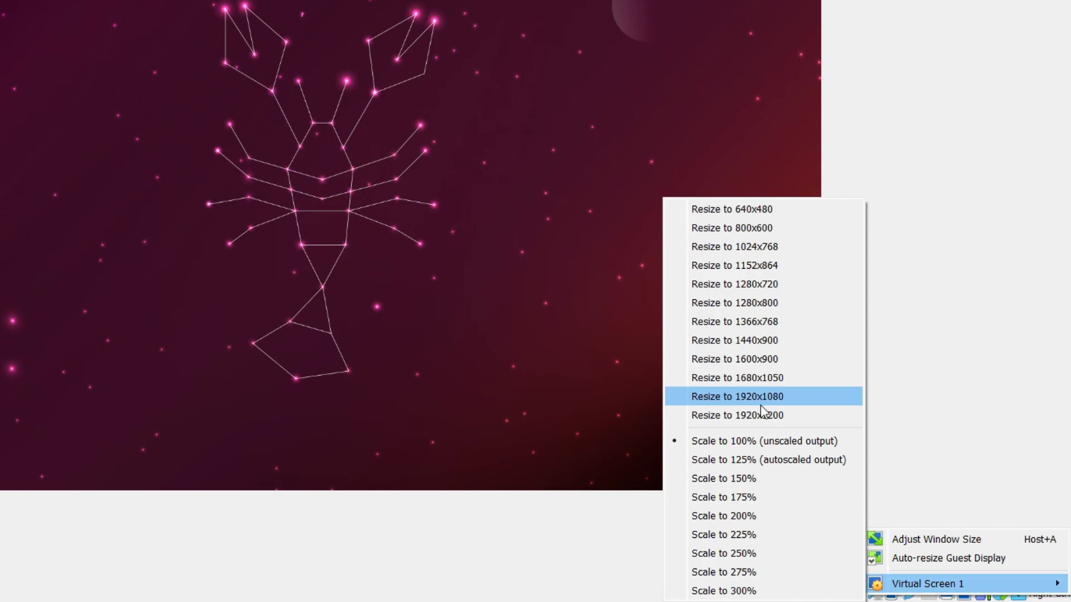
mouse_move(801, 411)
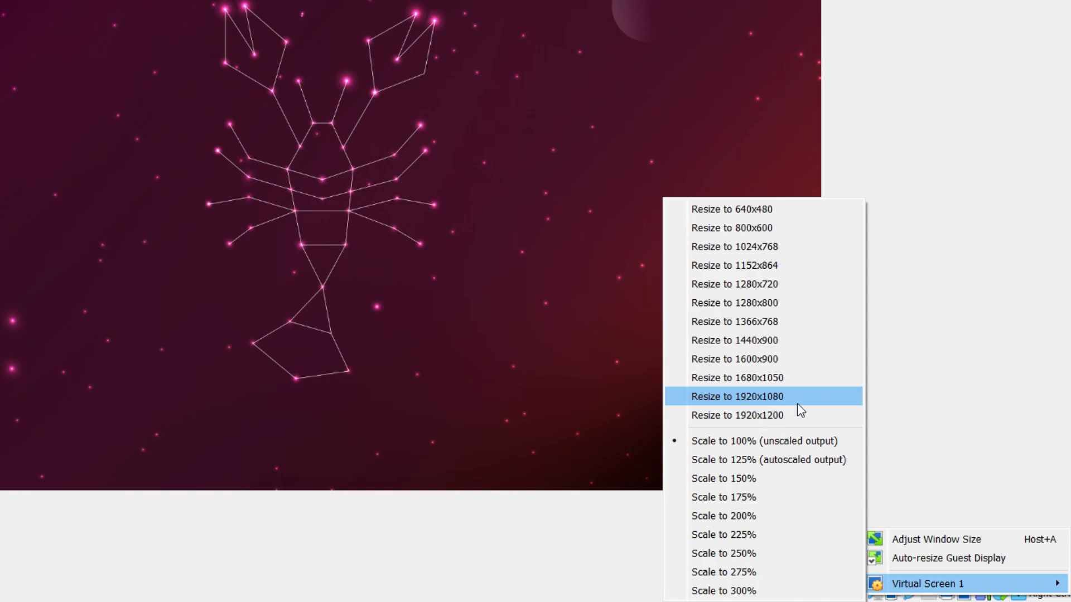
left_click(736, 396)
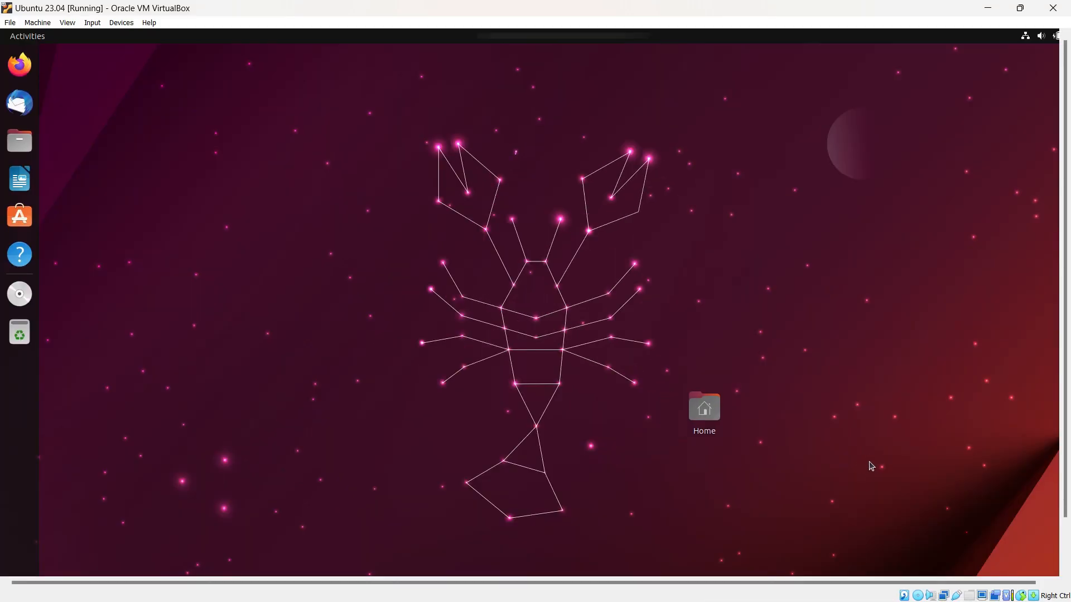
mouse_move(620, 294)
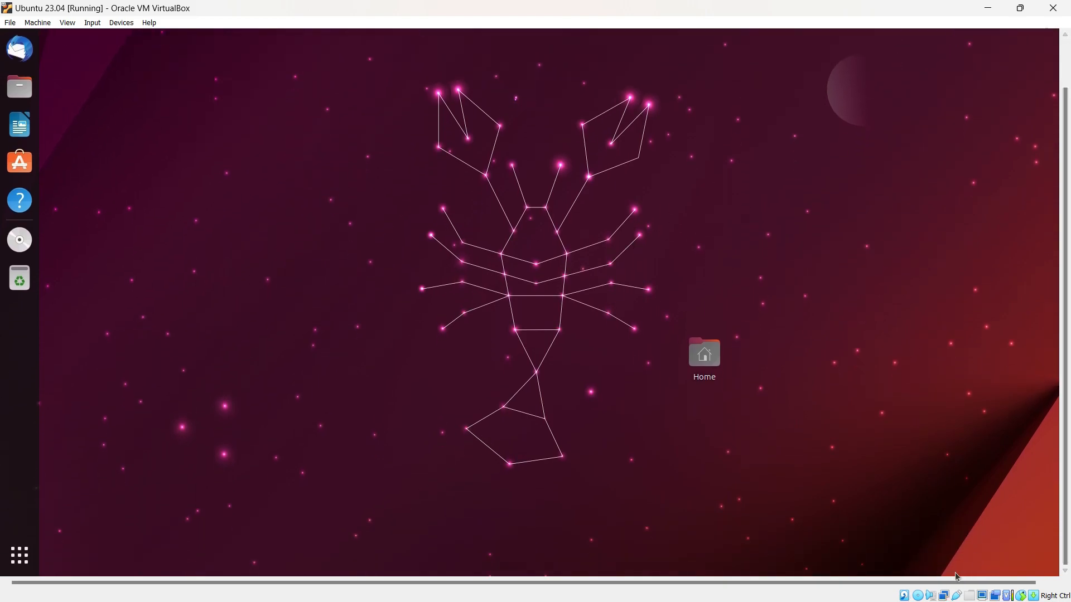
mouse_move(68, 27)
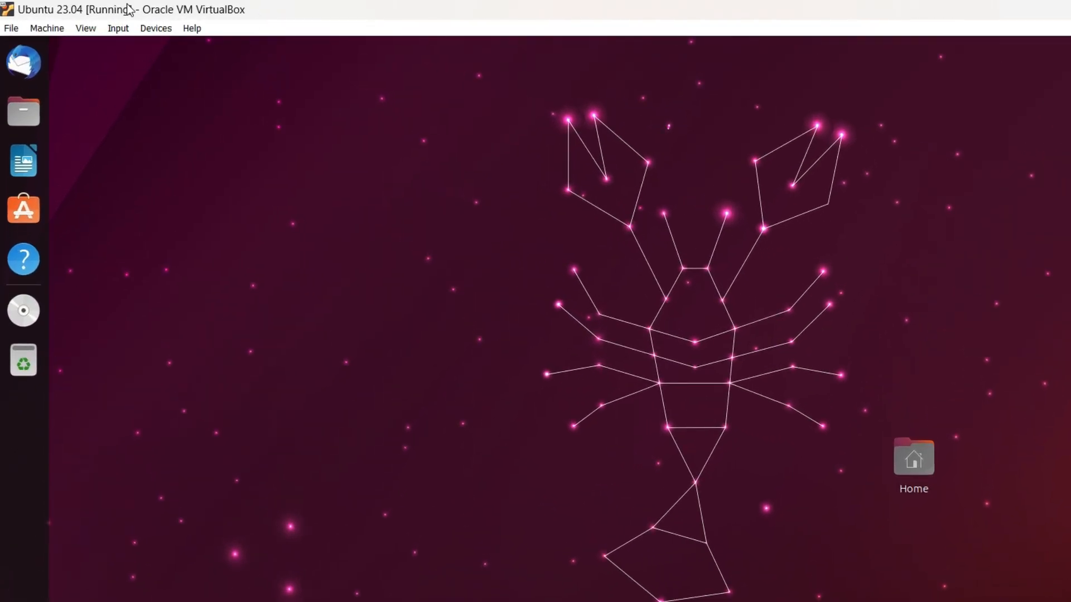
- Open the VirtualBox View menu to show the display modes
left_click(84, 28)
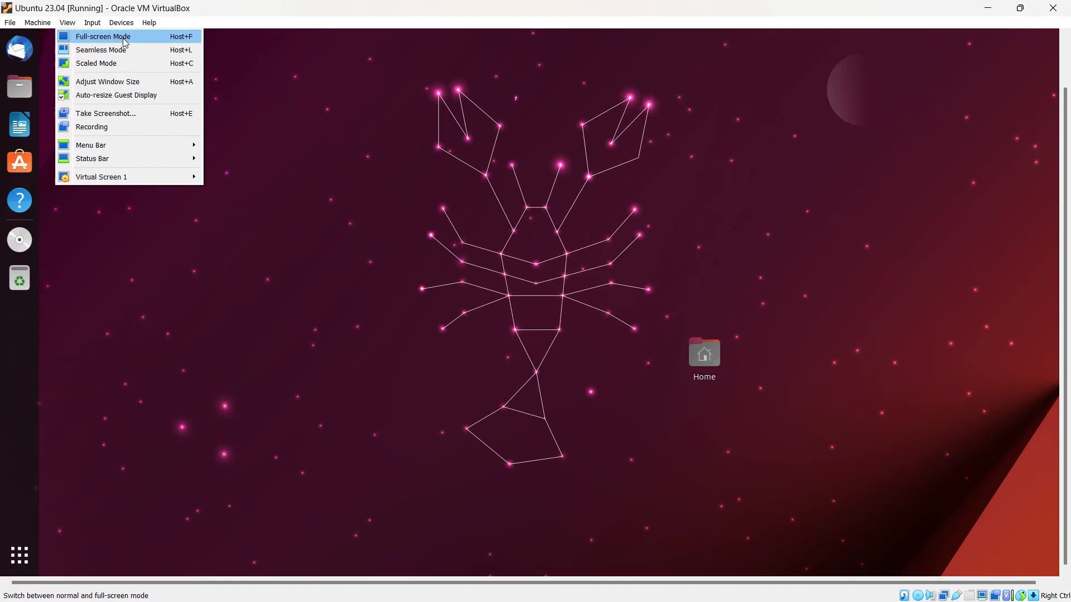
- Switch the VM to Full-screen Mode and drag the Home icon toward the lower right
left_click(103, 37)
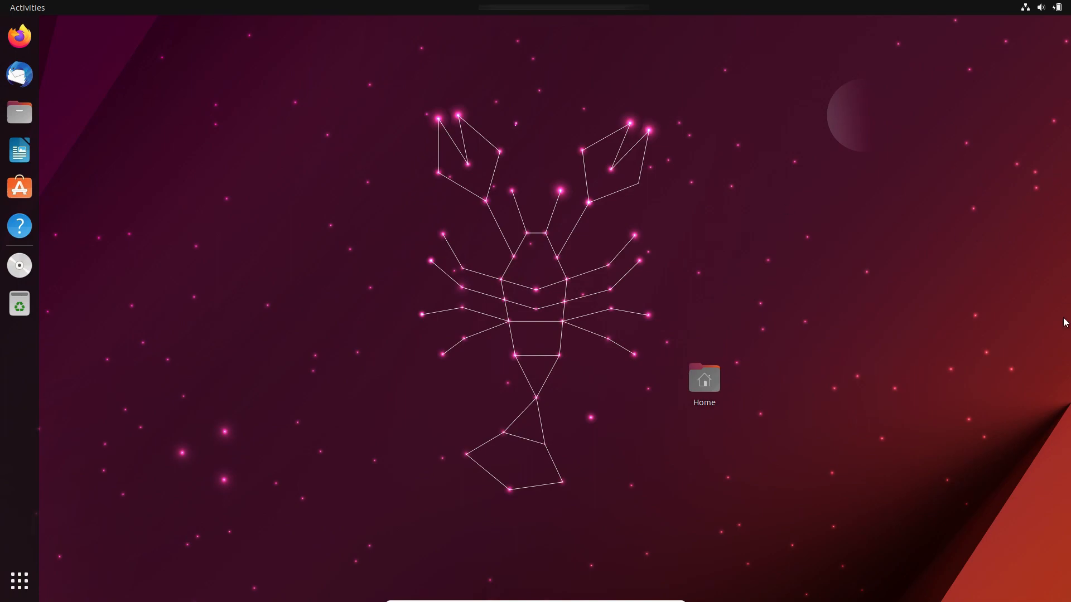
mouse_move(854, 280)
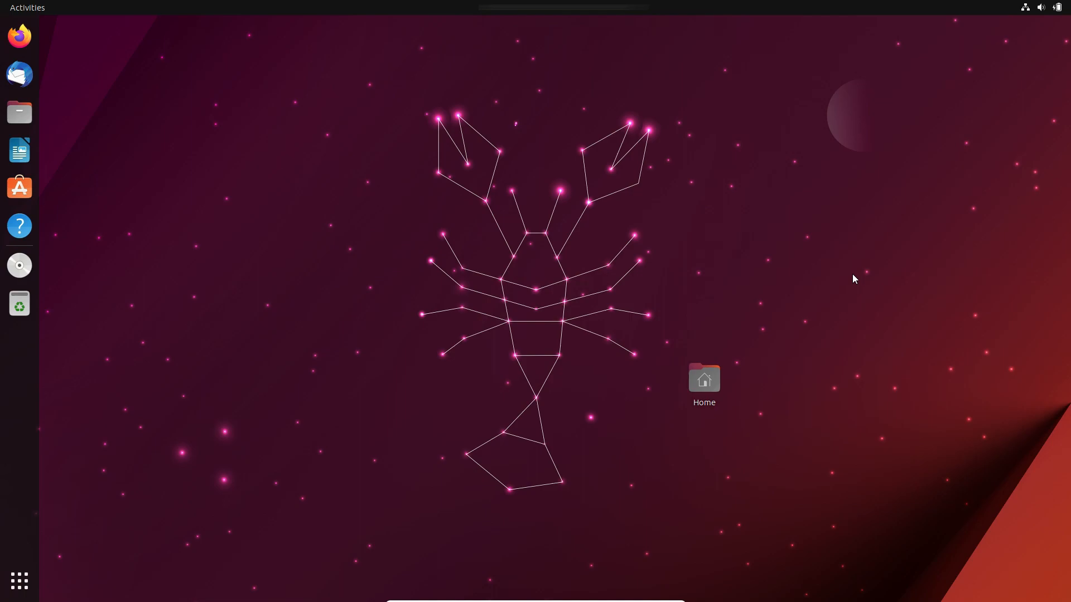
mouse_move(498, 217)
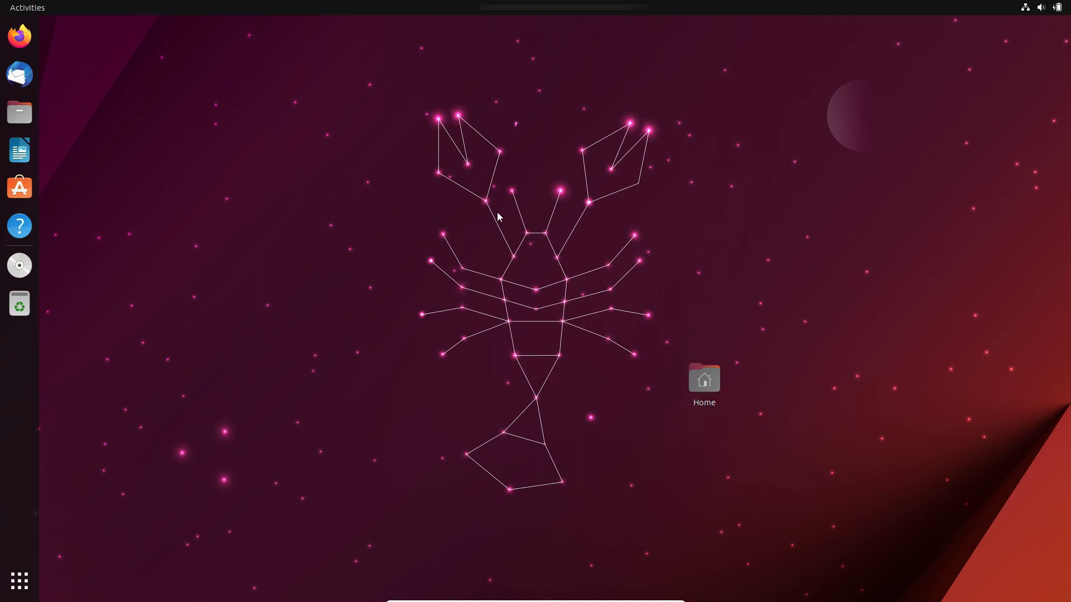
mouse_move(464, 83)
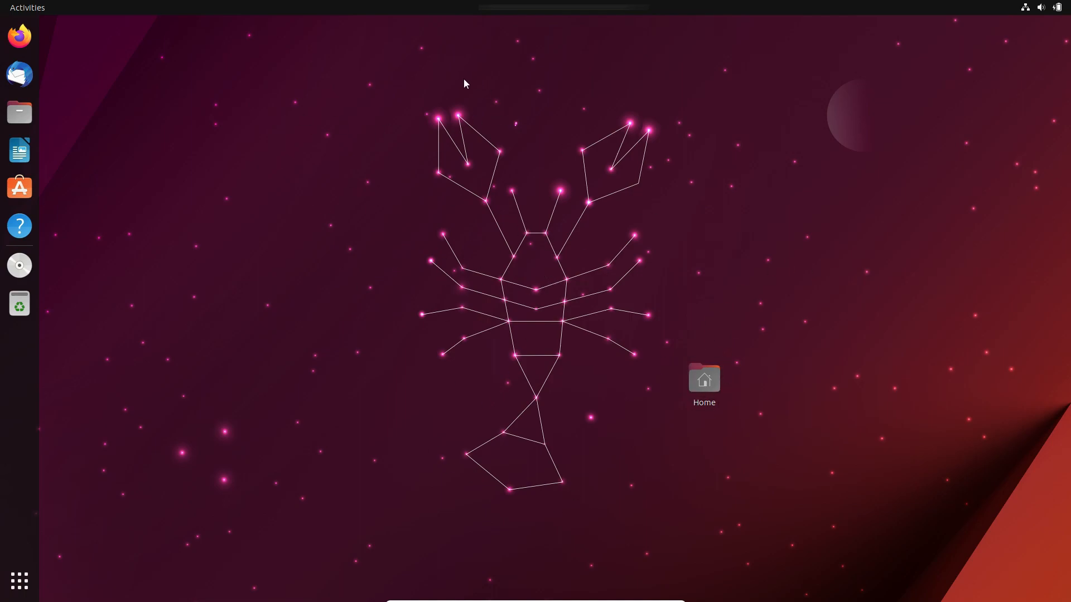
mouse_move(460, 264)
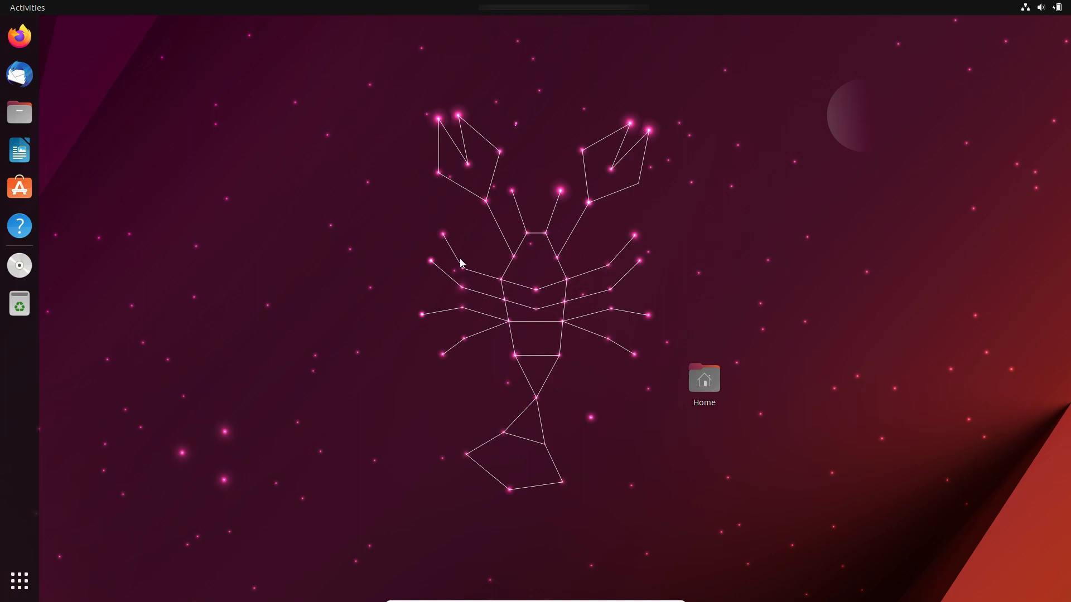
mouse_move(413, 285)
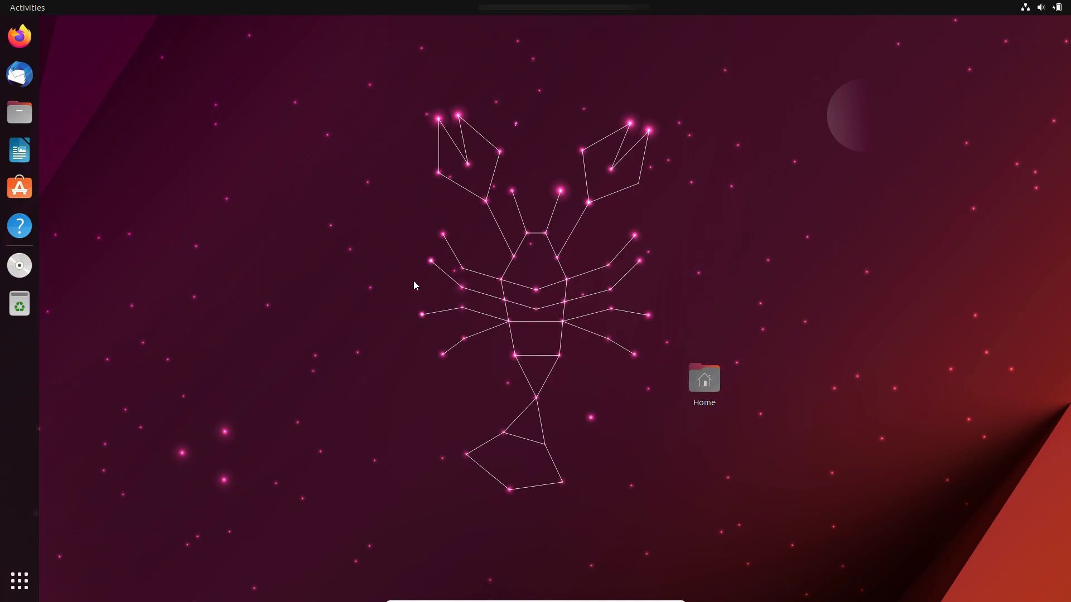
left_click_drag(704, 379, 968, 515)
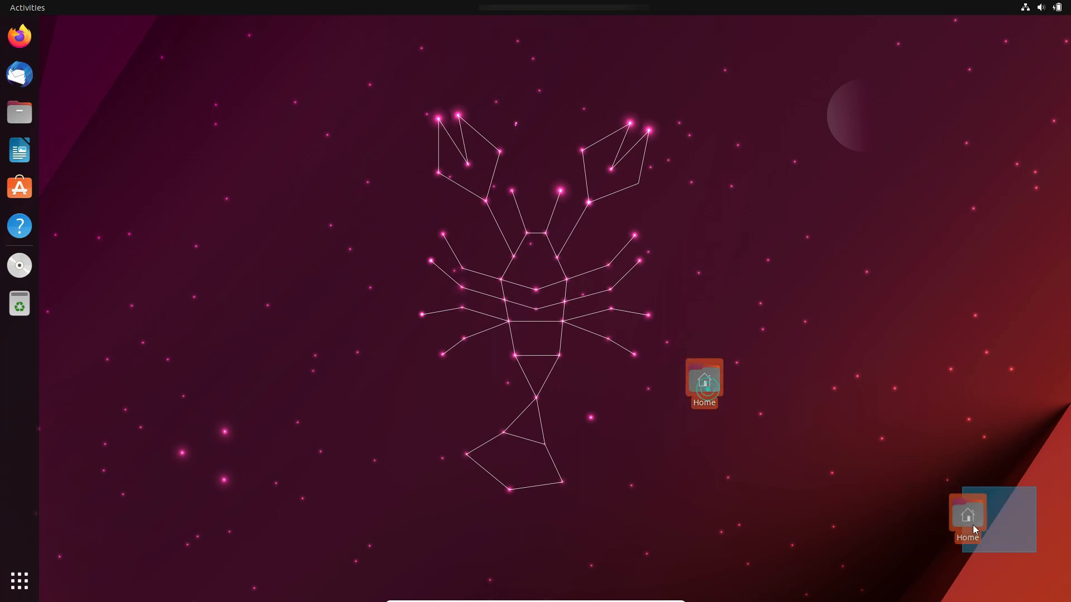